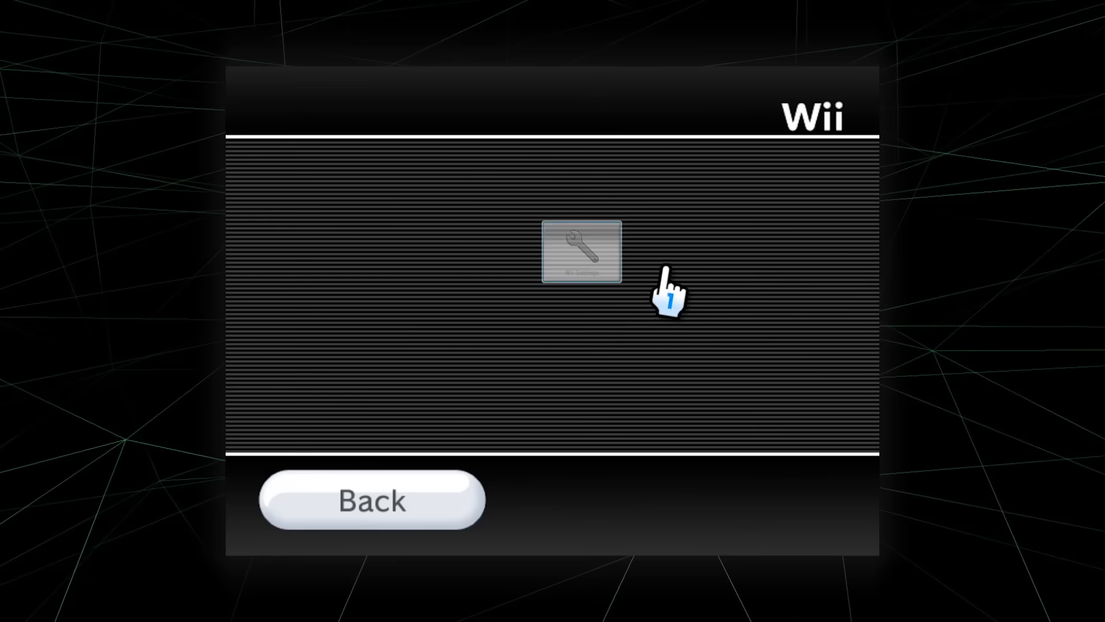
Step: Open Wii Settings and confirm the System Menu version is 4.3U
click(579, 251)
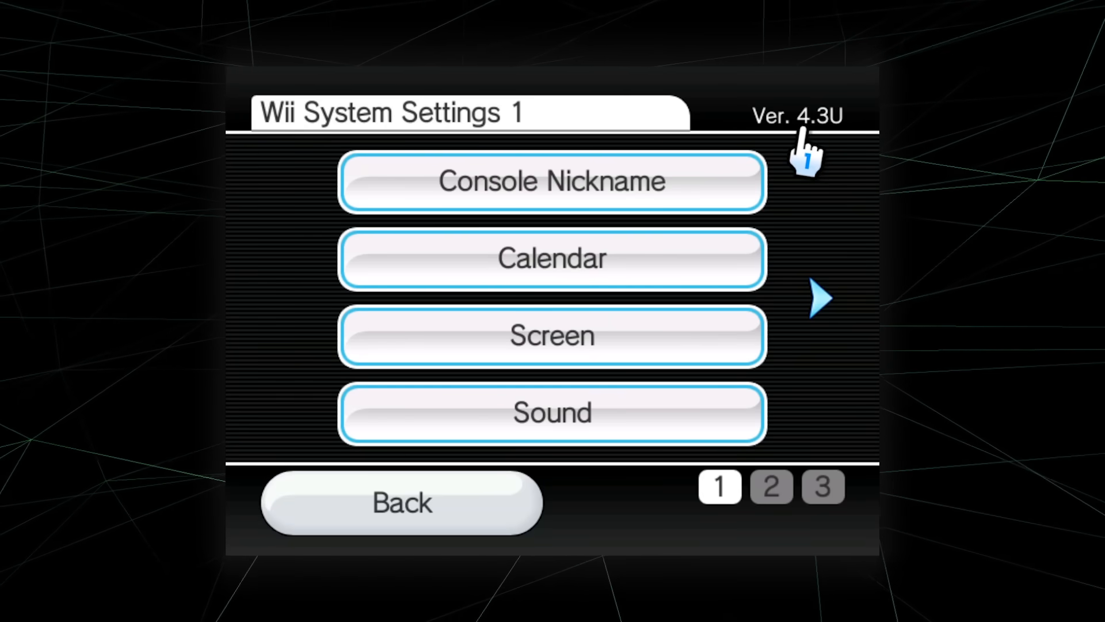
click(817, 298)
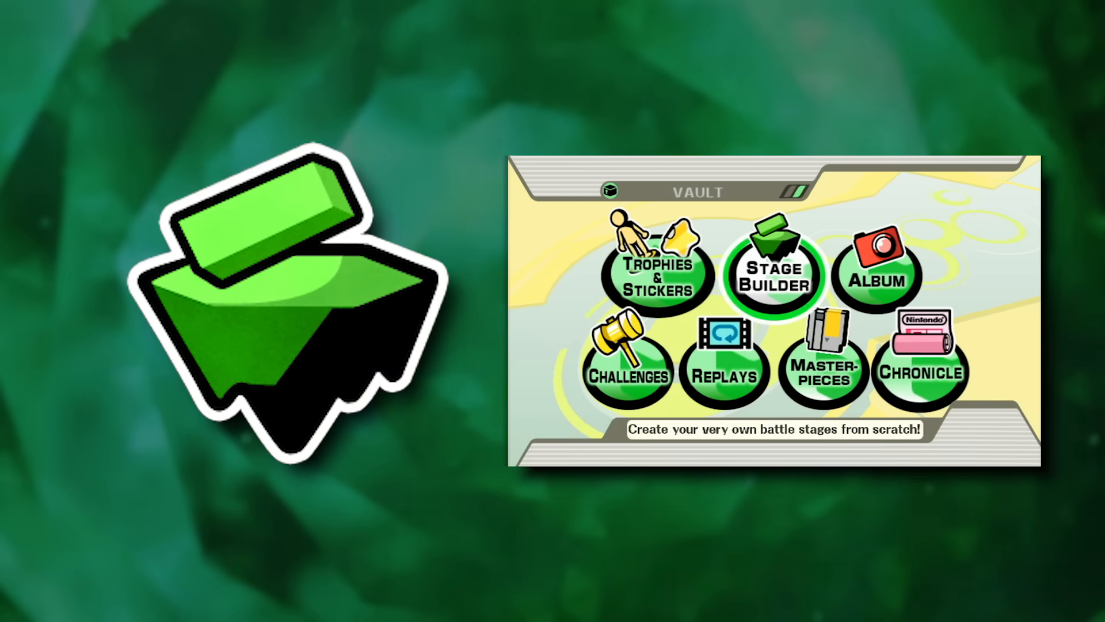
Step: Erase a sample custom stage from Brawl's Stage Builder vault, confirming with Yes
click(774, 275)
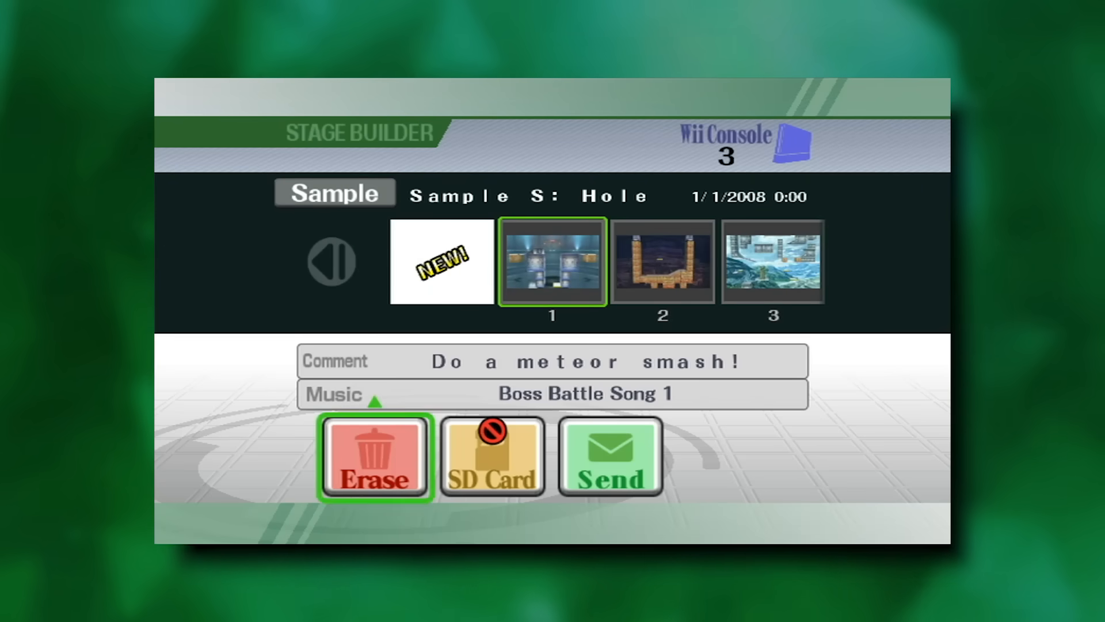
click(373, 456)
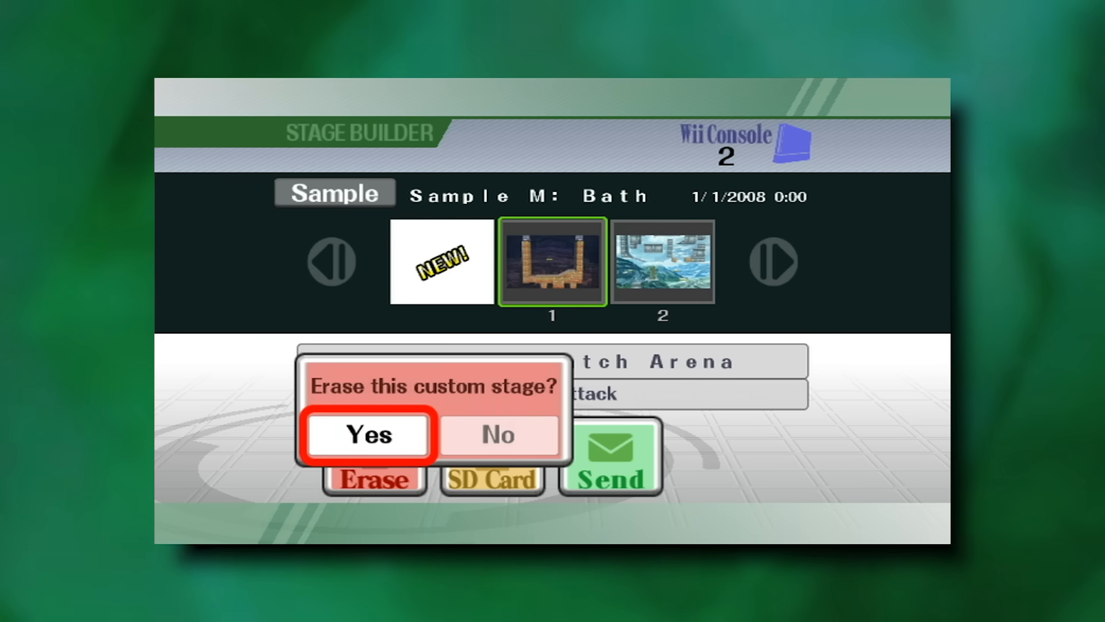
click(366, 433)
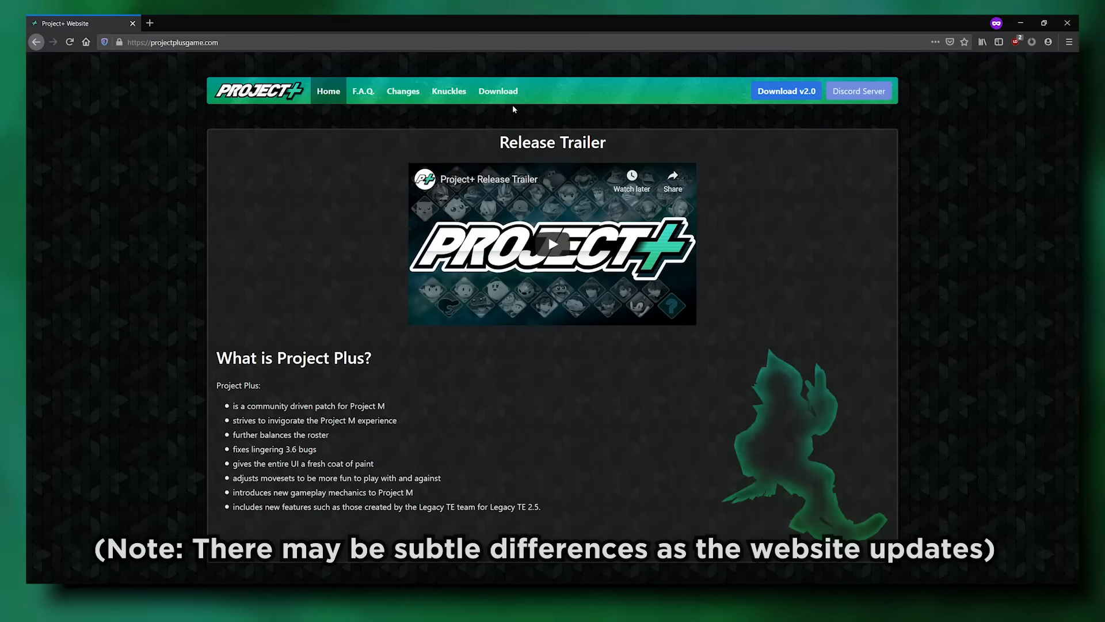
Step: Download the Project+ v2.0 Wii Lite build from its mirror
click(497, 91)
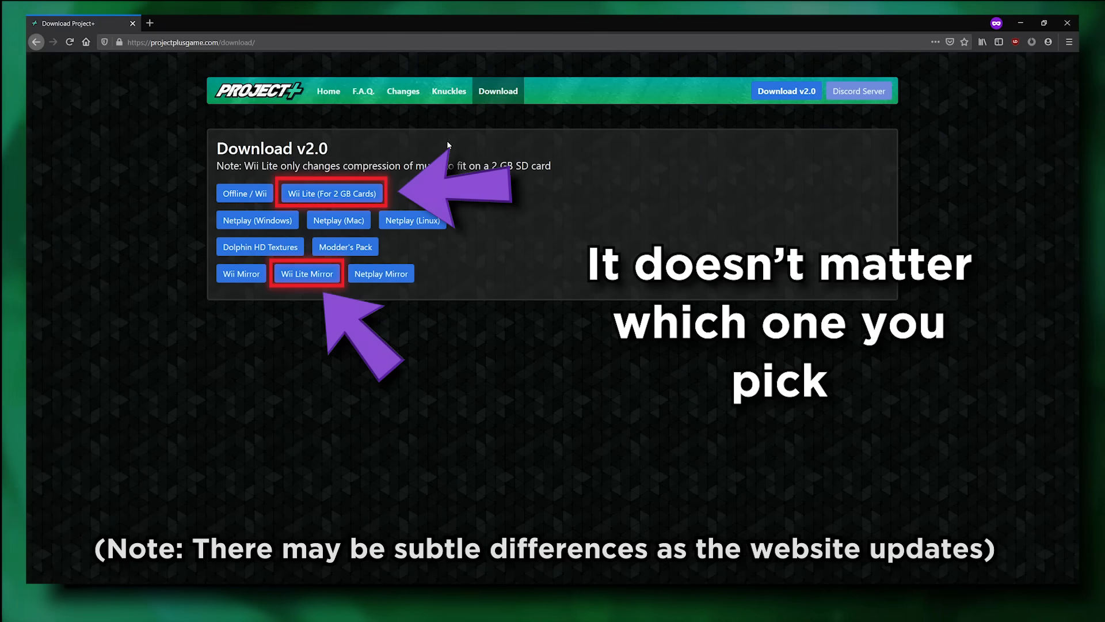
mouse_move(307, 274)
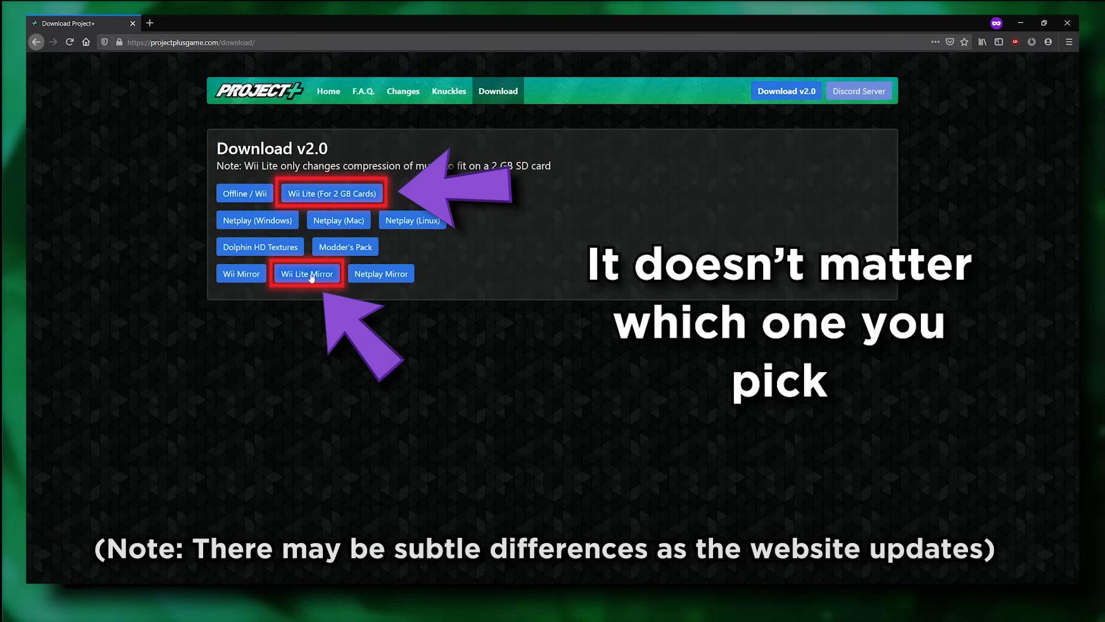
click(307, 274)
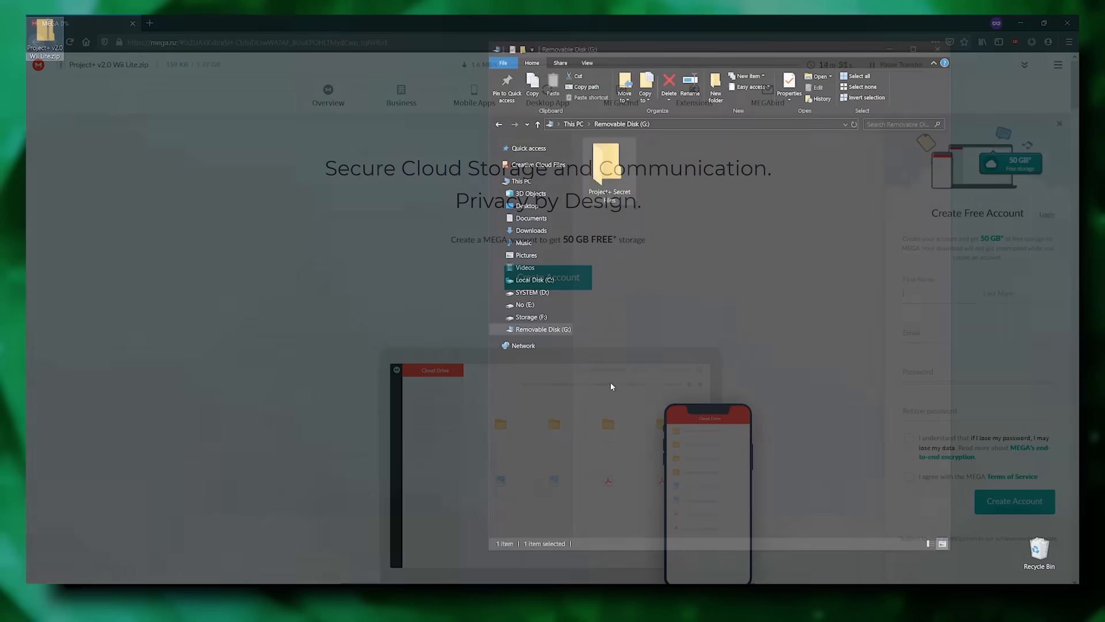
Step: Set Removable Disk (G:) to format with the FAT32 file system
right_click(544, 329)
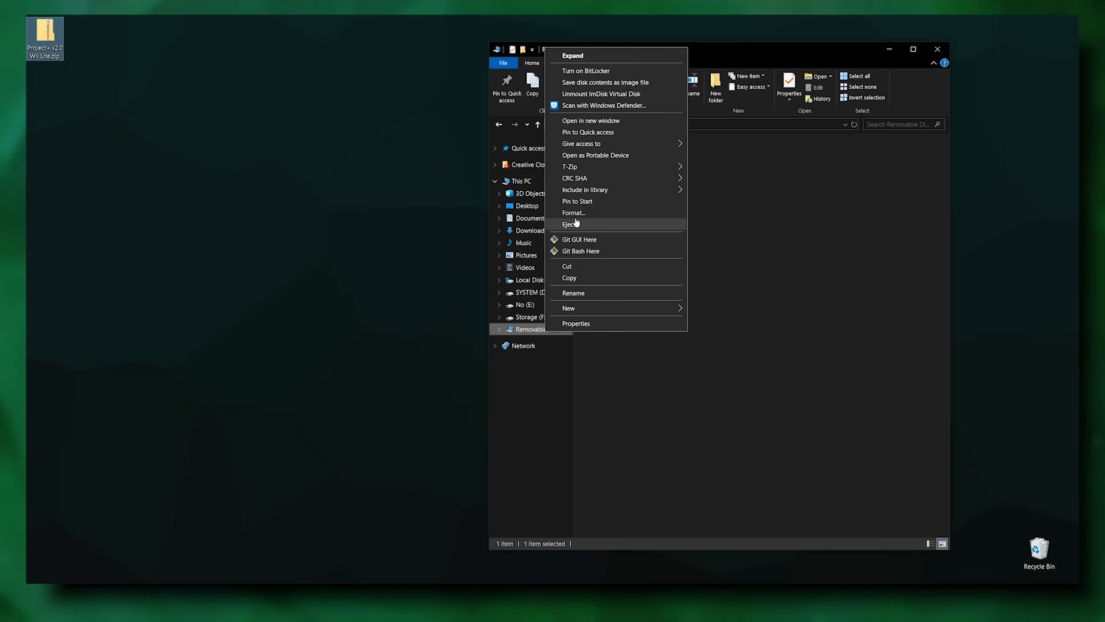
click(573, 213)
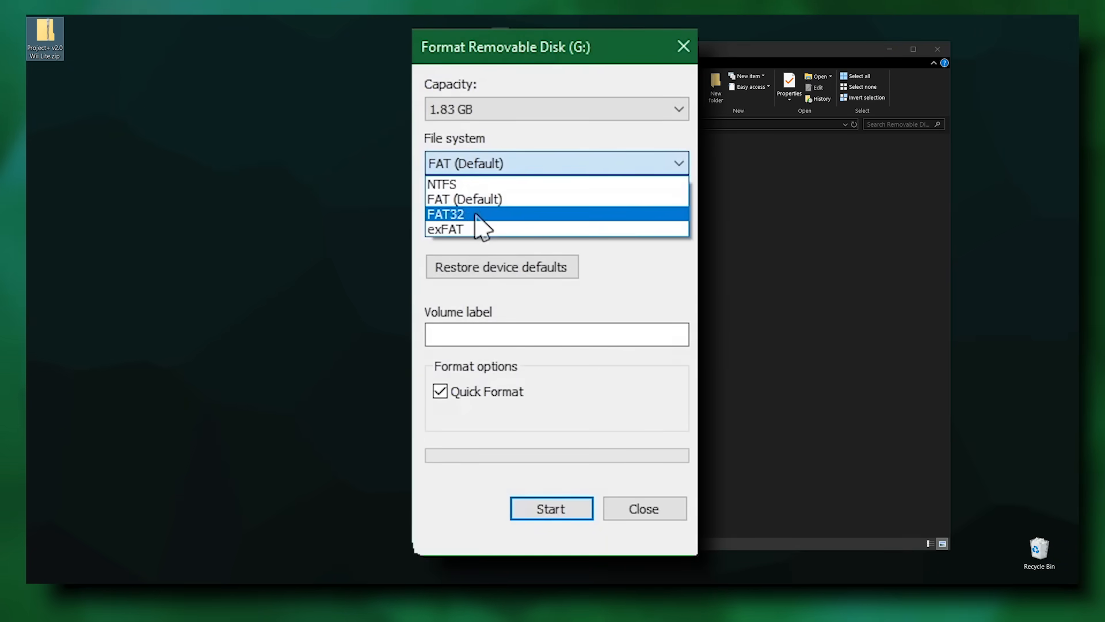
click(445, 213)
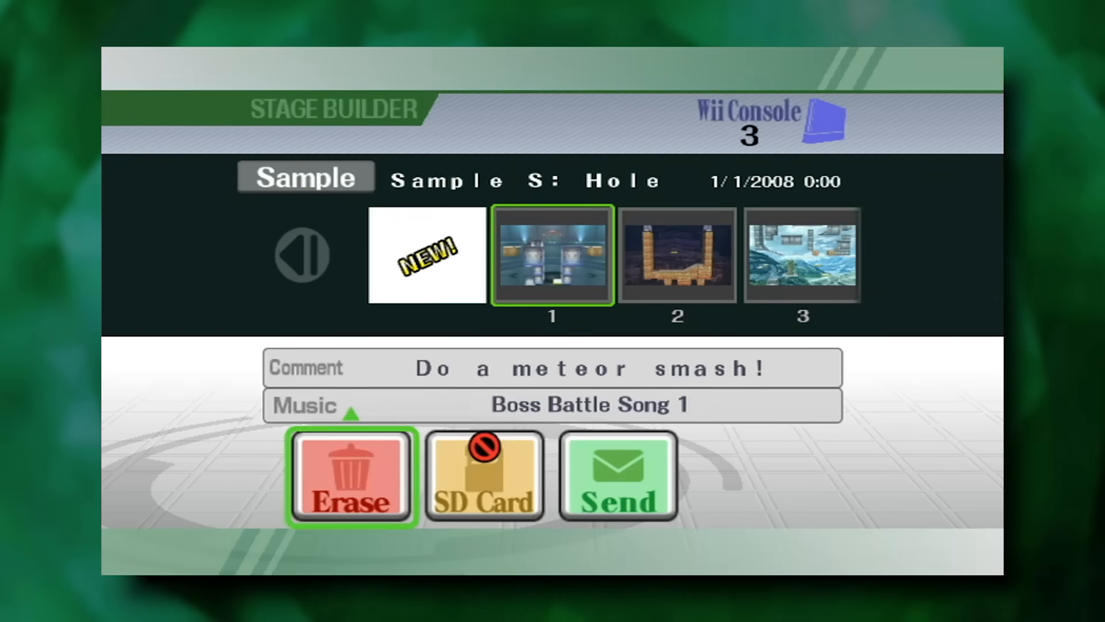
Step: Exit Stage Builder and quit Brawl back to the Wii Menu
click(350, 476)
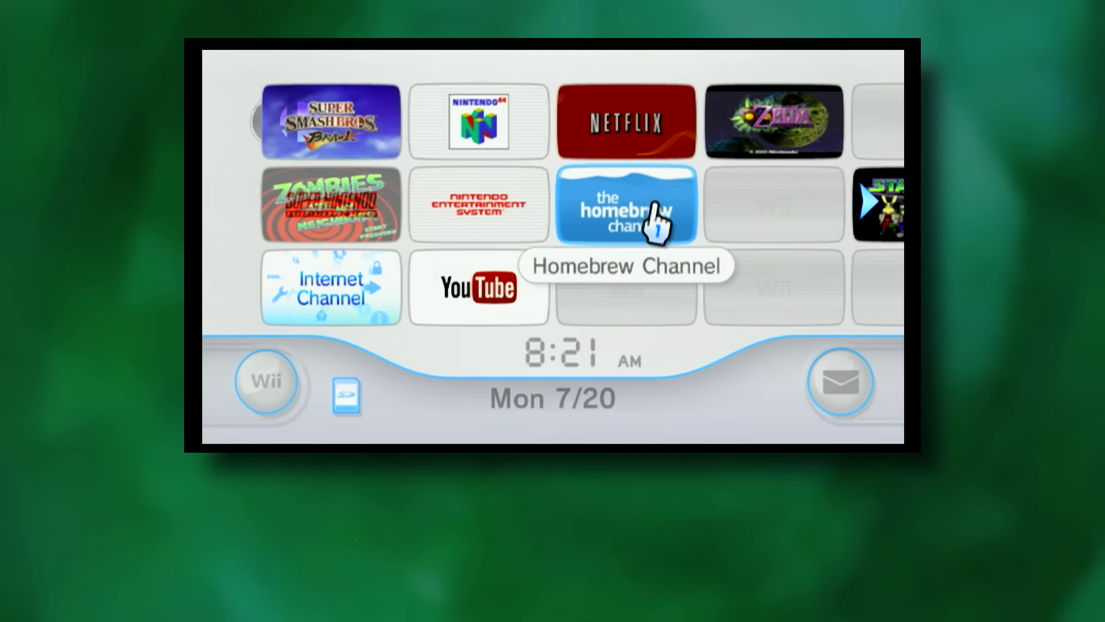
Step: Start the Homebrew Channel to list Project+ Launcher and Project+ USB Loader
click(623, 204)
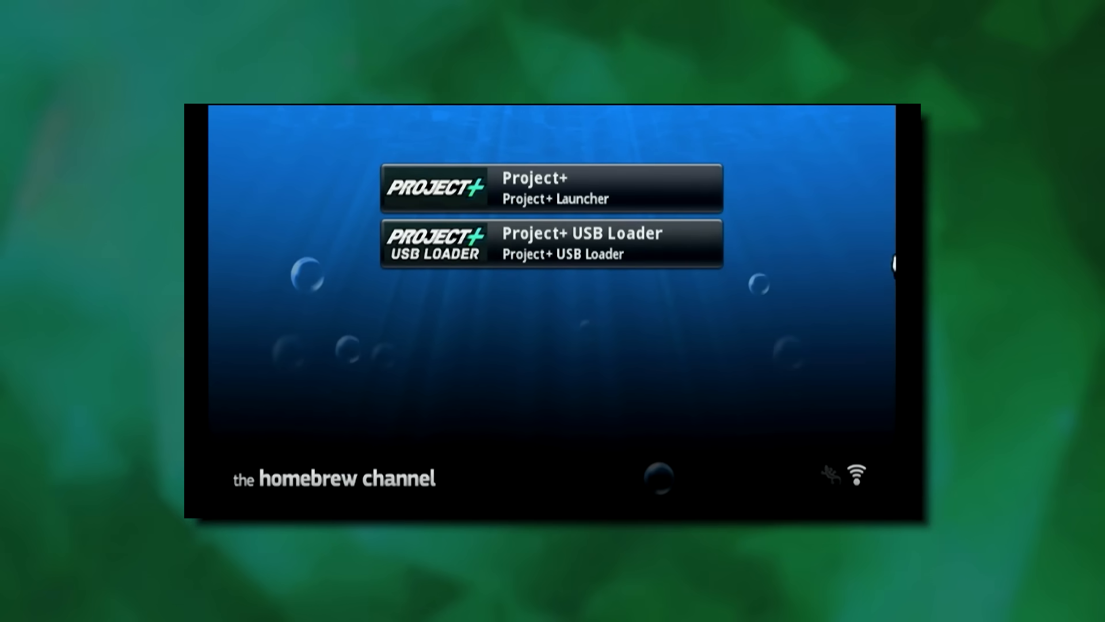
mouse_move(619, 206)
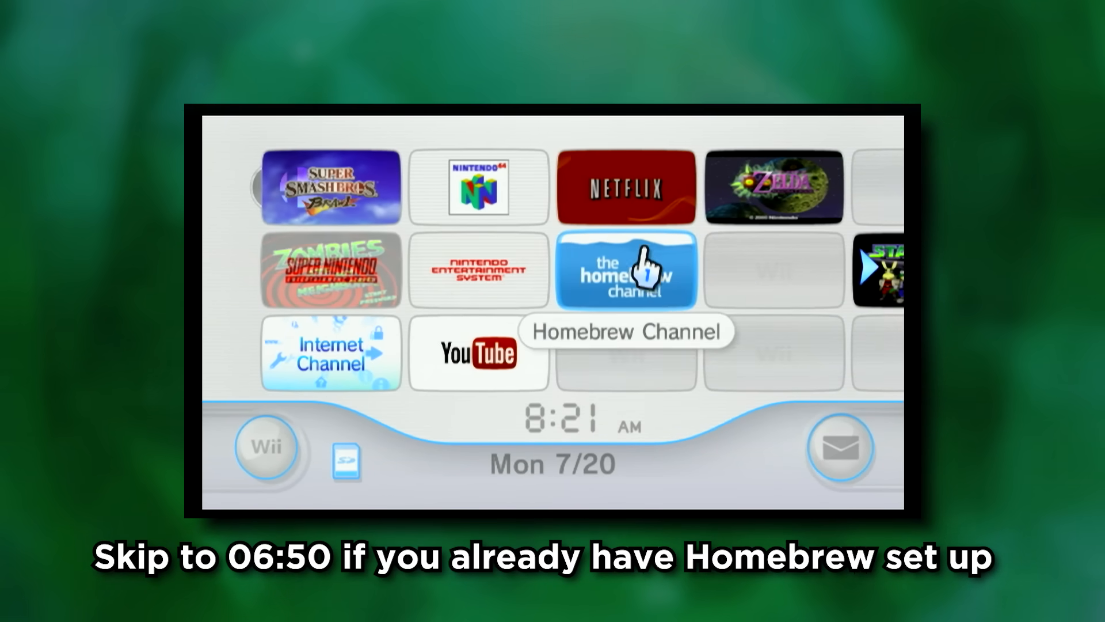
click(625, 270)
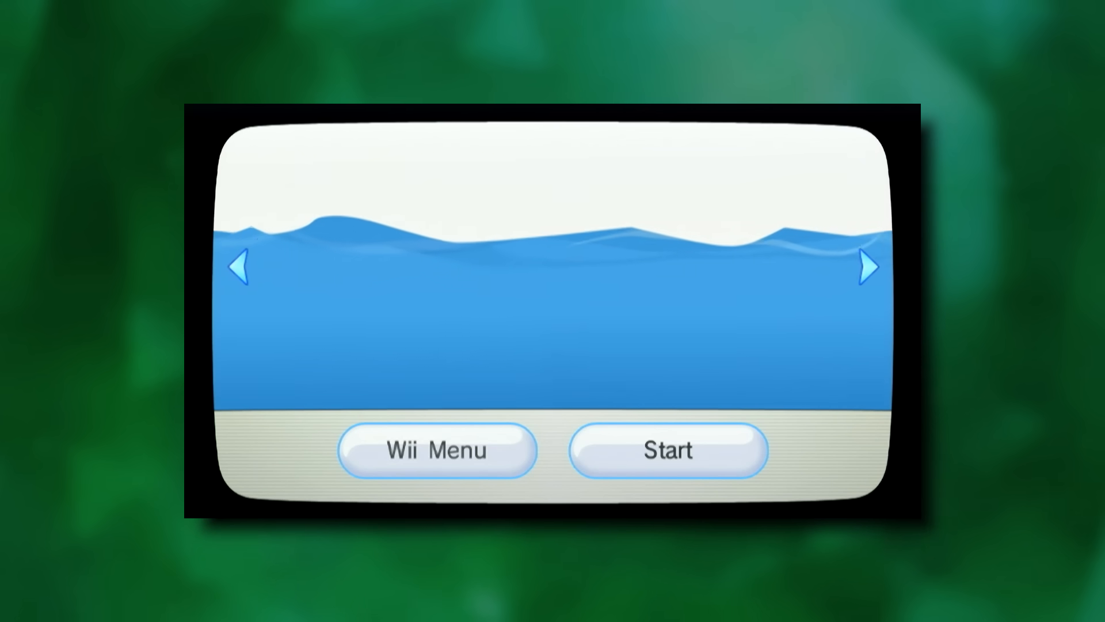
click(668, 449)
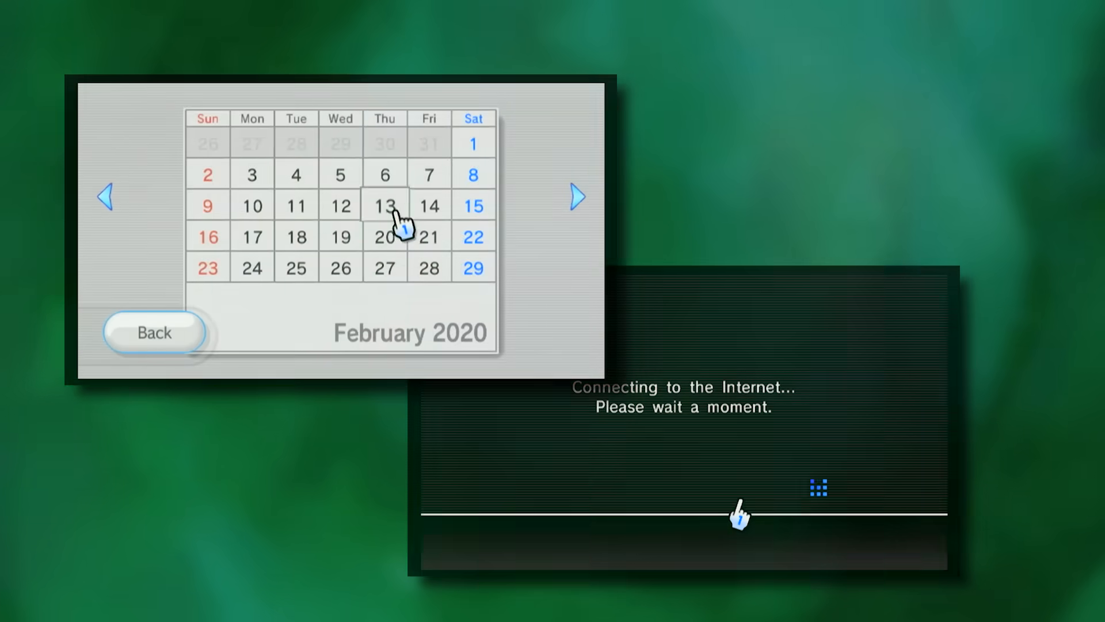
Step: Move the Message Board calendar to March 2020 and open March 22's messages
click(577, 196)
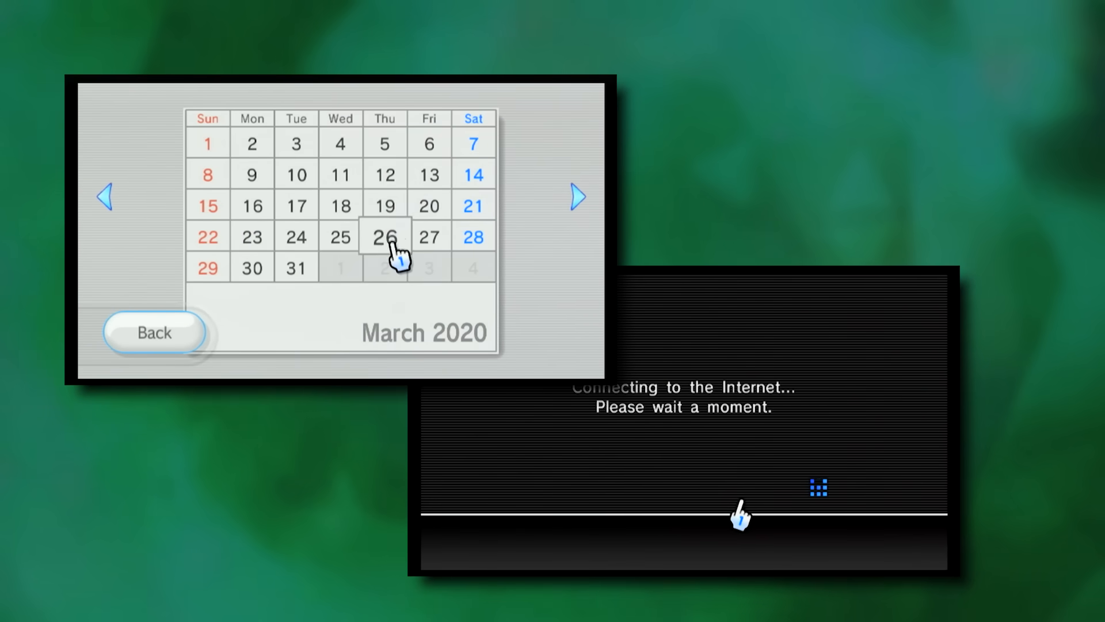
click(207, 236)
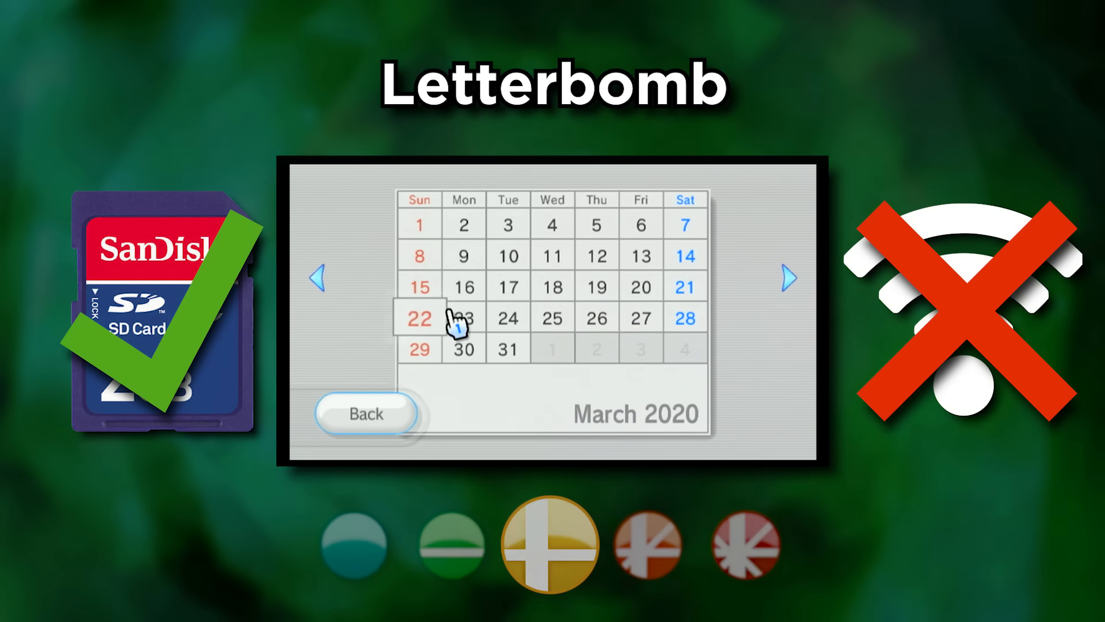
click(419, 317)
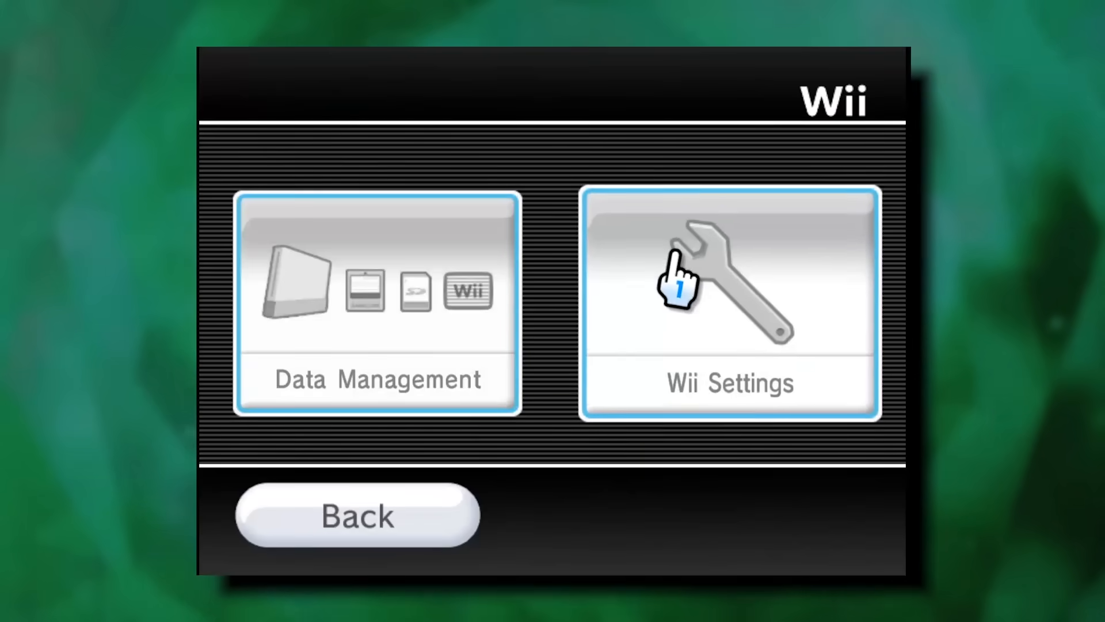
Step: Note the Wii's 4.3U system version and MAC address for the LetterBomb site
click(729, 304)
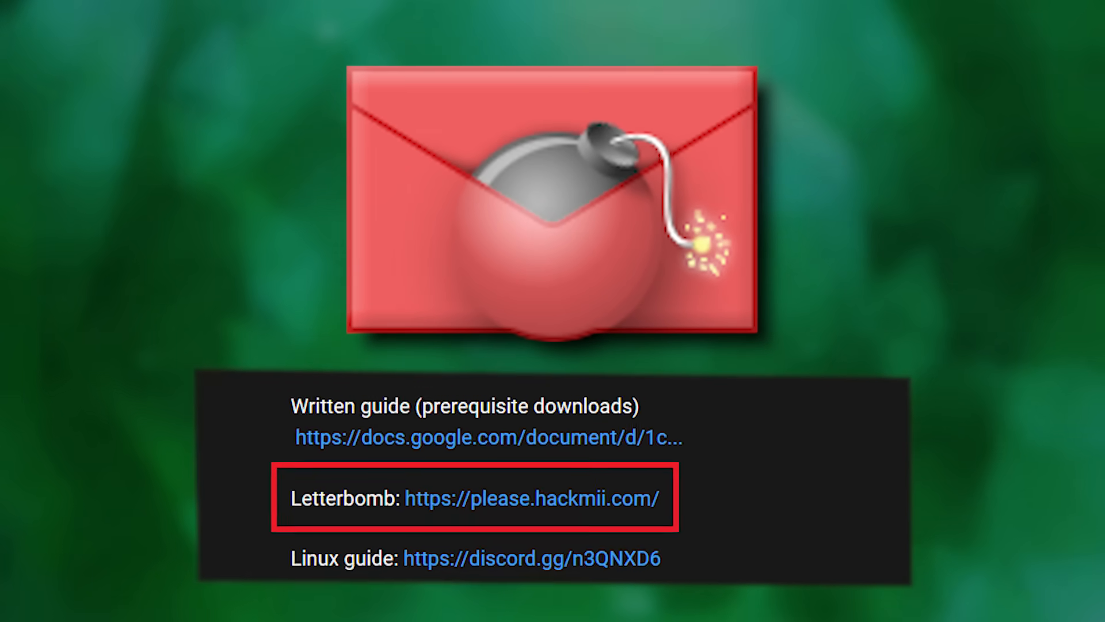
click(534, 497)
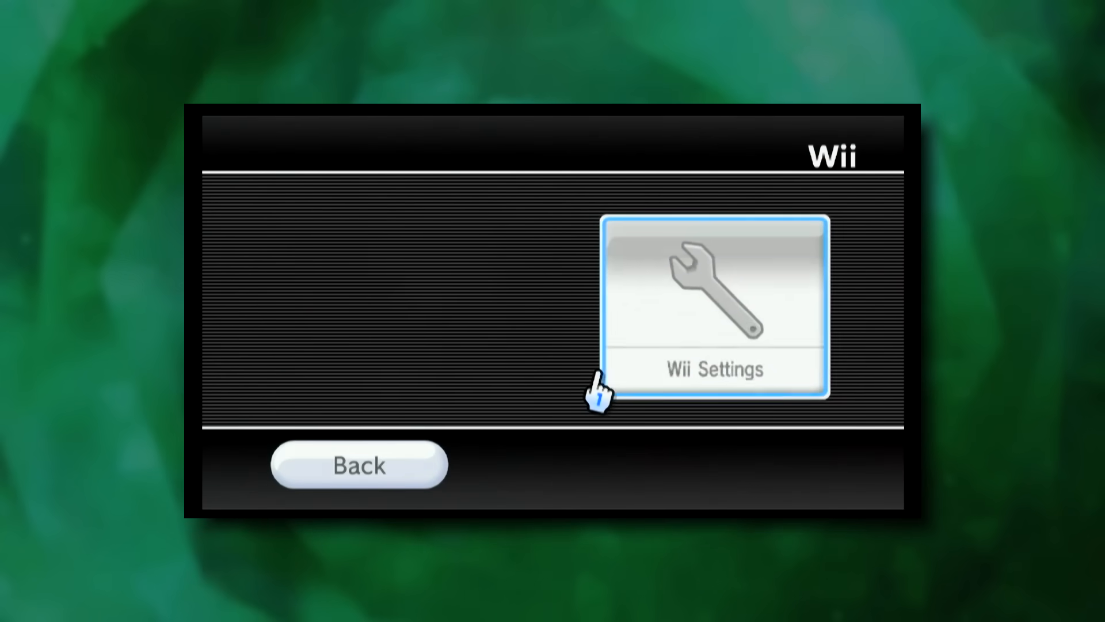
click(713, 296)
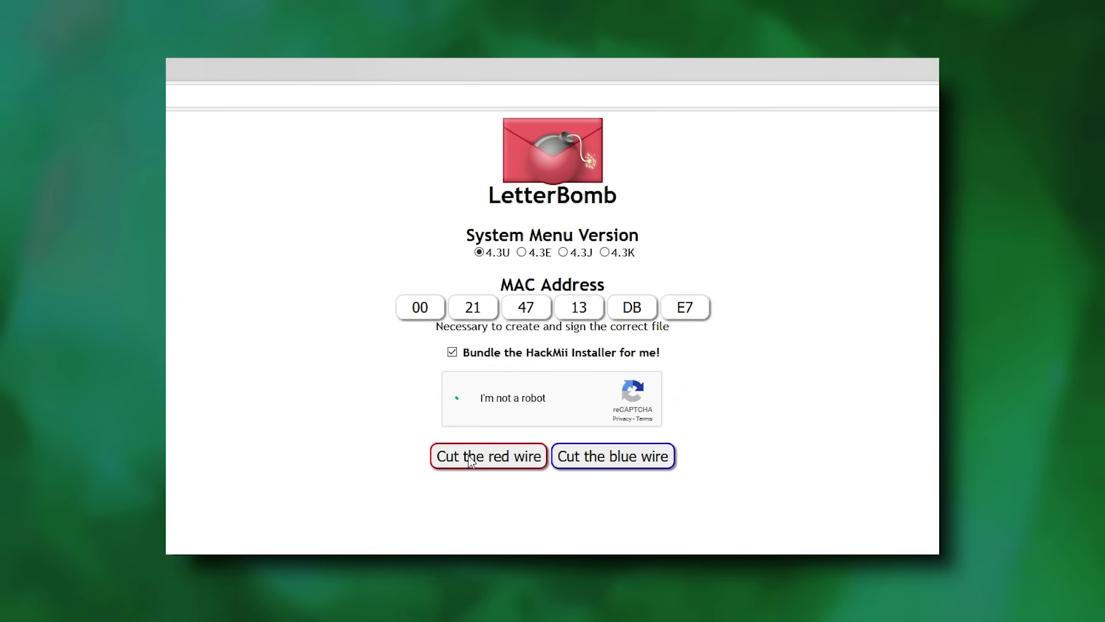
Step: Generate the LetterBomb file for 4.3U with the MAC address and HackMii bundled
click(456, 398)
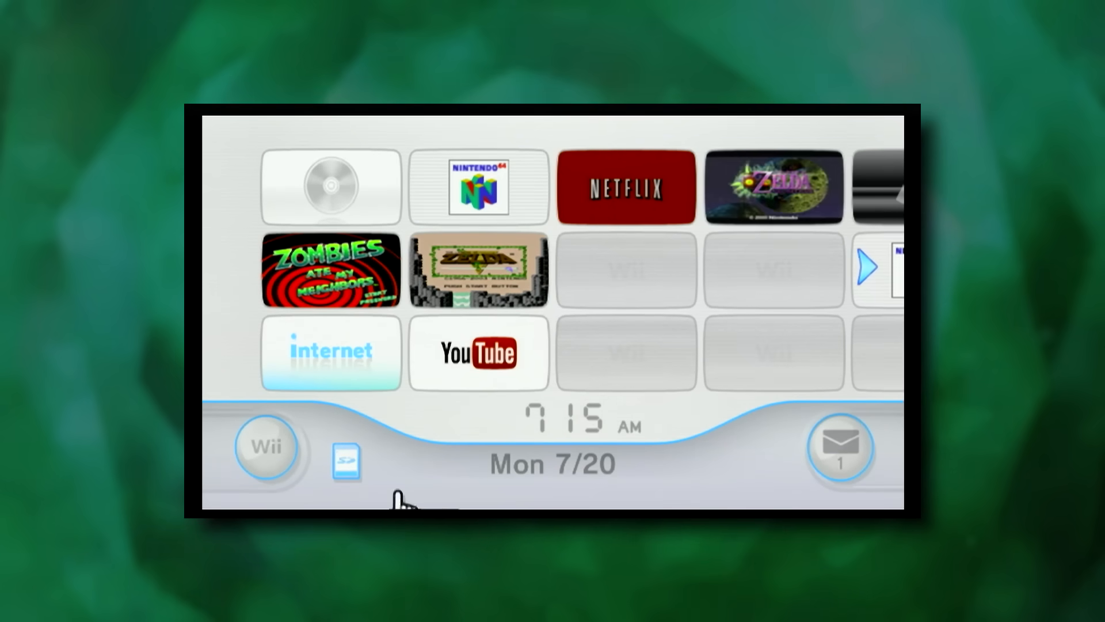
Step: Open the LetterBomb letter on the Message Board and continue past the HackMii anti-scam notice
click(839, 445)
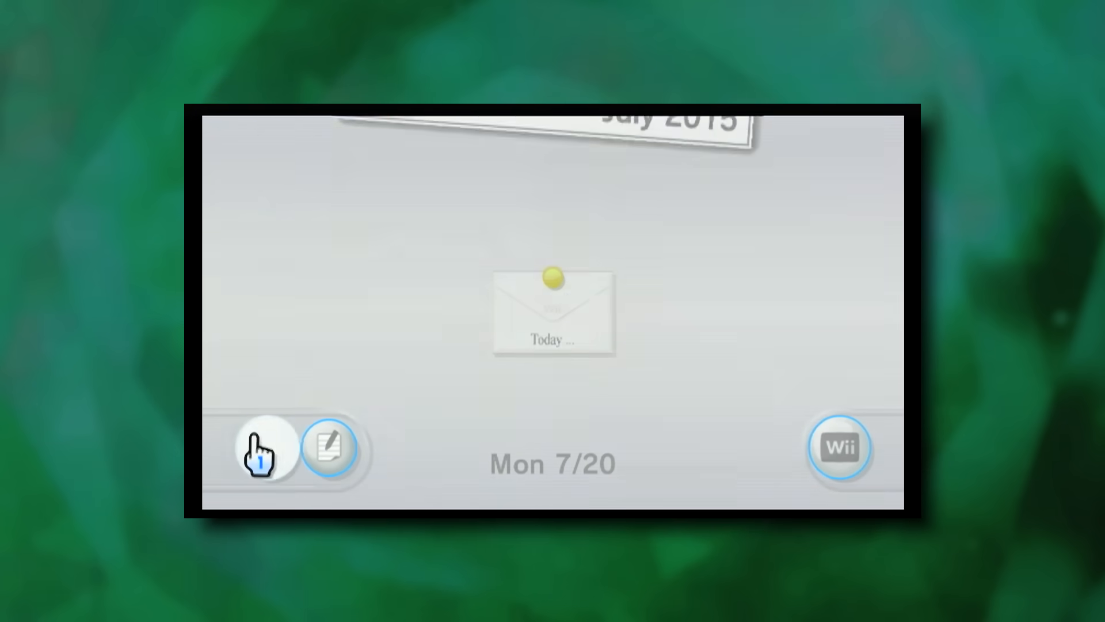
click(553, 313)
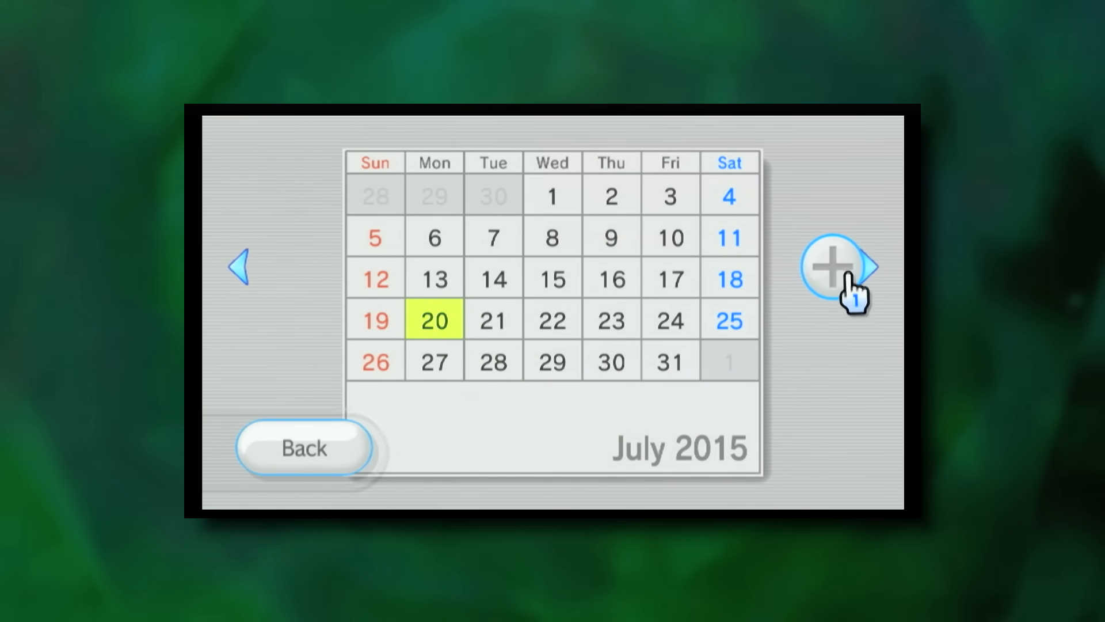
click(833, 267)
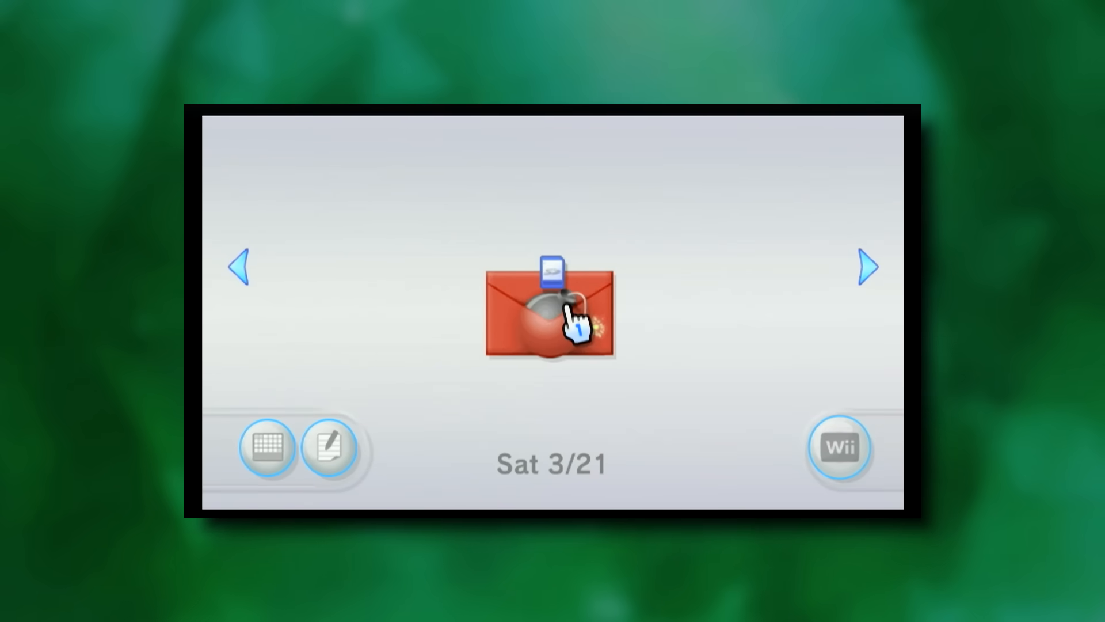
click(551, 314)
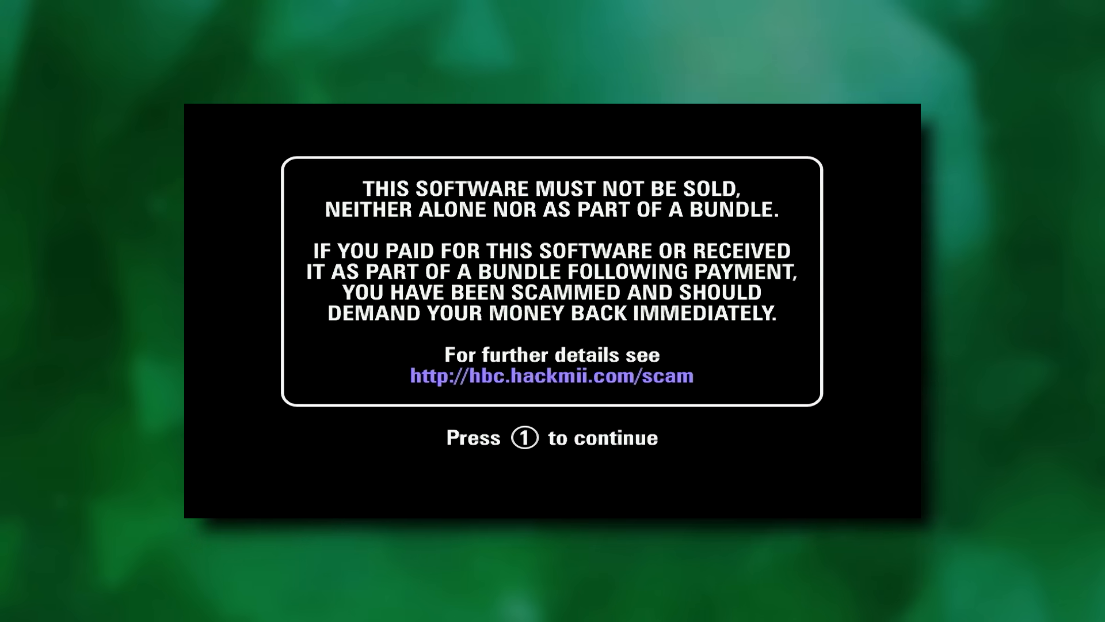
key(1)
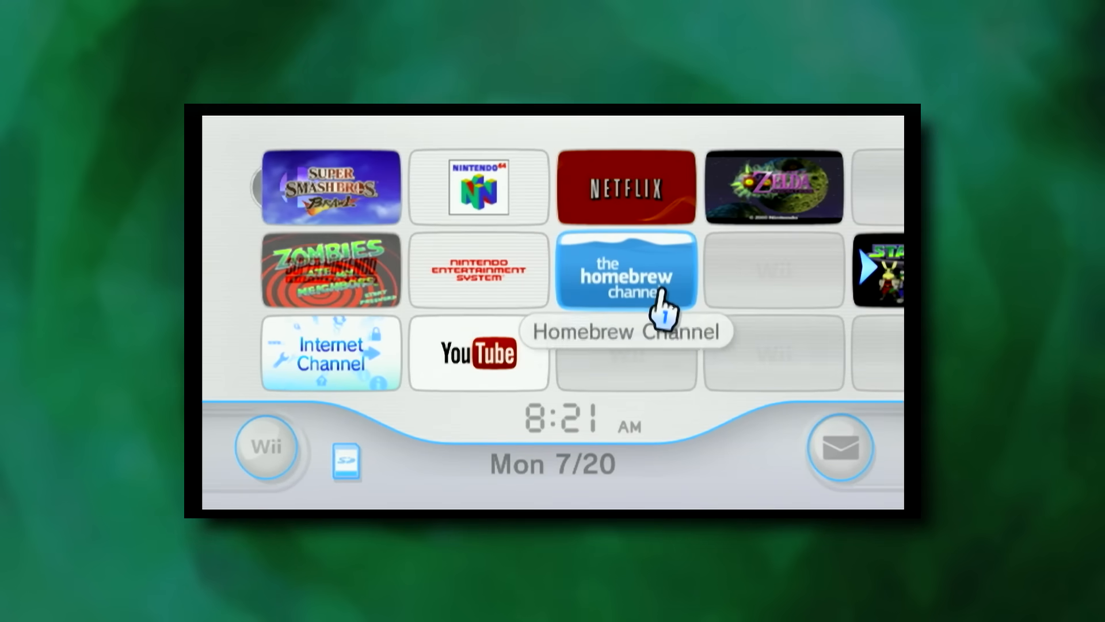
click(622, 270)
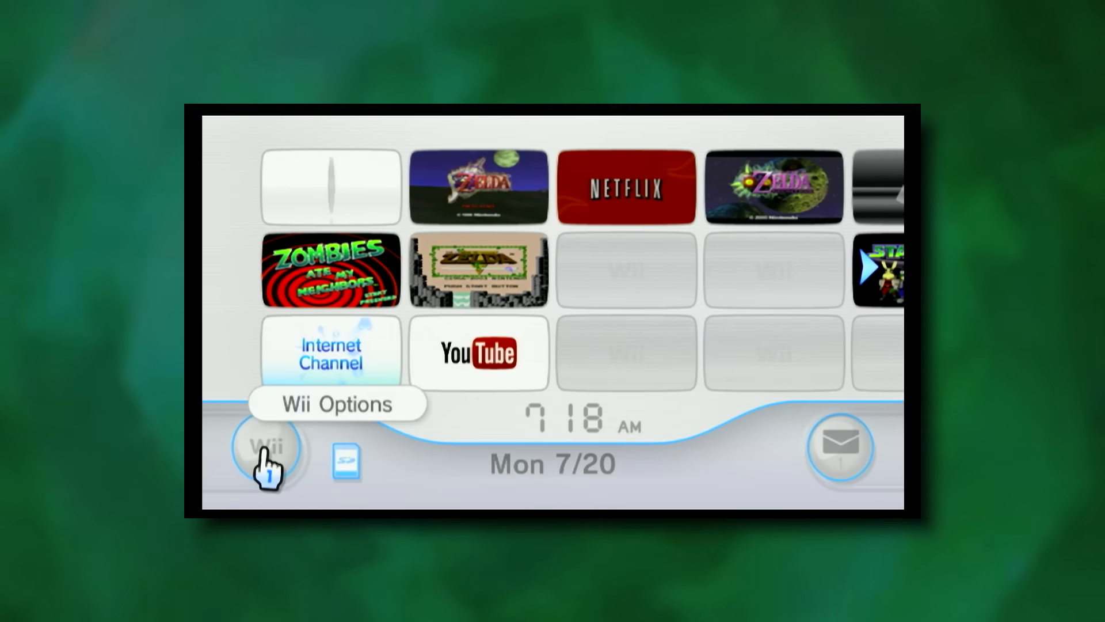
Step: Open Connection 1 in the Wii Internet settings, keeping the IP address automatic
click(336, 403)
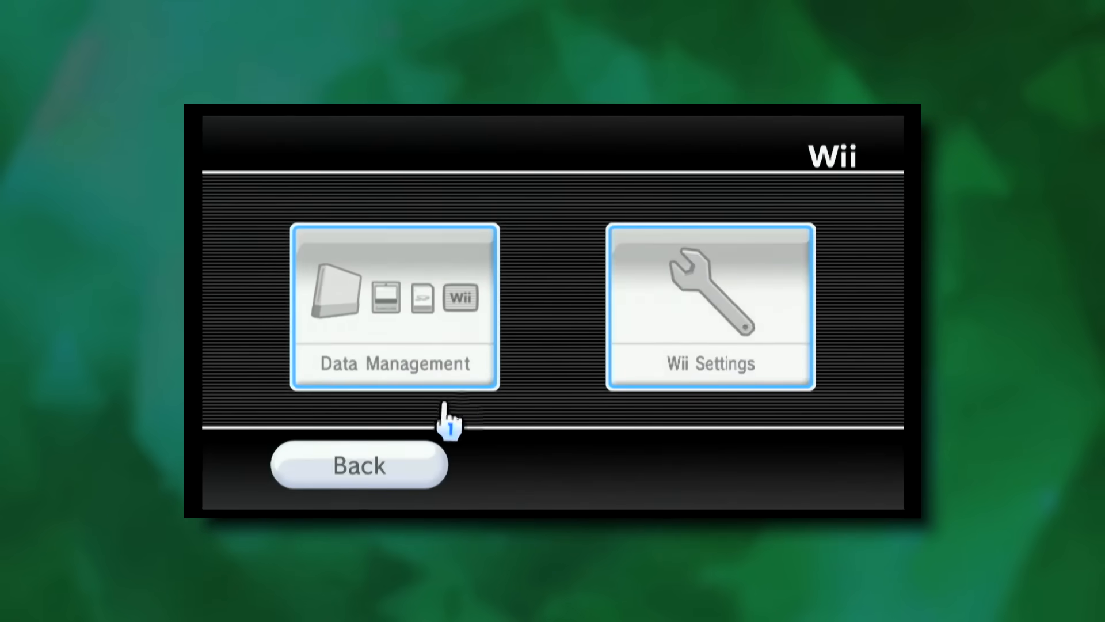
click(709, 307)
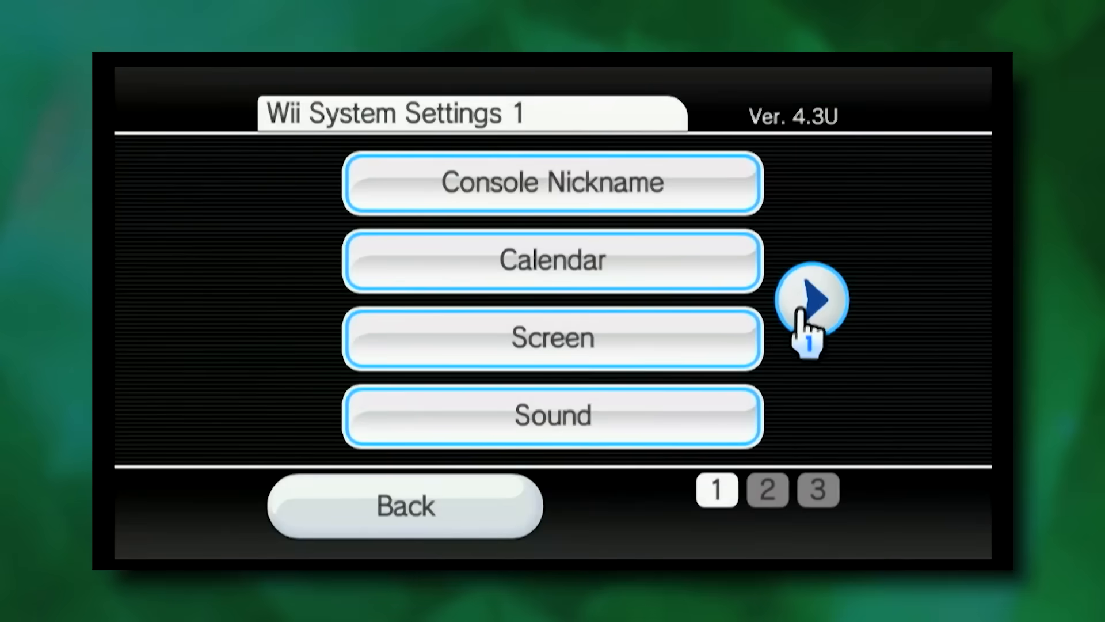
click(810, 299)
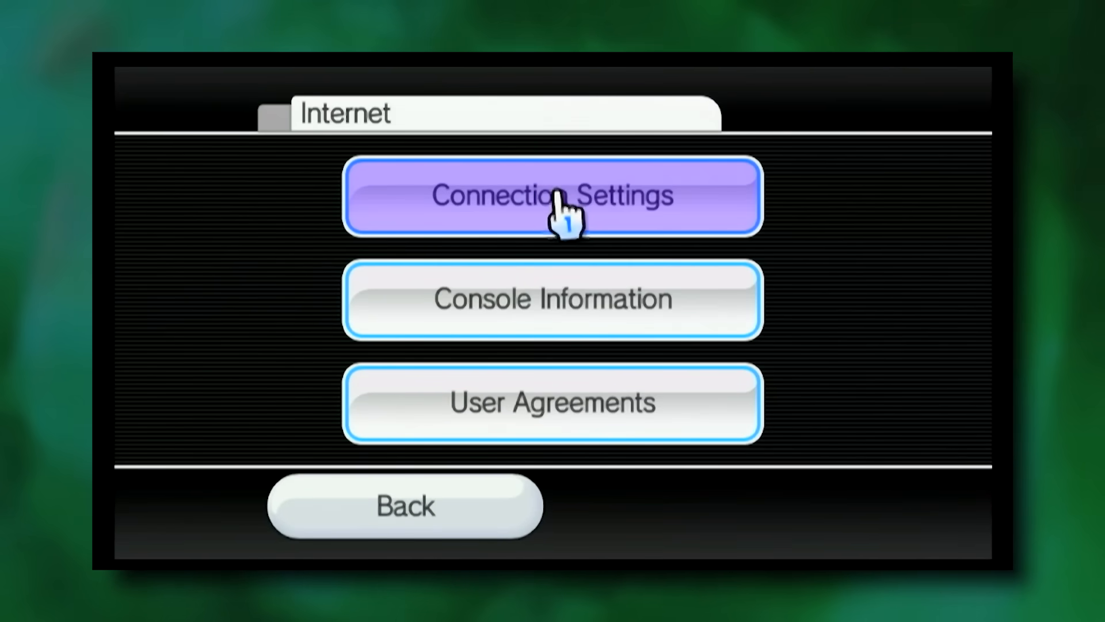
click(552, 196)
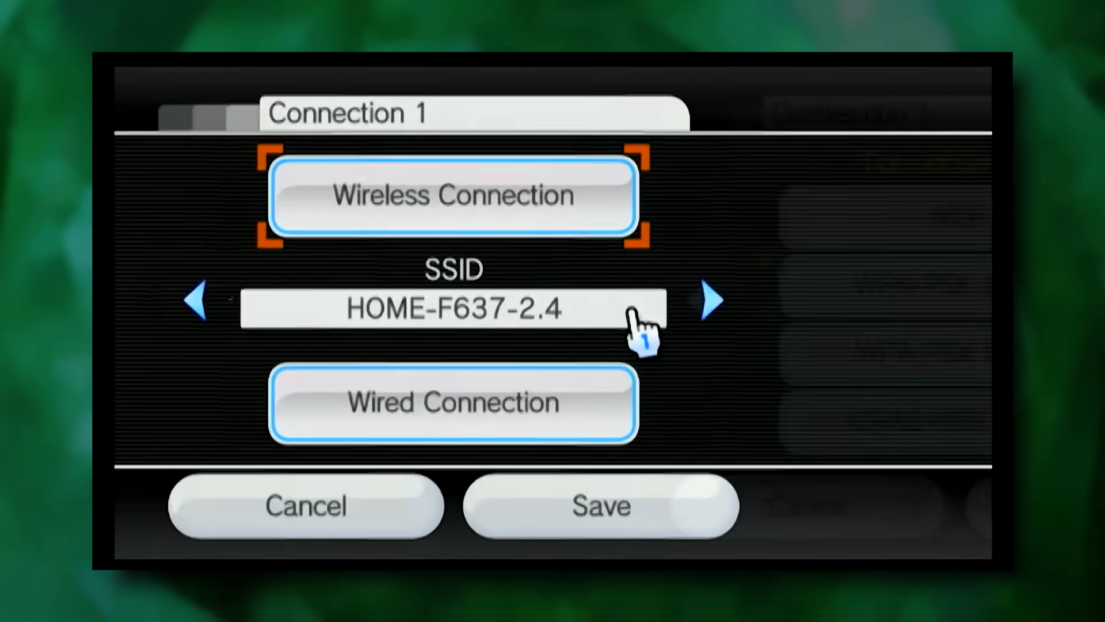
click(712, 300)
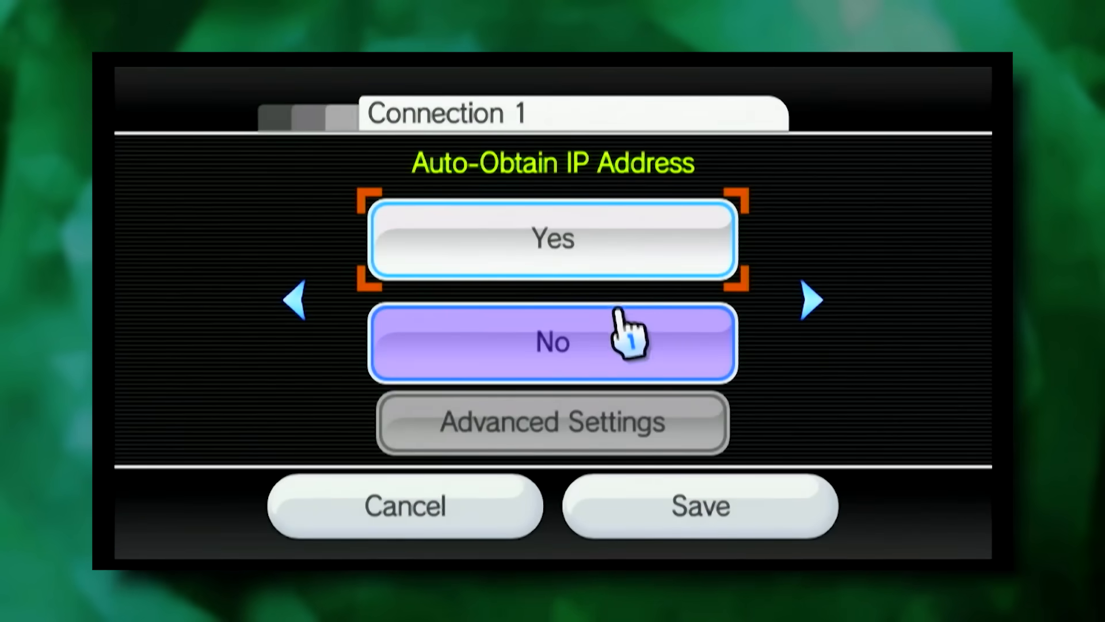
click(810, 298)
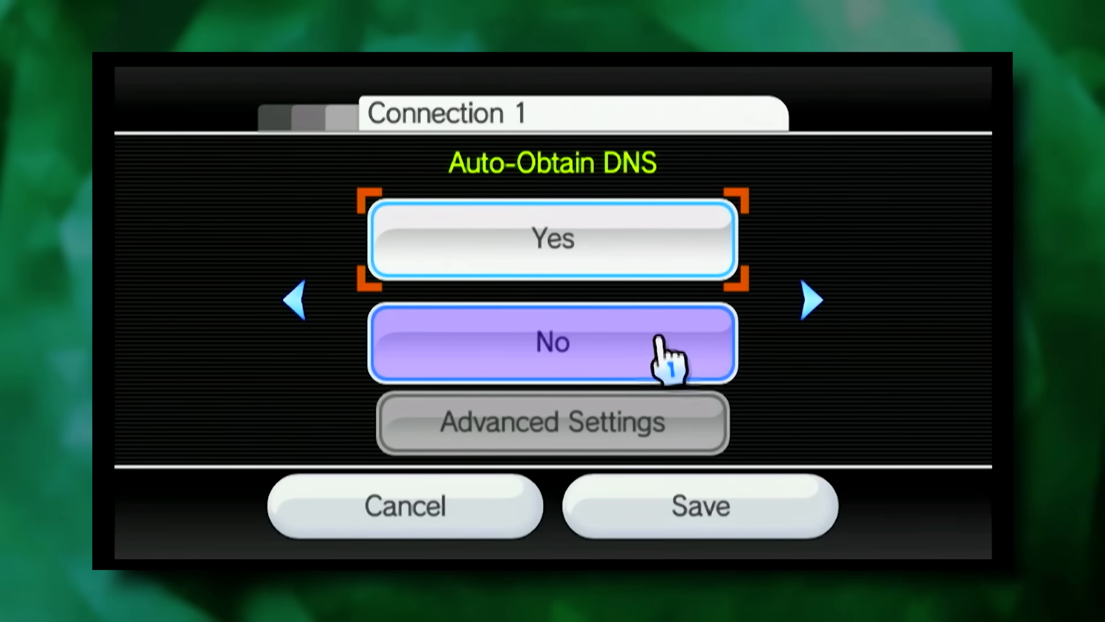
Step: Turn off automatic DNS and enter 97.74.103.14 and 173.201.71.14 as DNS servers
click(552, 422)
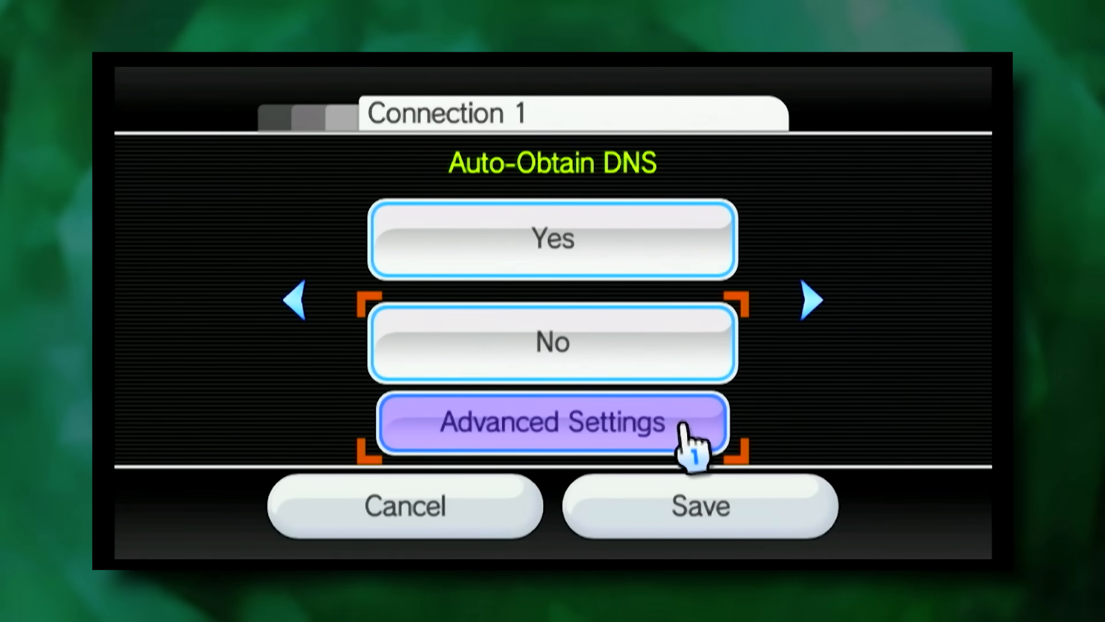
click(552, 421)
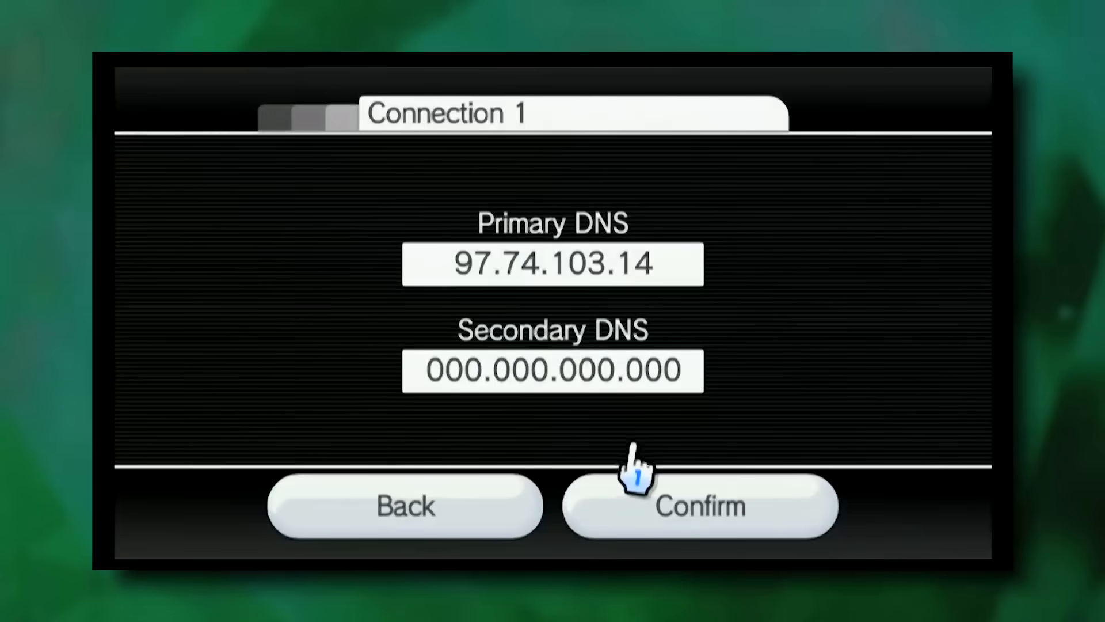
click(552, 263)
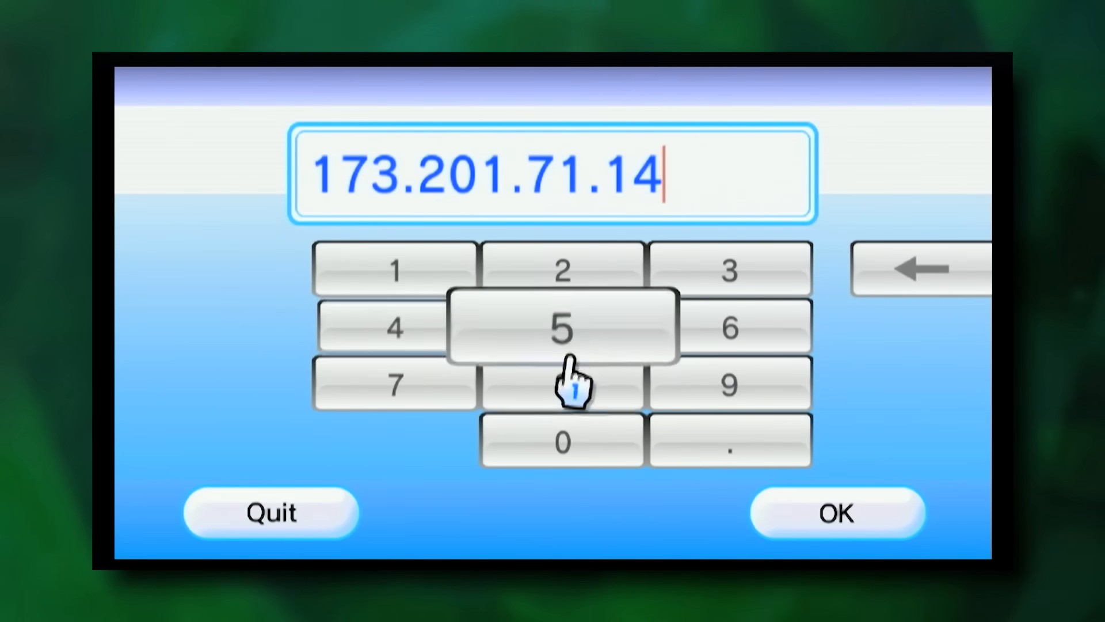
click(838, 512)
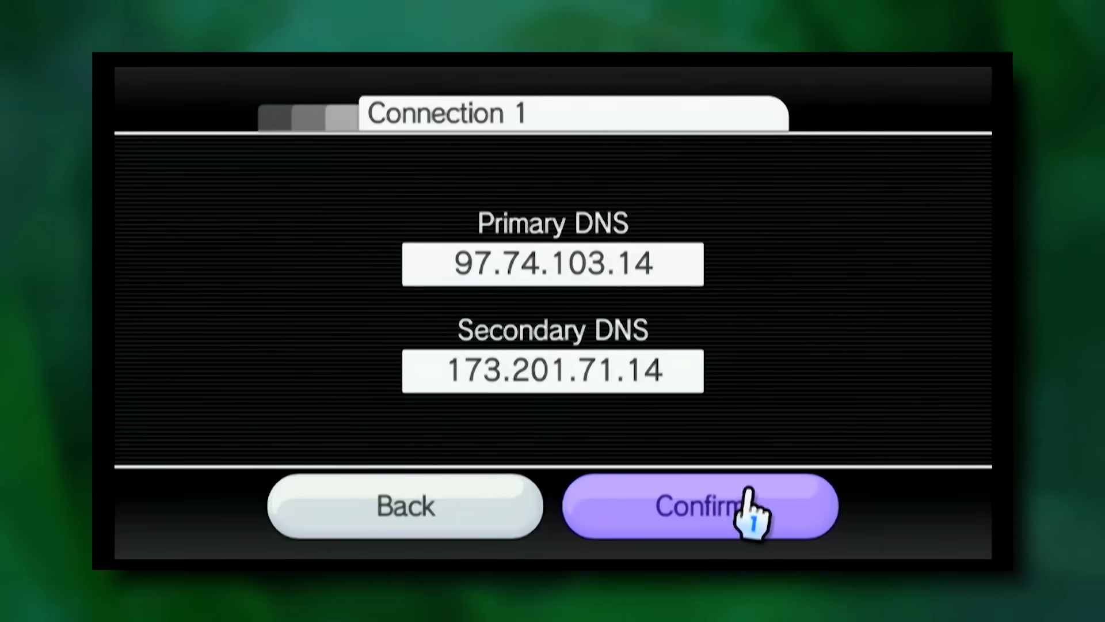
Step: Save Connection 1, pass the connection test, and decline the system update
click(701, 505)
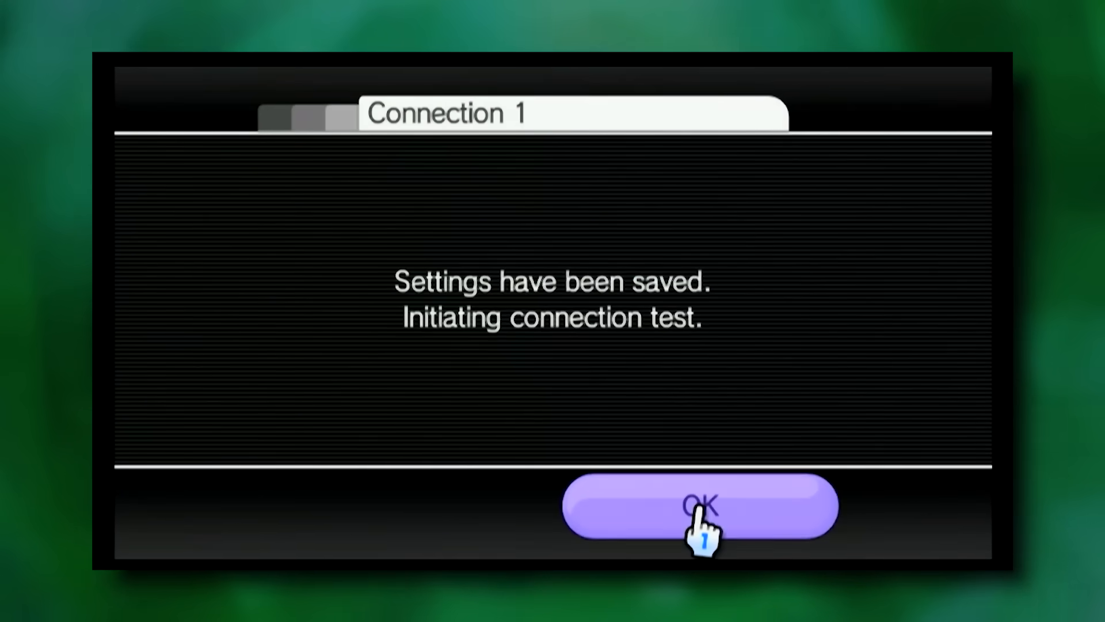
click(700, 505)
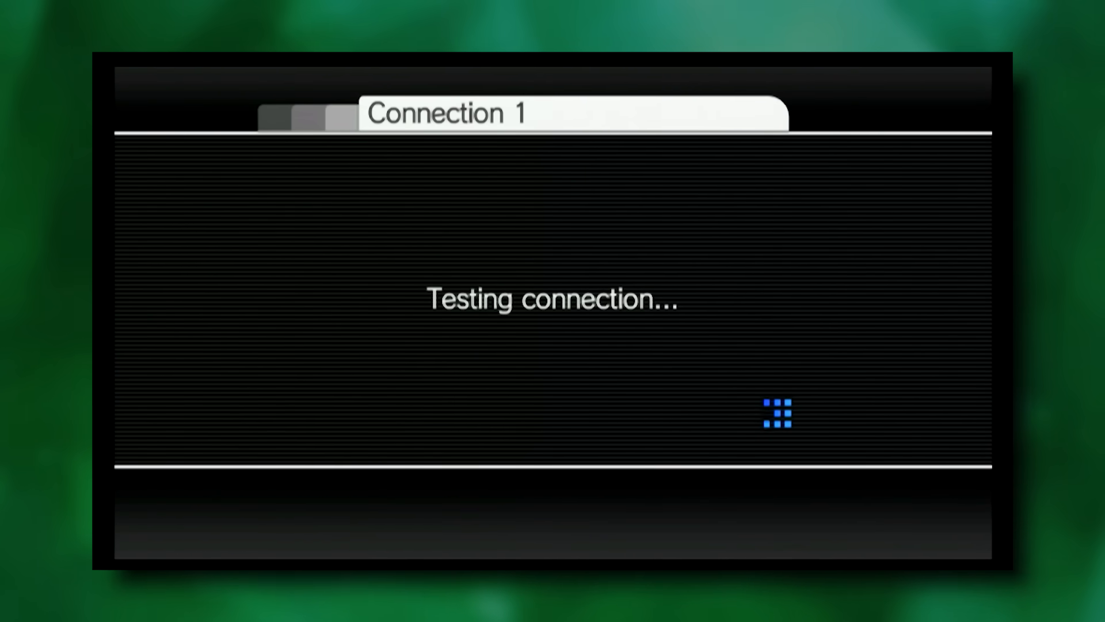
mouse_move(594, 432)
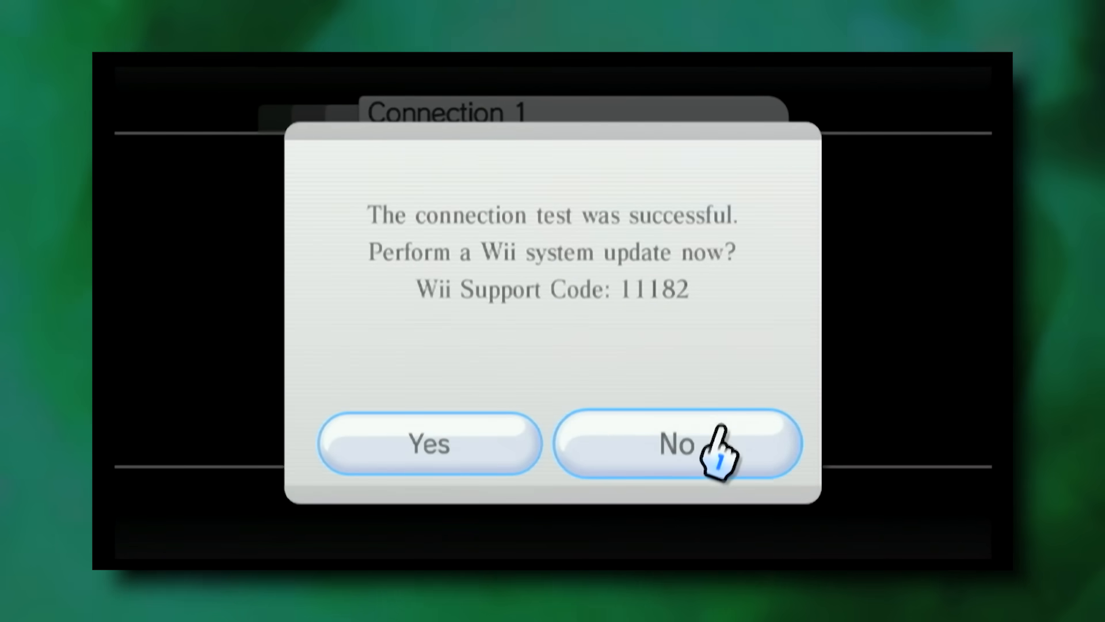
click(677, 443)
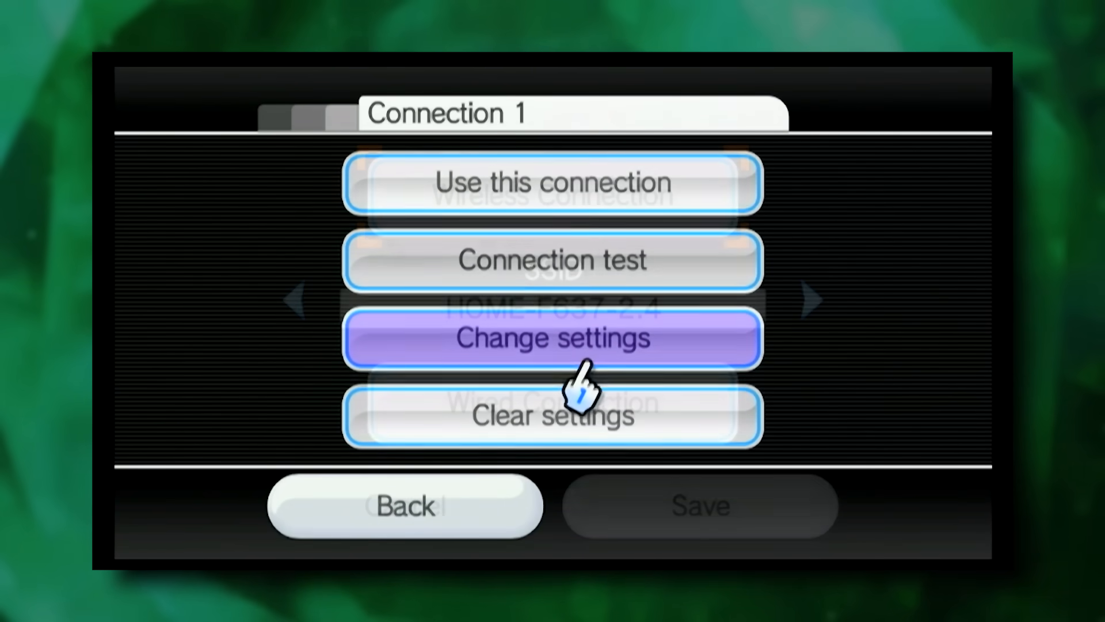
click(552, 337)
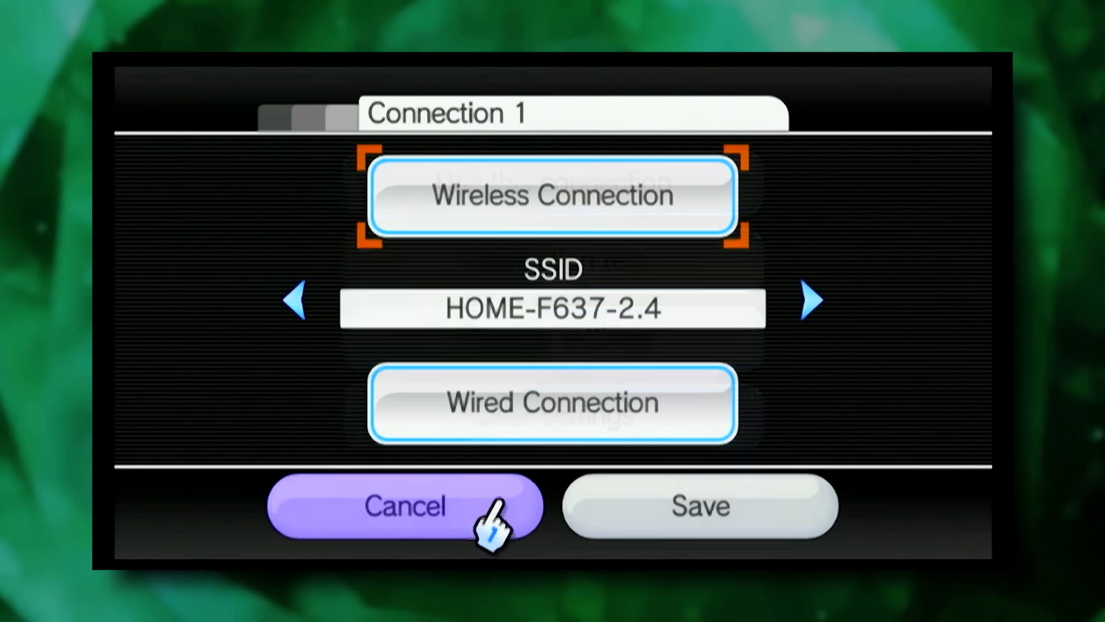
click(405, 505)
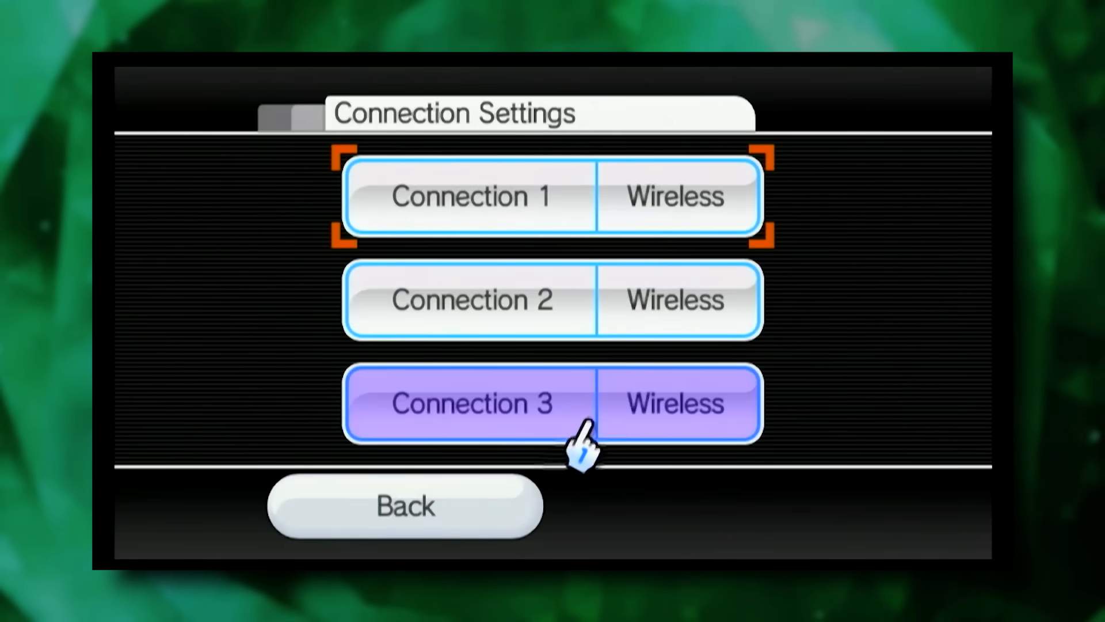
click(405, 505)
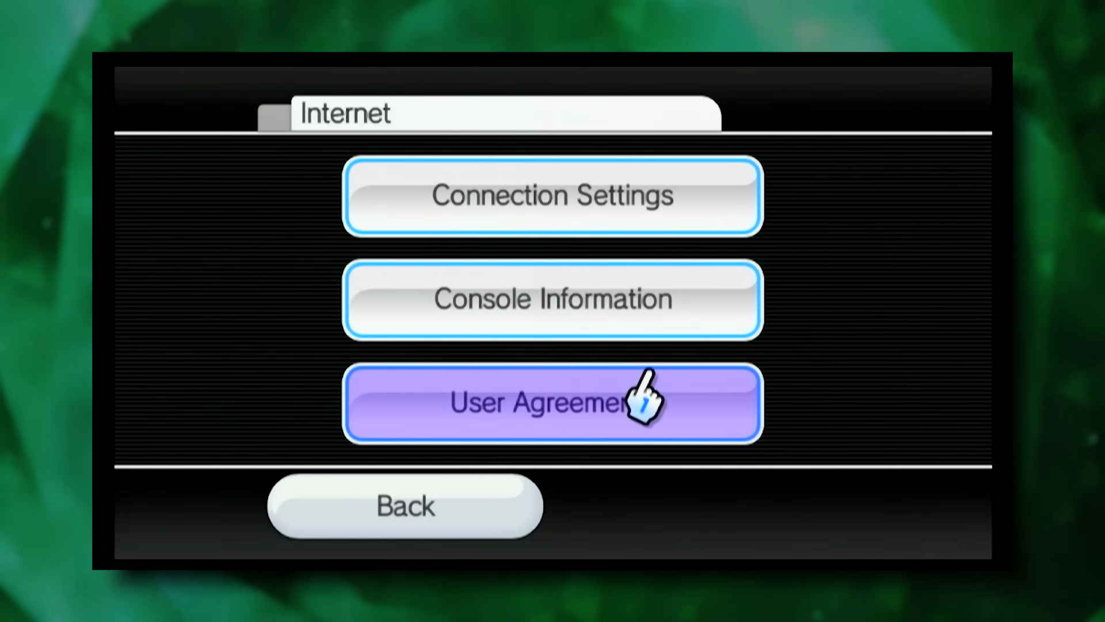
Step: Accept the WiiConnect24 and Wii Shop agreements, then download Project+ v2.0 Wii from MediaFire
click(553, 402)
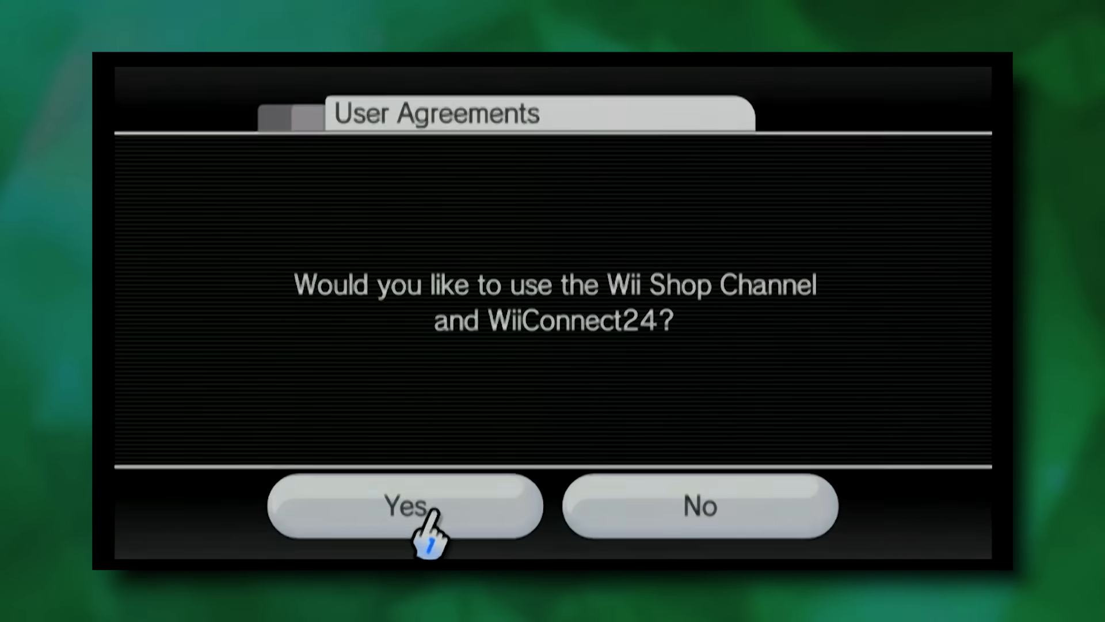
click(405, 506)
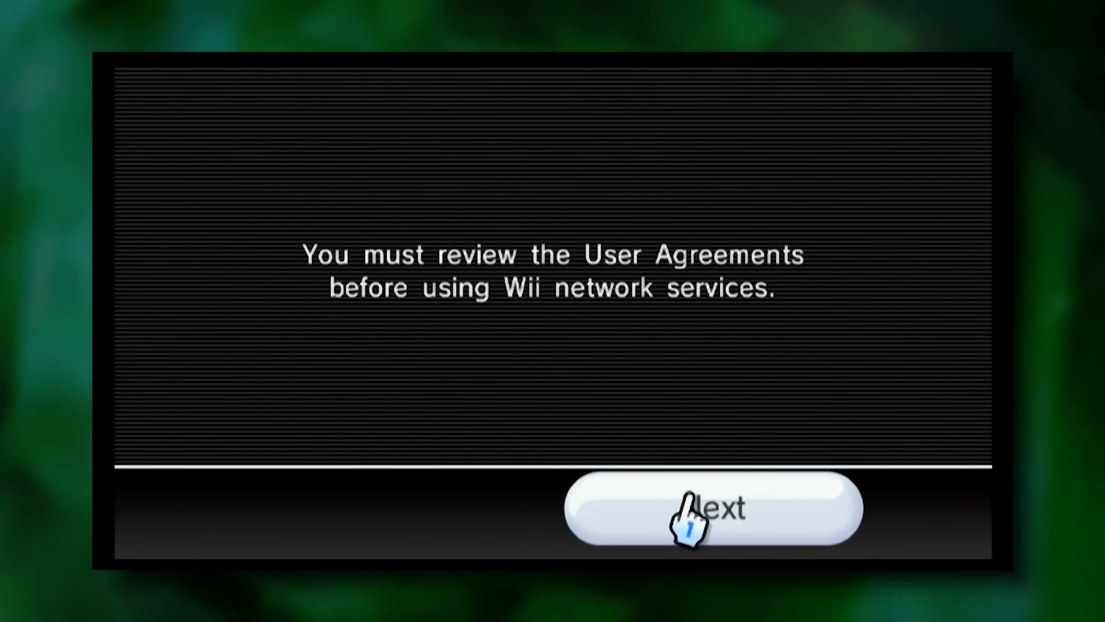
click(708, 509)
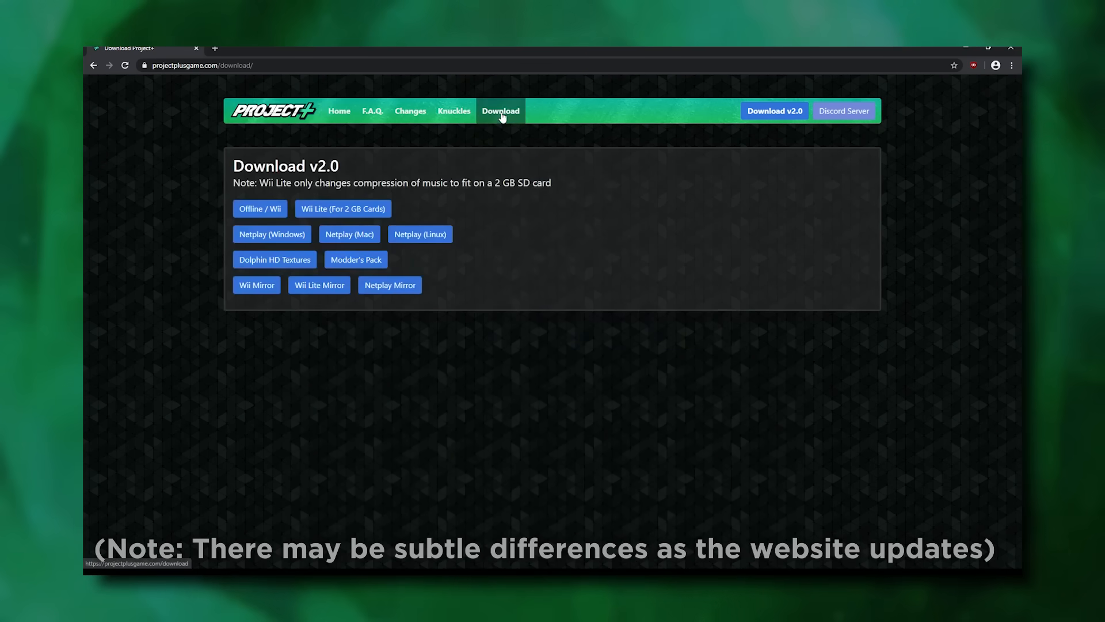
click(259, 207)
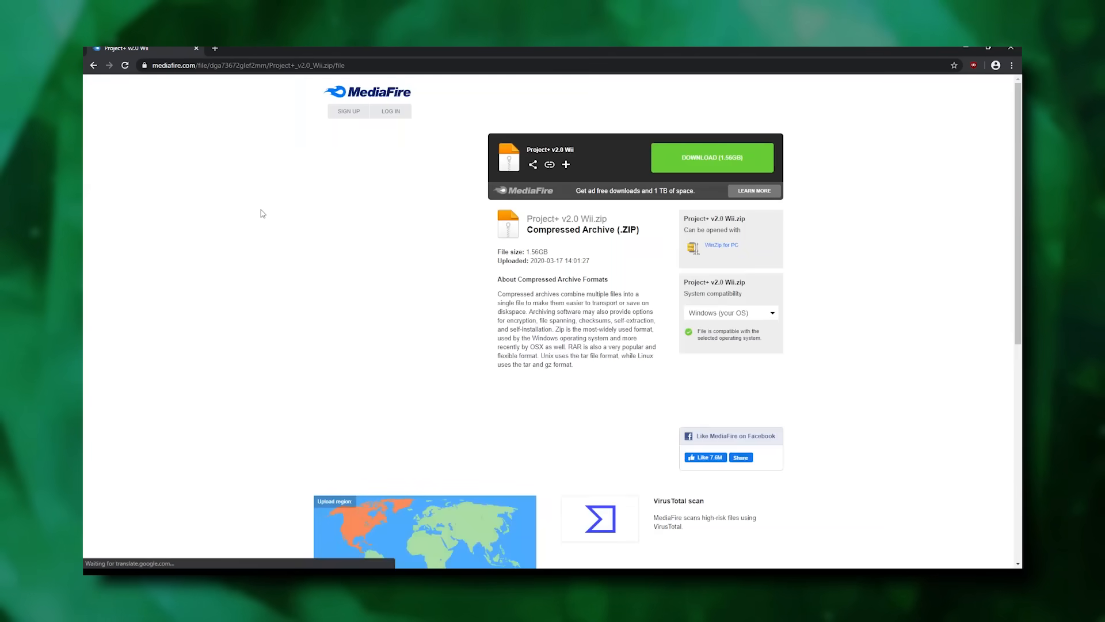
click(712, 157)
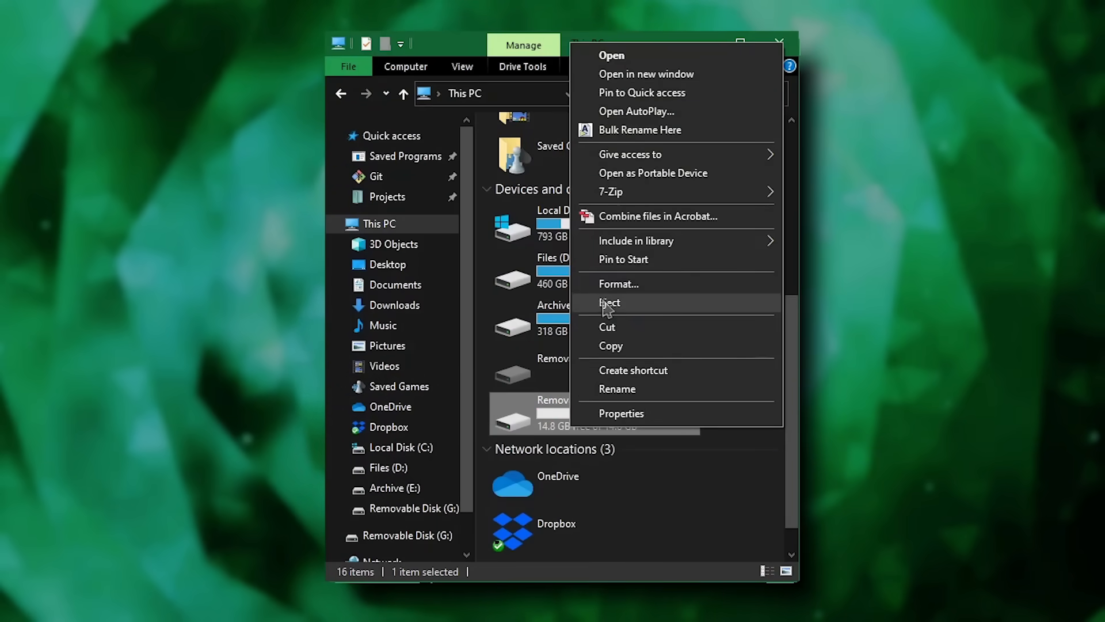
Step: Run a full, non-quick format of Removable Disk G: as FAT32 with 32 KB units
click(619, 283)
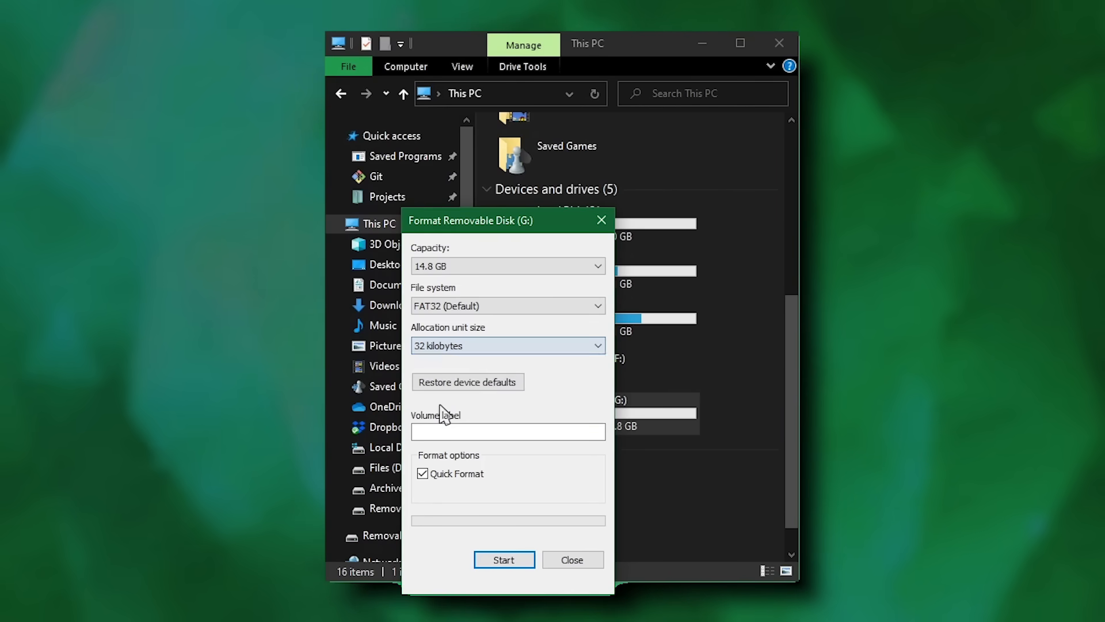
click(503, 559)
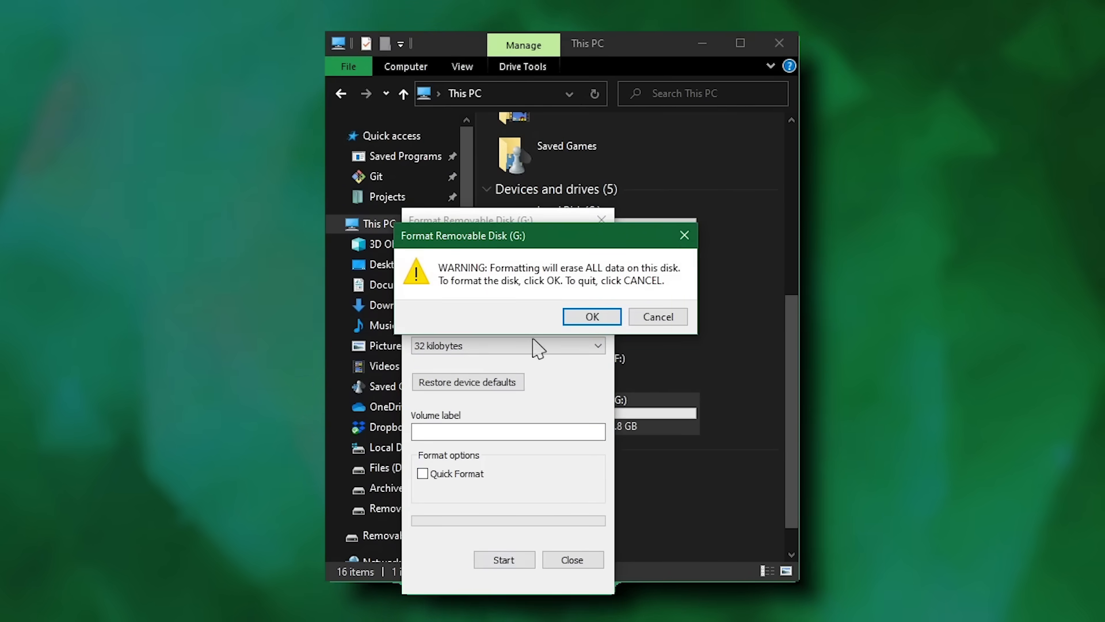
click(591, 316)
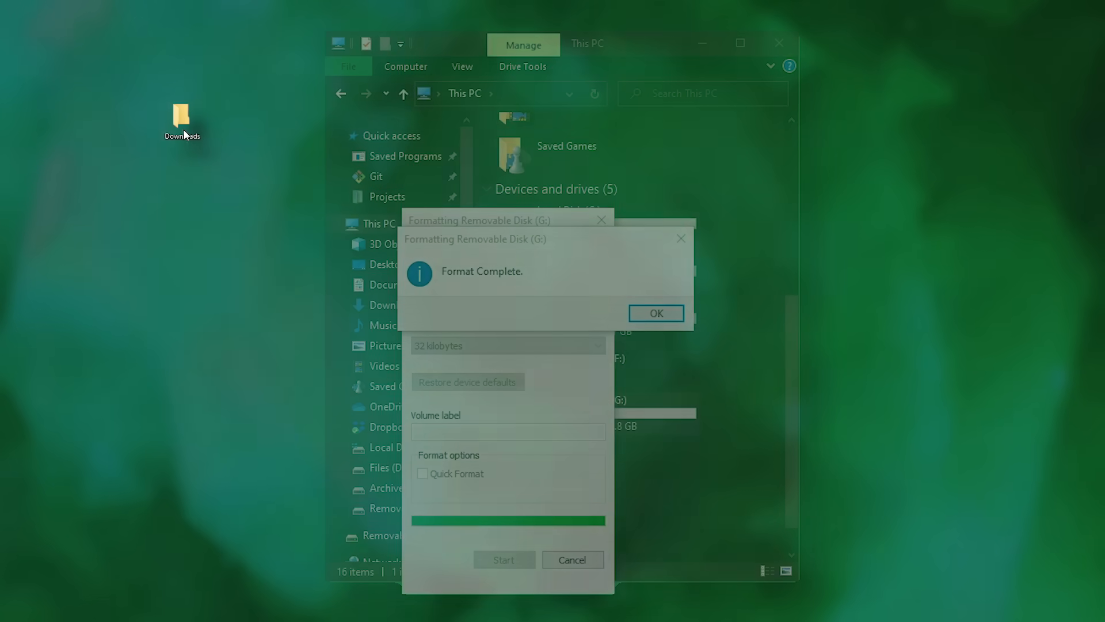
click(655, 313)
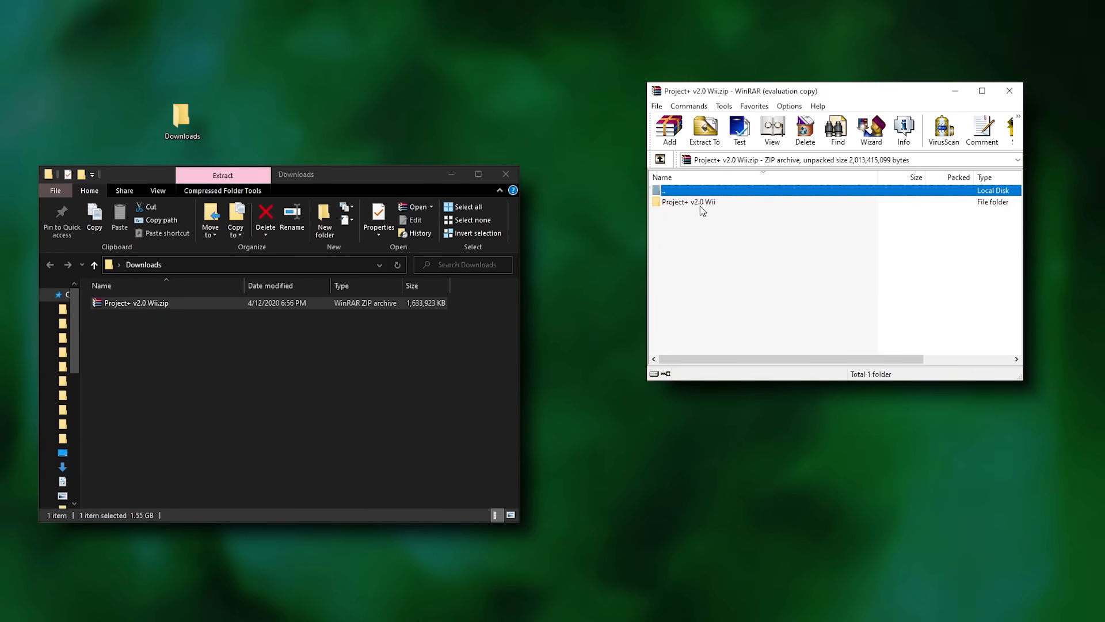
Step: Select the Project+ v2.0 Wii folder inside the archive in WinRAR
click(687, 201)
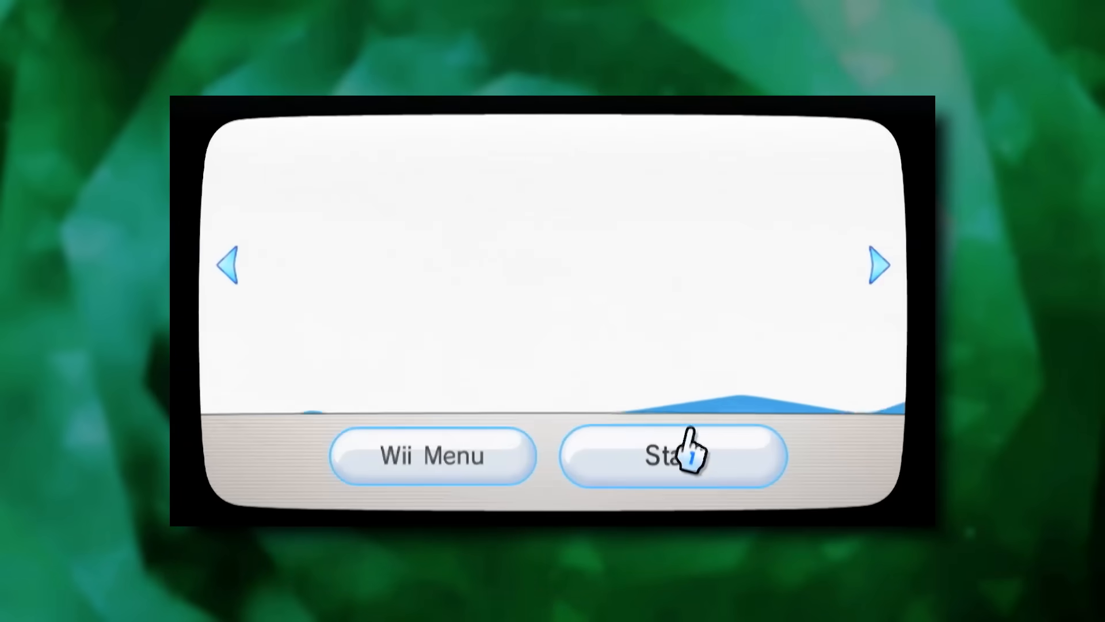
Step: Start the channel from its preview screen and go back to the Wii Menu
click(673, 456)
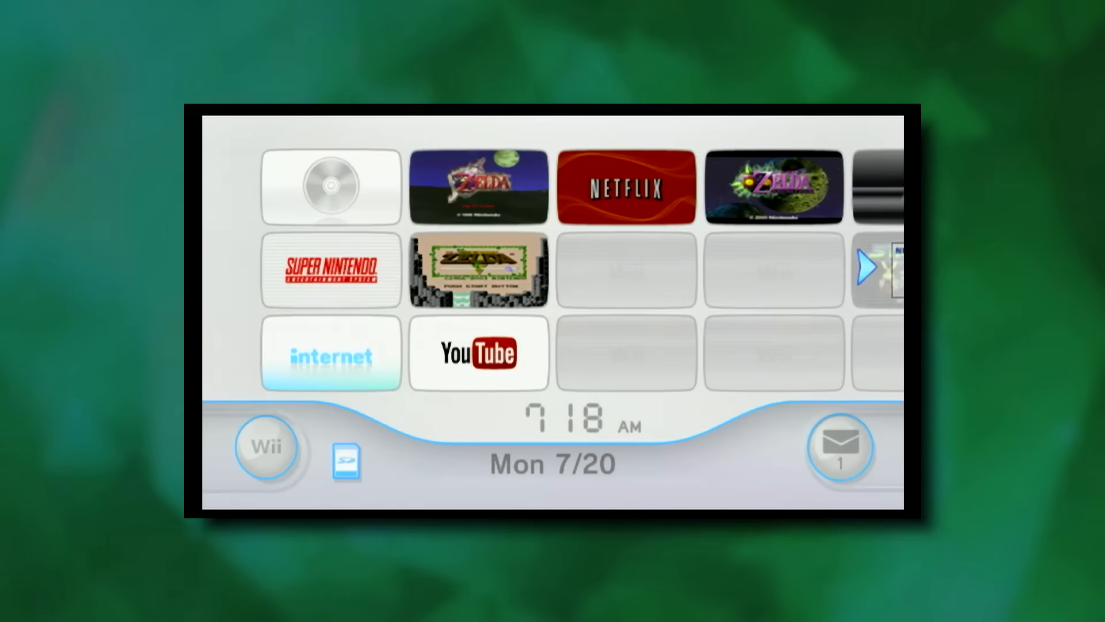
Step: View Console Information on Wii Settings' Internet page, then press A in the d2x installer
click(265, 446)
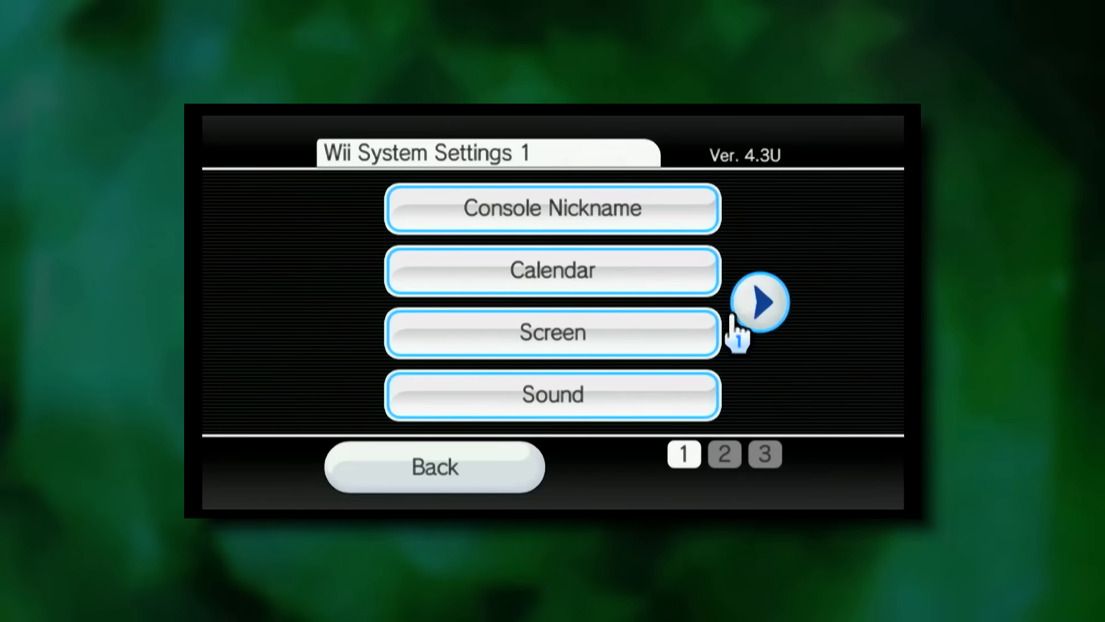
click(759, 303)
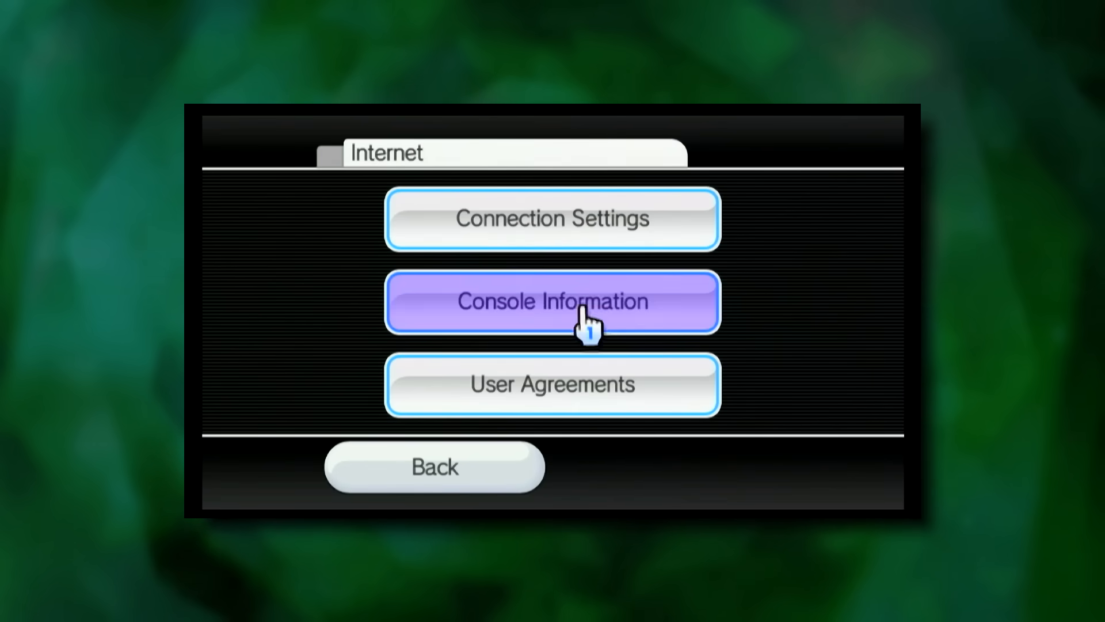
click(552, 302)
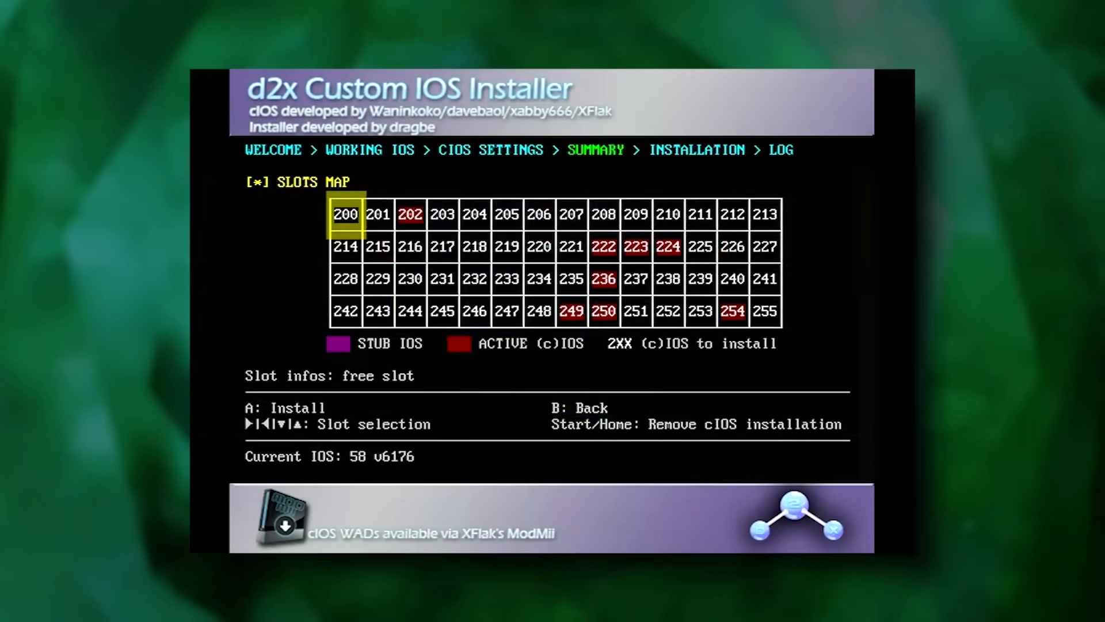
key(a)
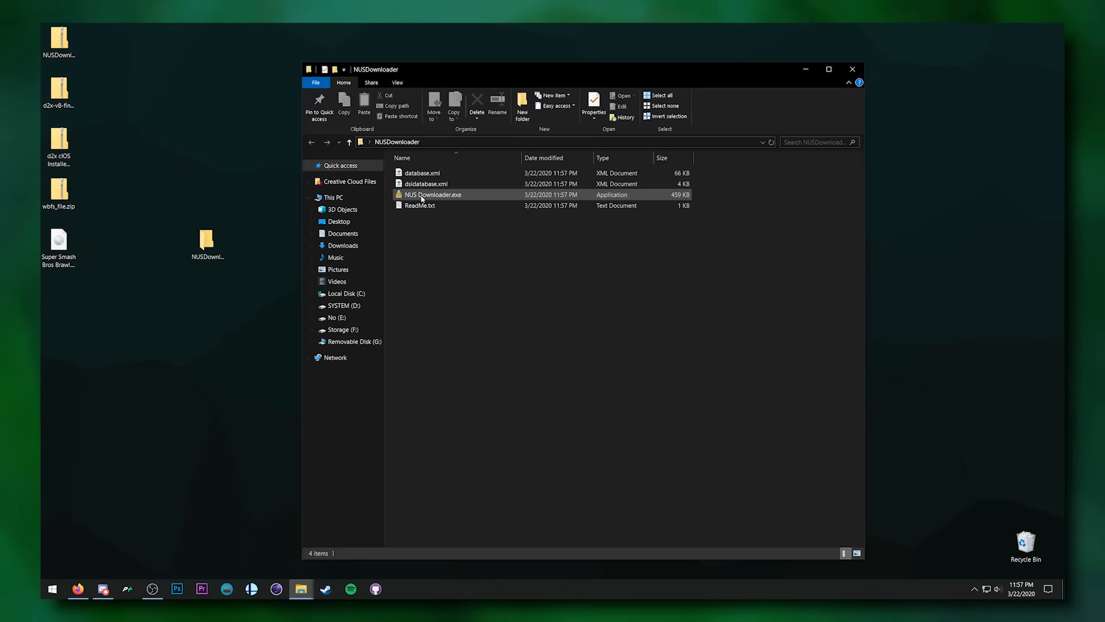
Step: Download IOS57 version 5918 as a packed WAD with NUS Downloader
double_click(433, 194)
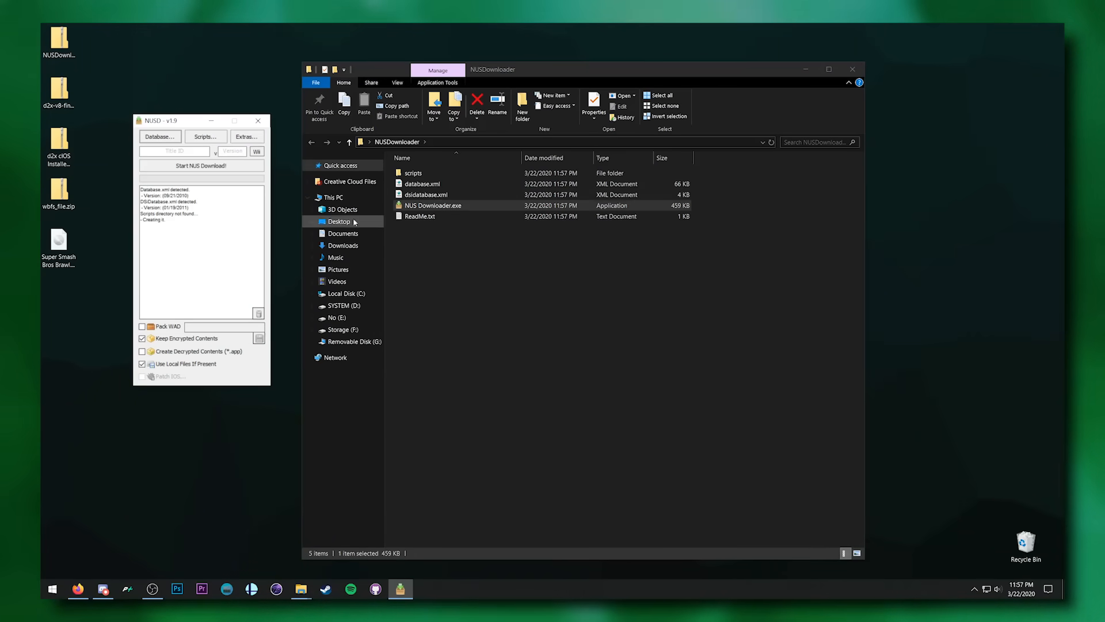
click(142, 325)
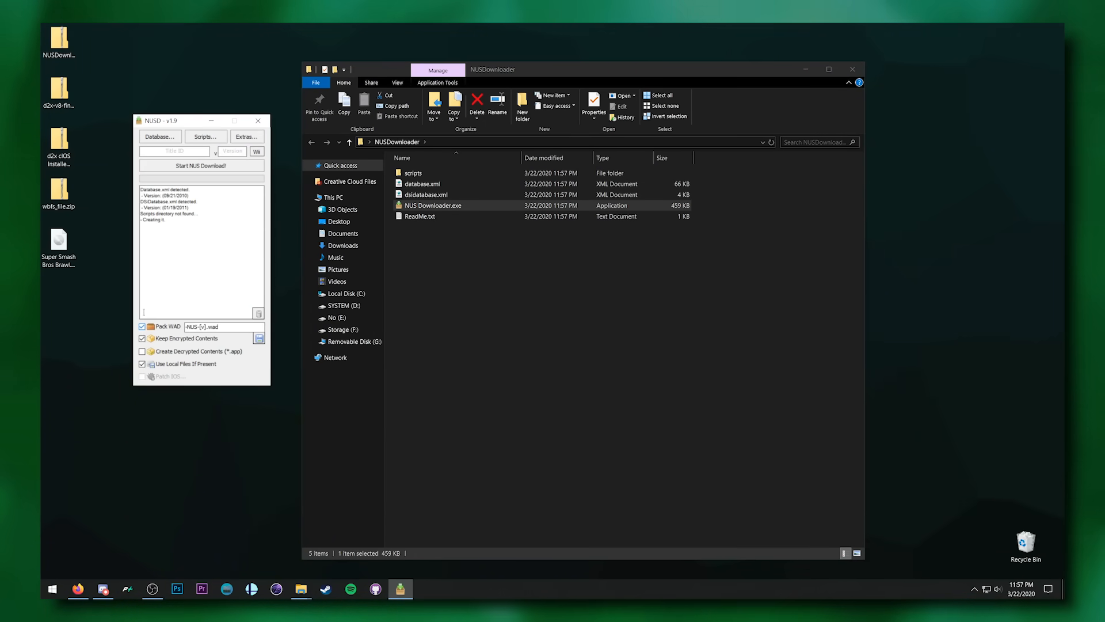
click(159, 137)
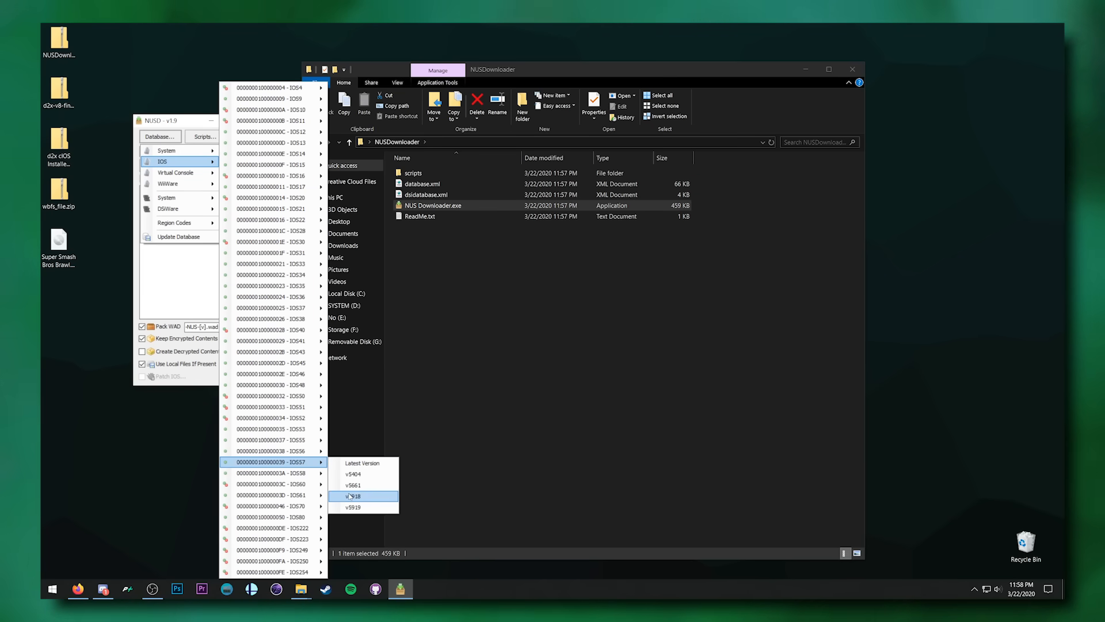
click(352, 495)
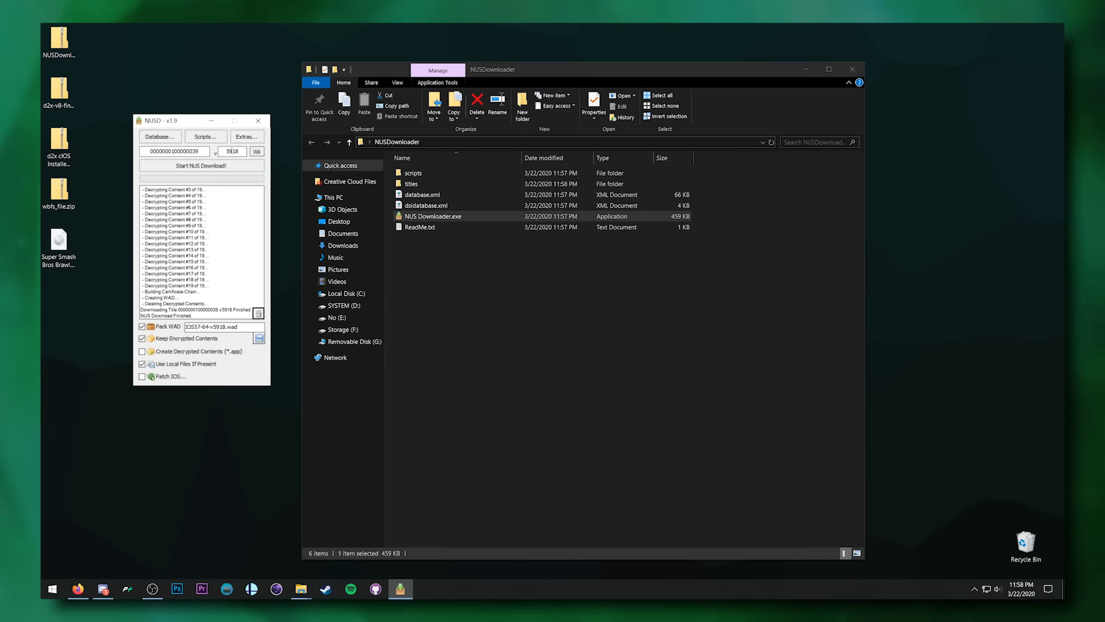
click(258, 120)
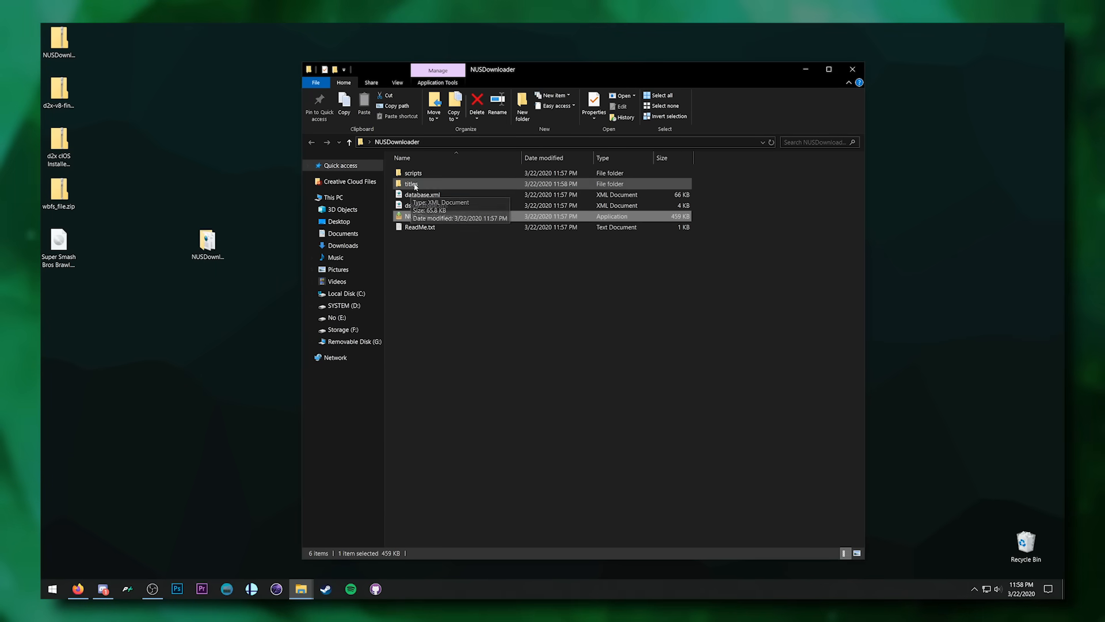
Step: Move IOS57-64-v5918.wad from the titles 5918 folder onto Removable Disk G:
double_click(411, 184)
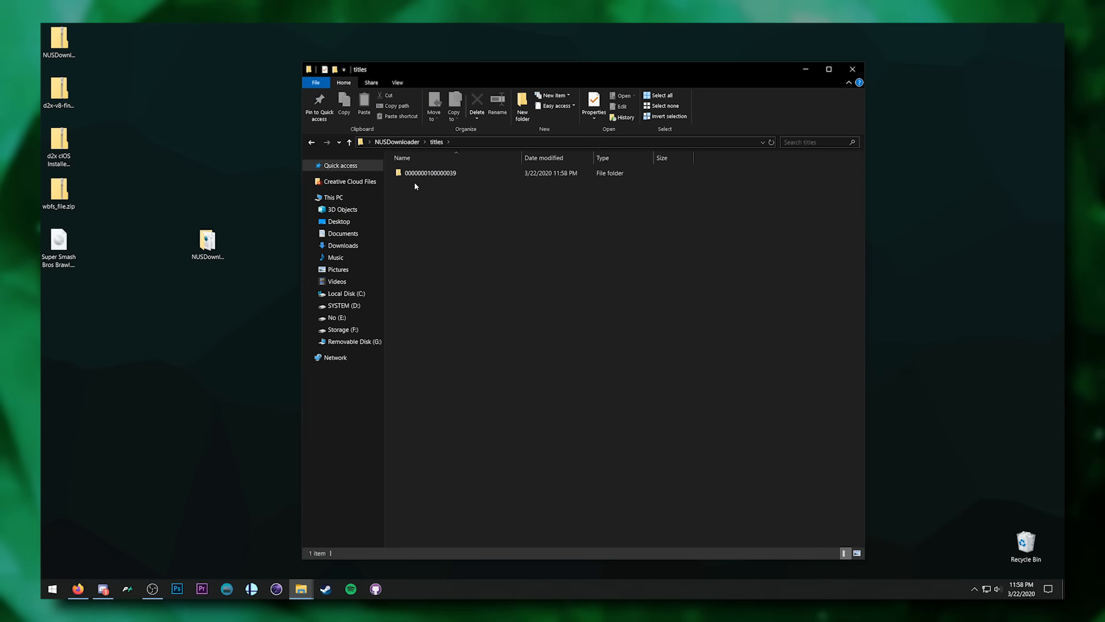
double_click(430, 173)
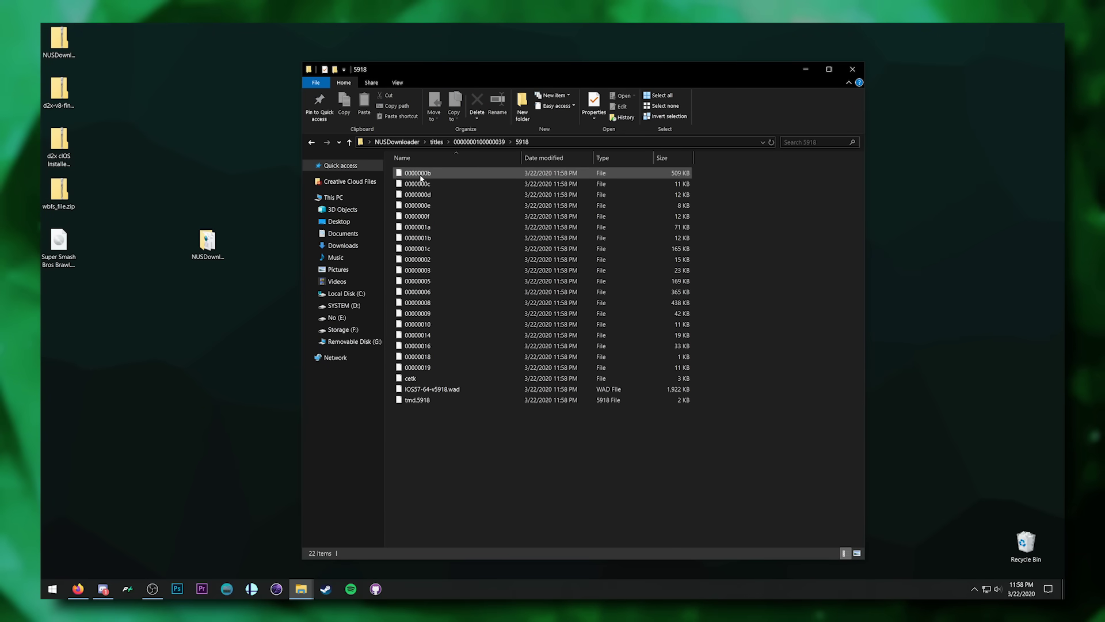
click(433, 389)
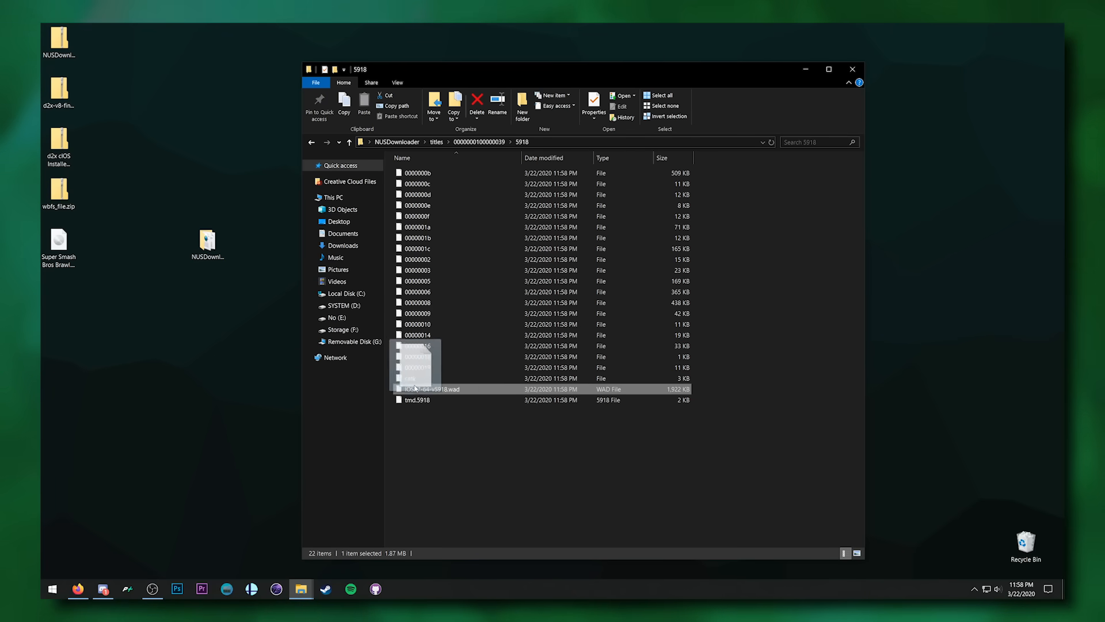
click(311, 341)
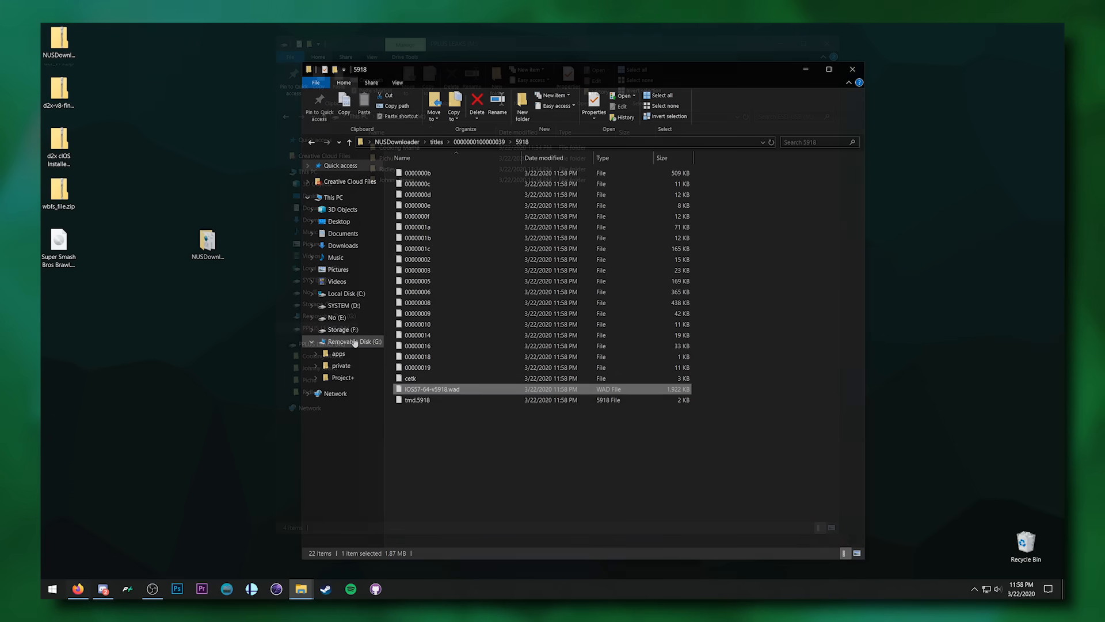
right_click(327, 327)
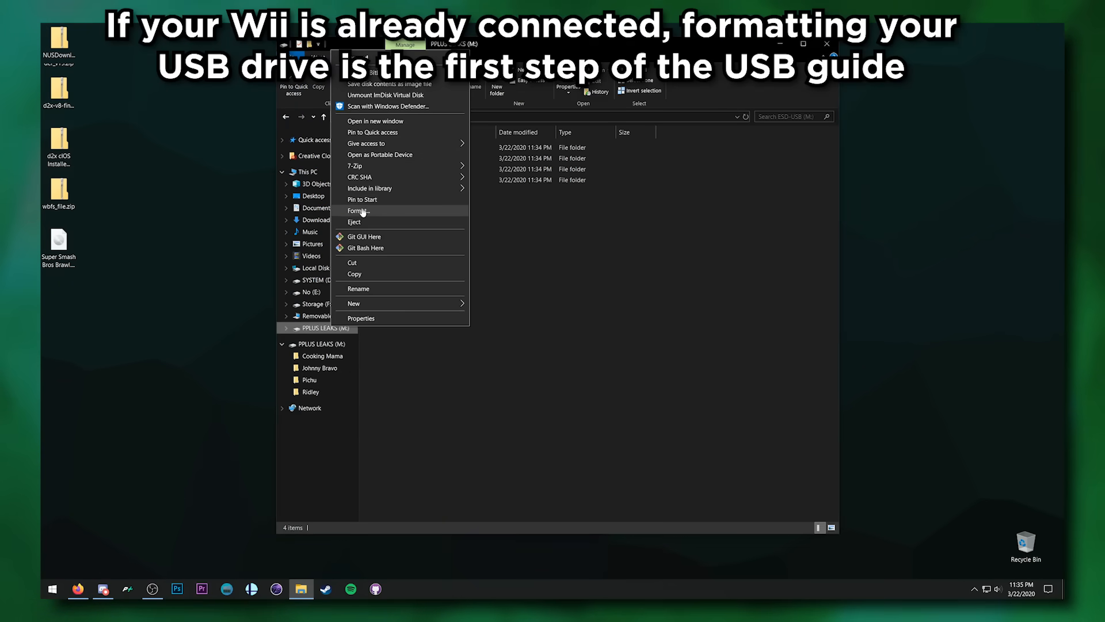
Step: Format the USB drive and create a folder named 'wbfs' on it
click(359, 210)
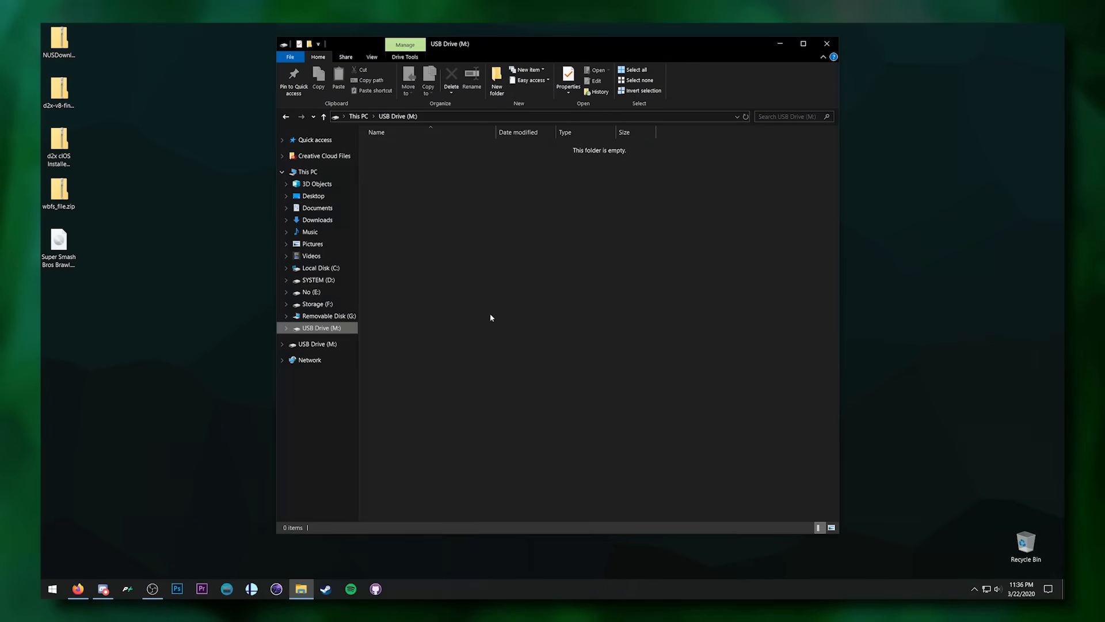
click(497, 78)
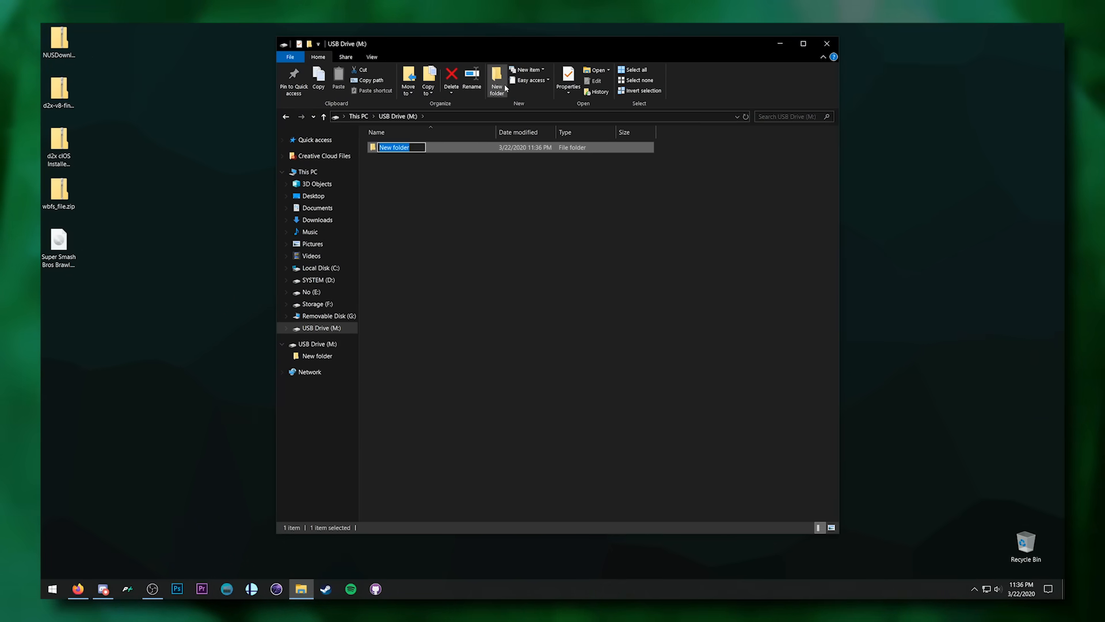
text(wbfs)
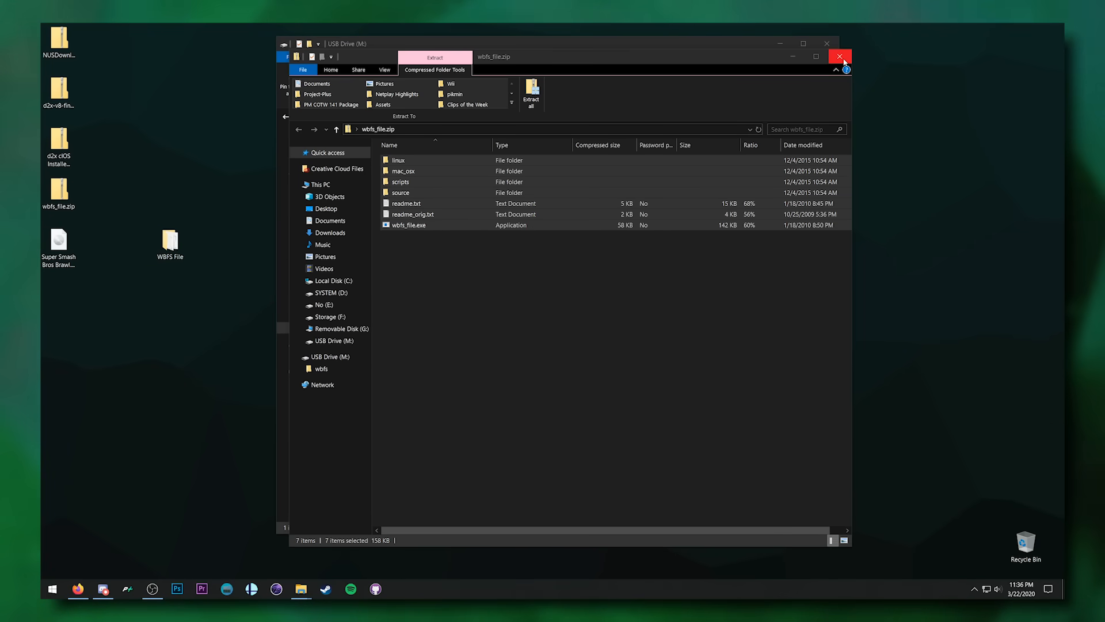
Step: Extract wbfs_file.zip to the desktop and close the WBFS File folder
click(840, 56)
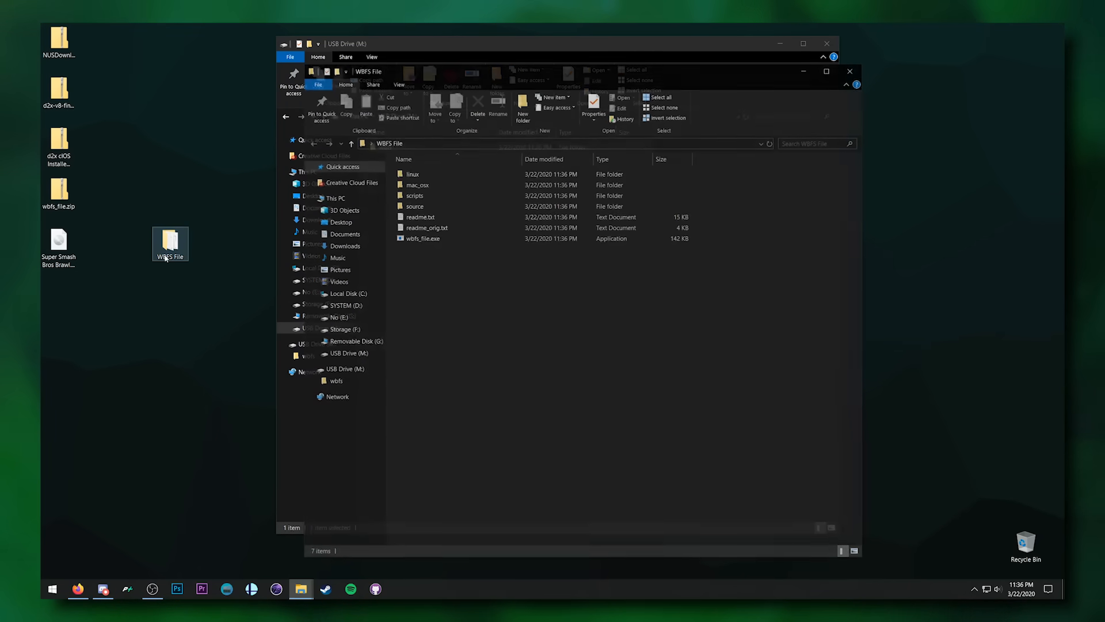
click(422, 238)
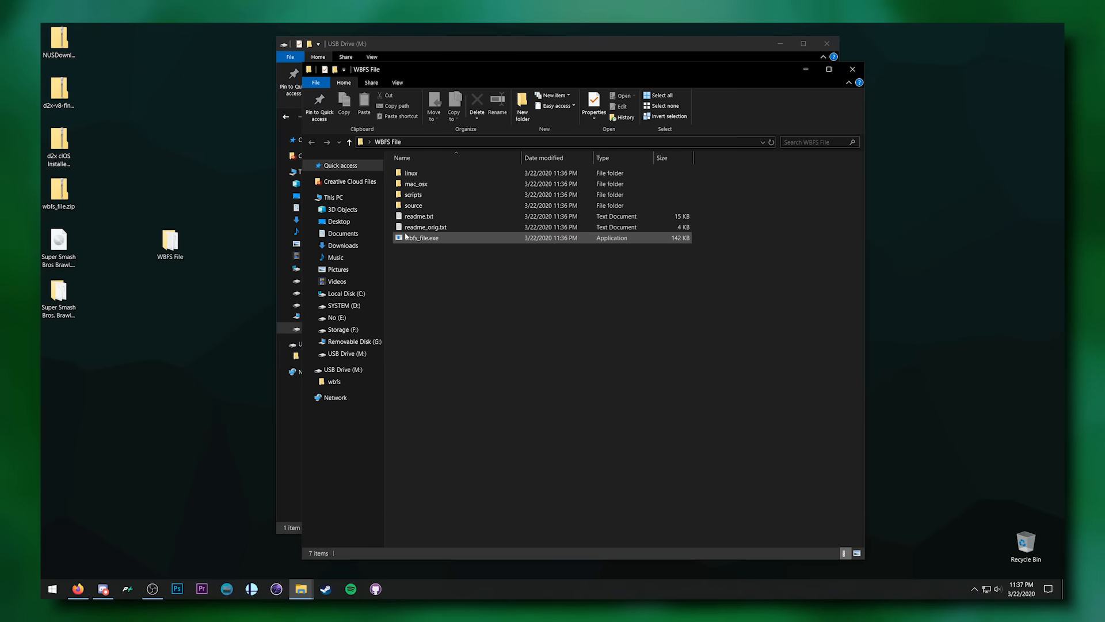
click(853, 69)
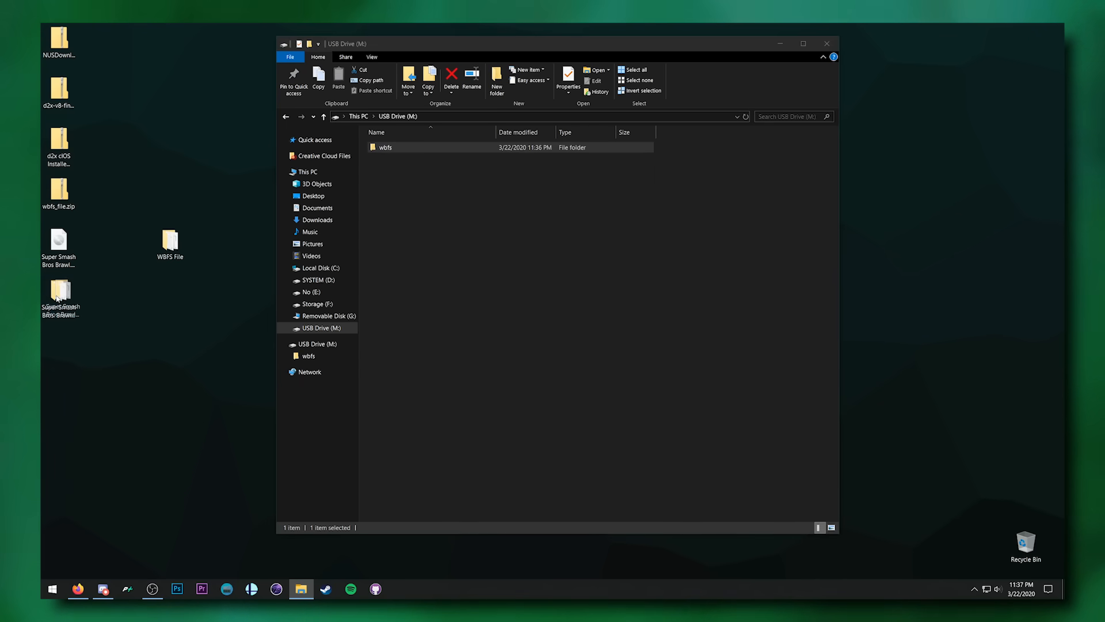
drag(57, 291, 405, 147)
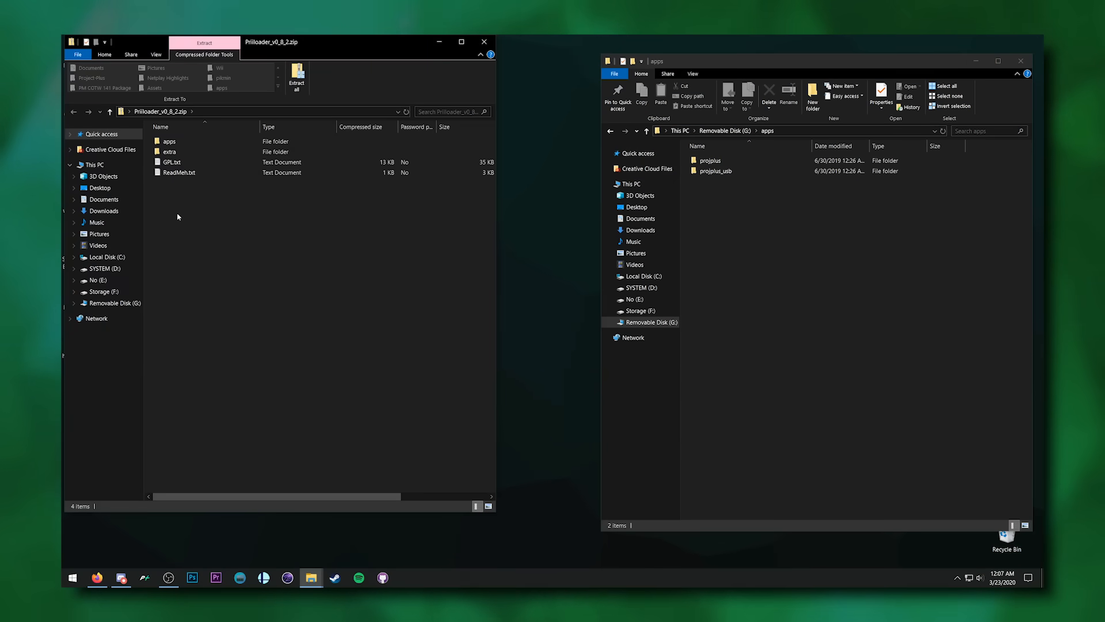
Step: Copy the priiloader folder from the Priiloader archive into the SD card's apps folder
double_click(168, 141)
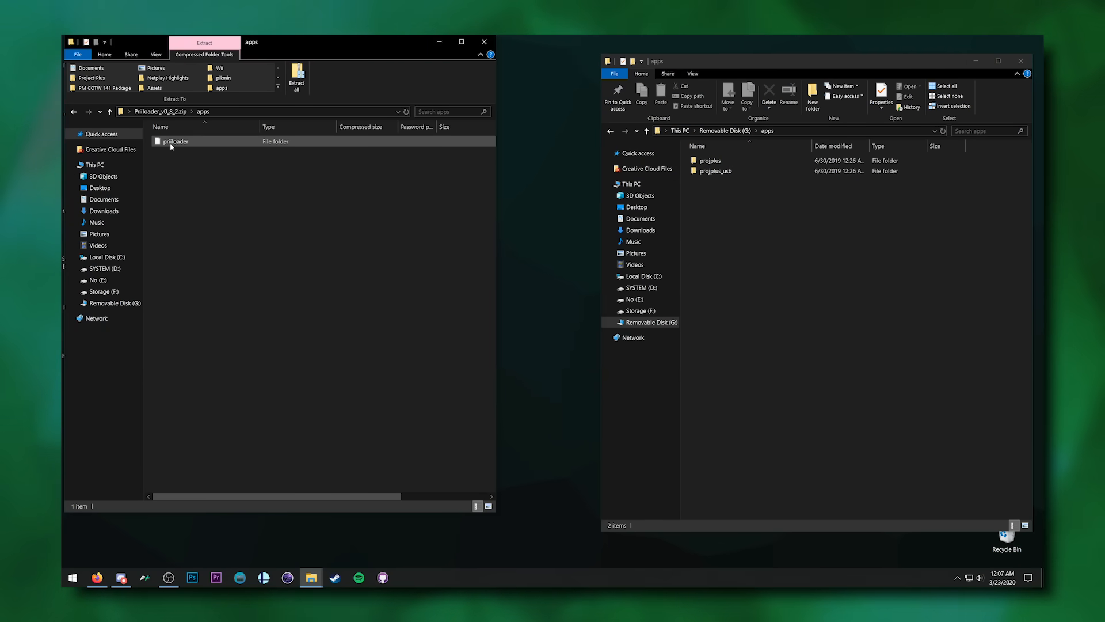
click(175, 141)
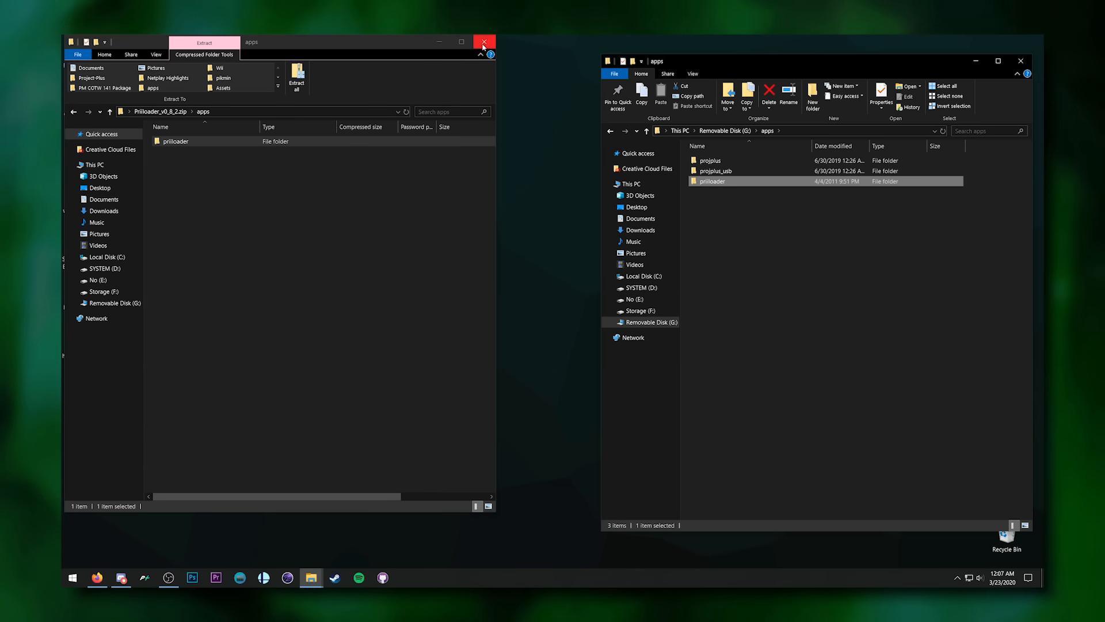
click(484, 41)
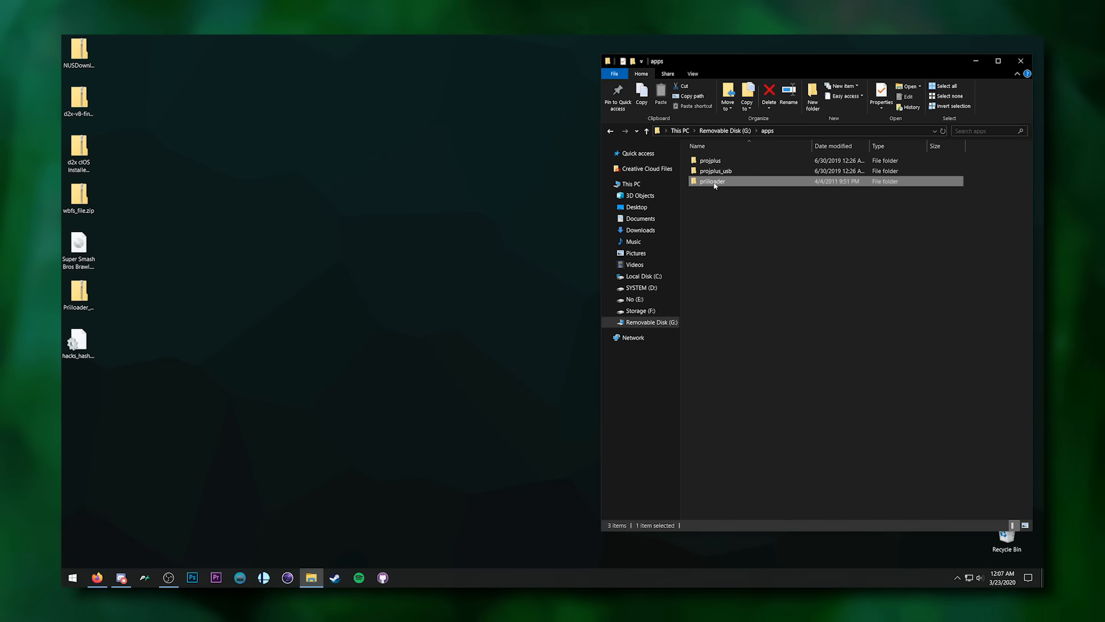
double_click(712, 181)
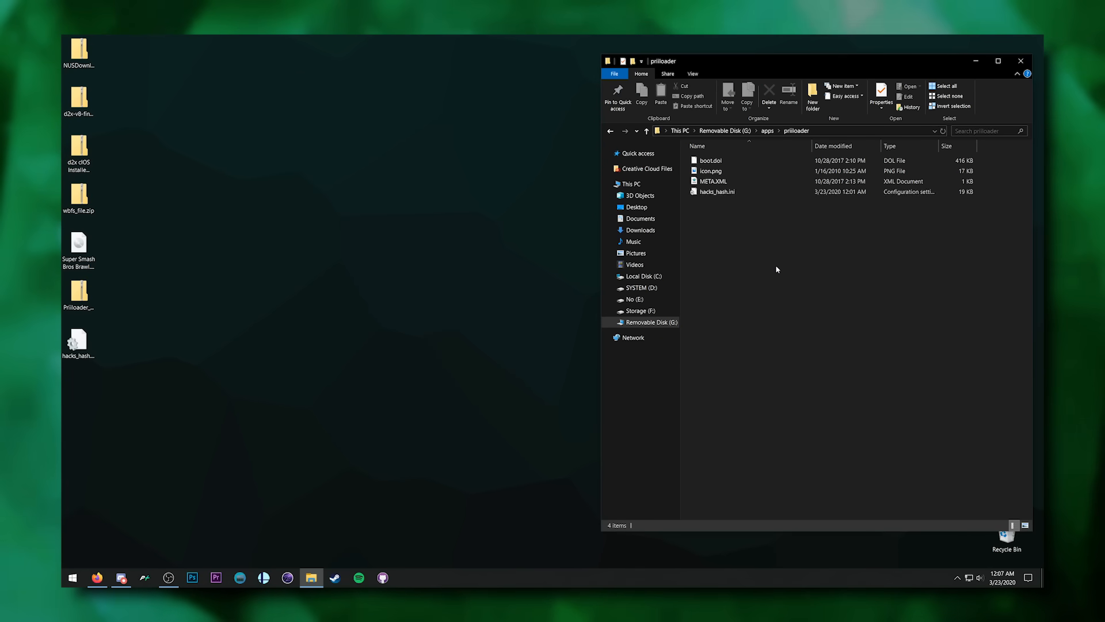
click(716, 191)
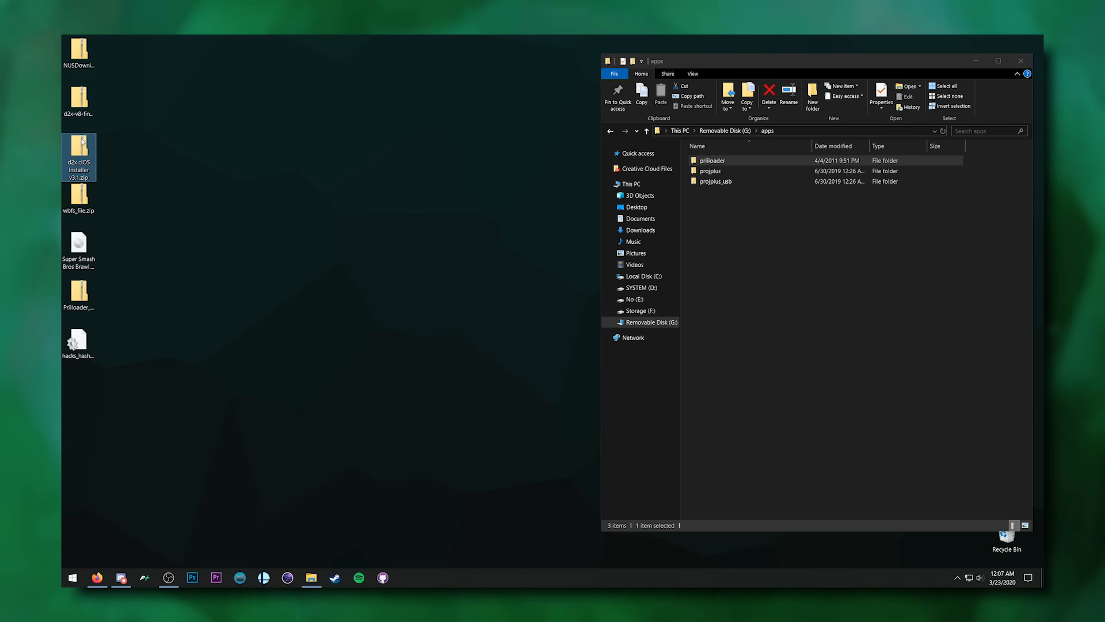
Step: Copy the d2x-cios-installer folder from the d2x cIOS Installer v3.1 archive into apps
double_click(79, 156)
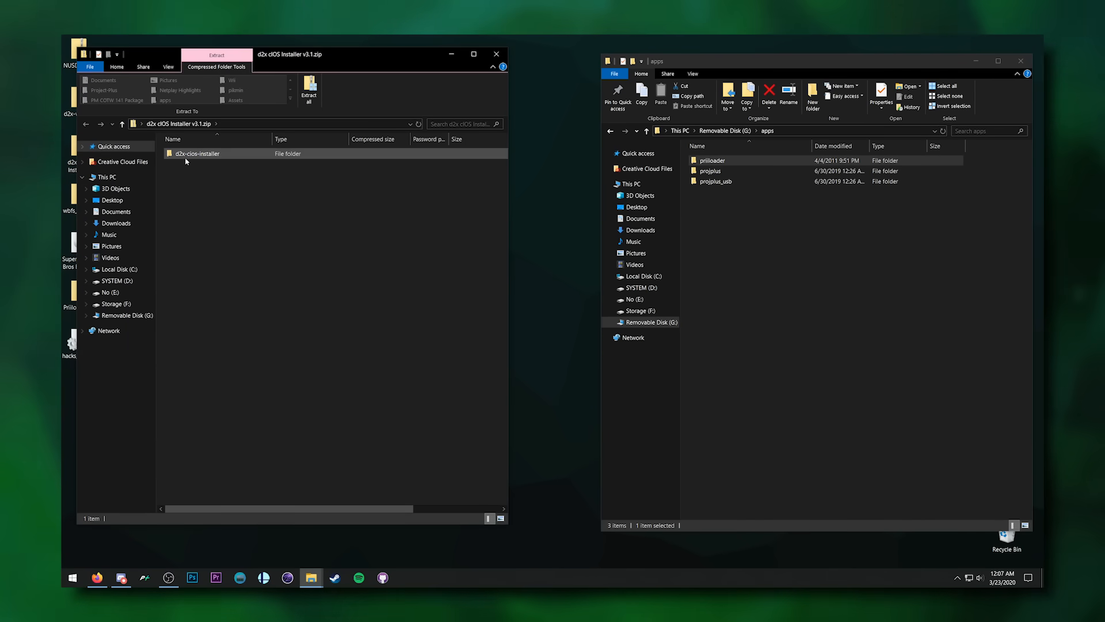
click(197, 153)
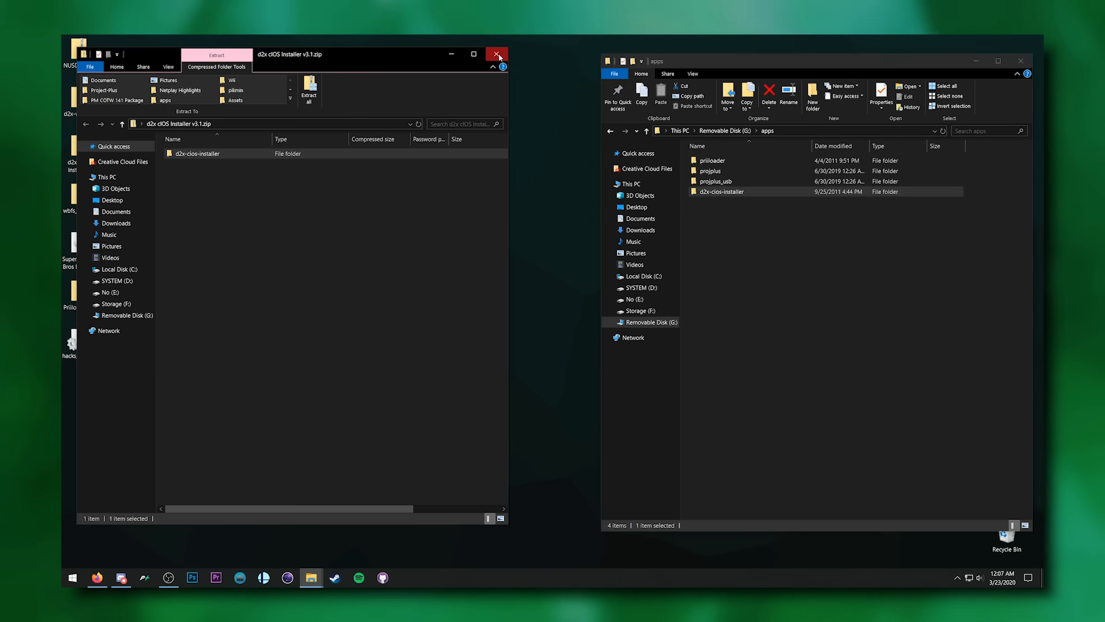
click(496, 55)
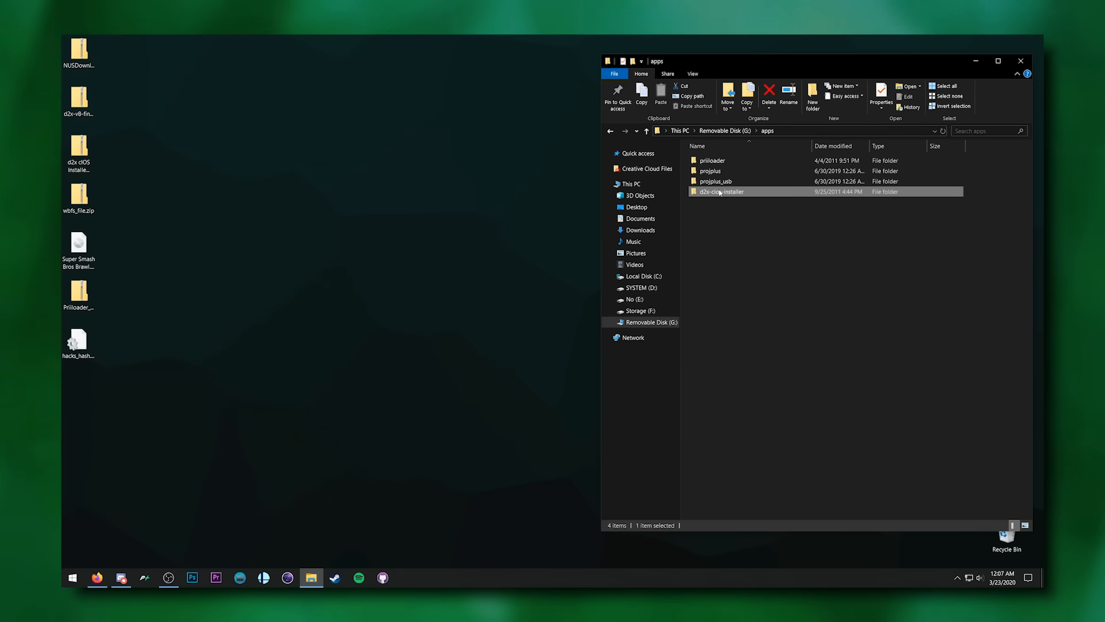
double_click(720, 191)
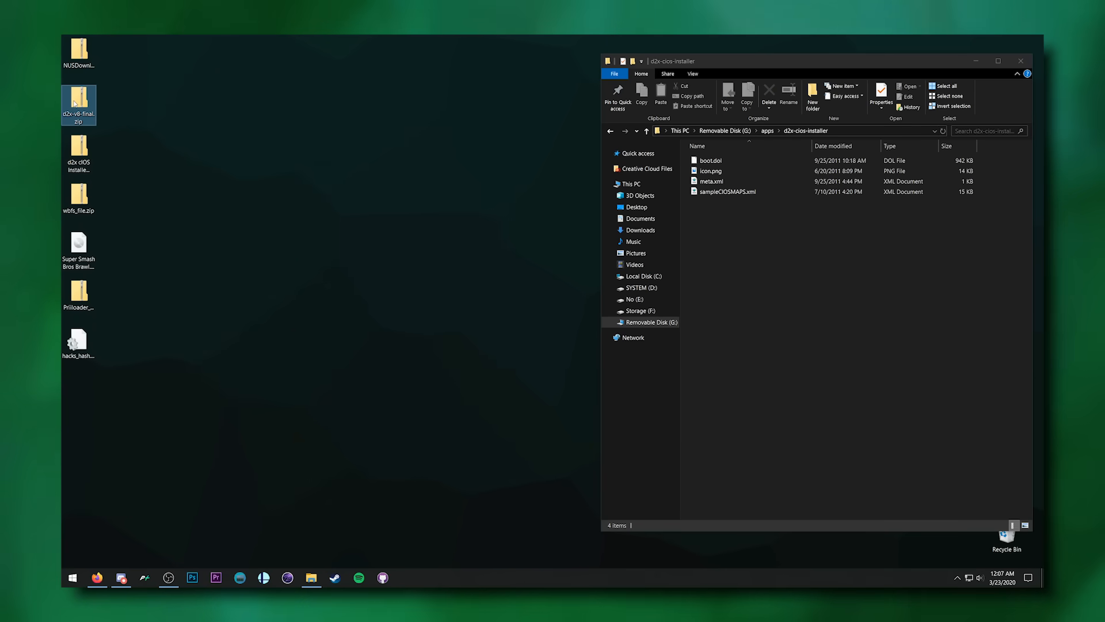
Step: Extract d2x-v8-final.zip and paste its four items into apps/d2x-cios-installer
right_click(79, 104)
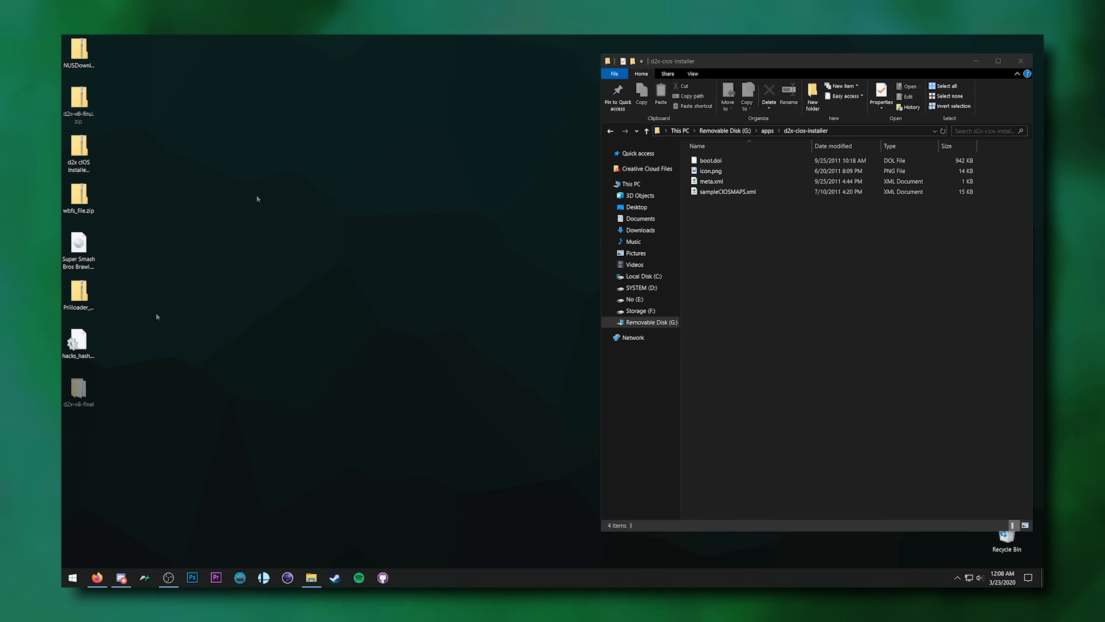
double_click(78, 389)
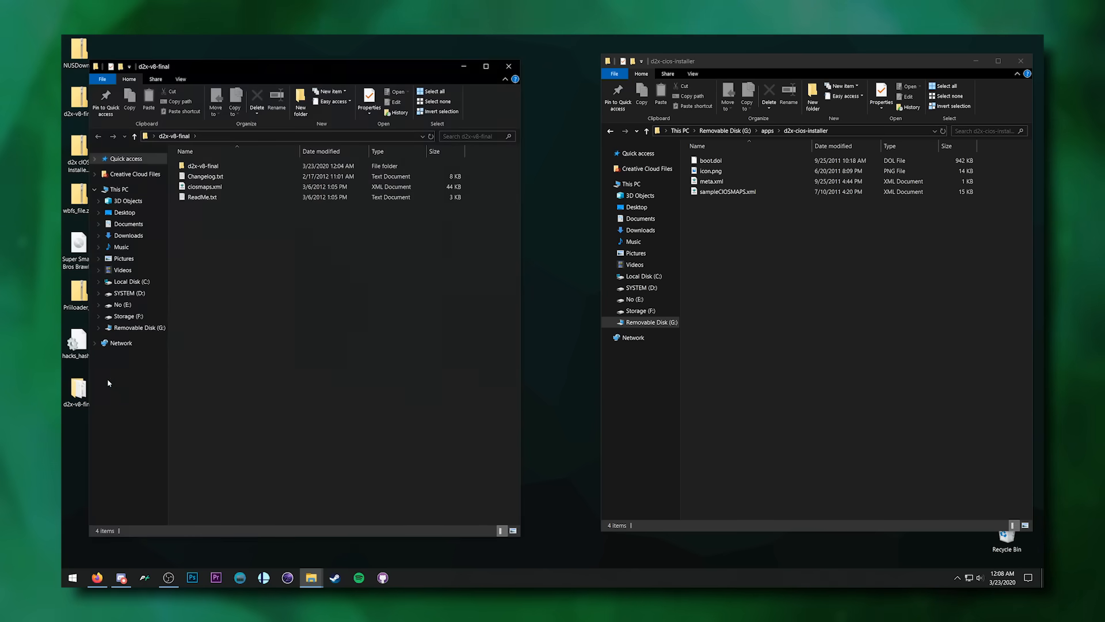
key(ctrl+a)
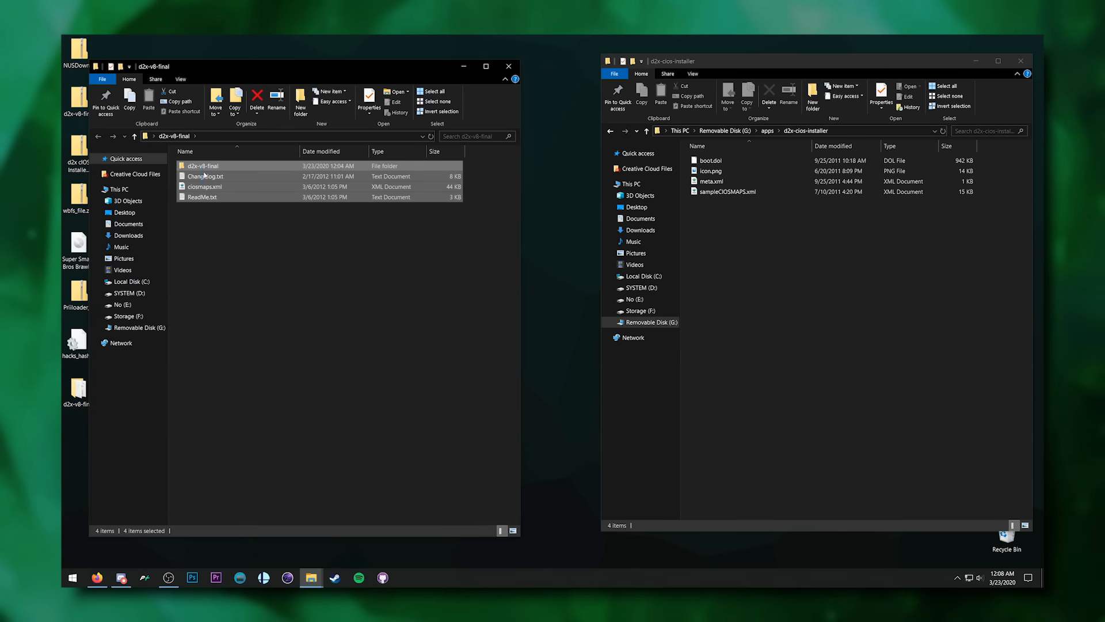
click(776, 261)
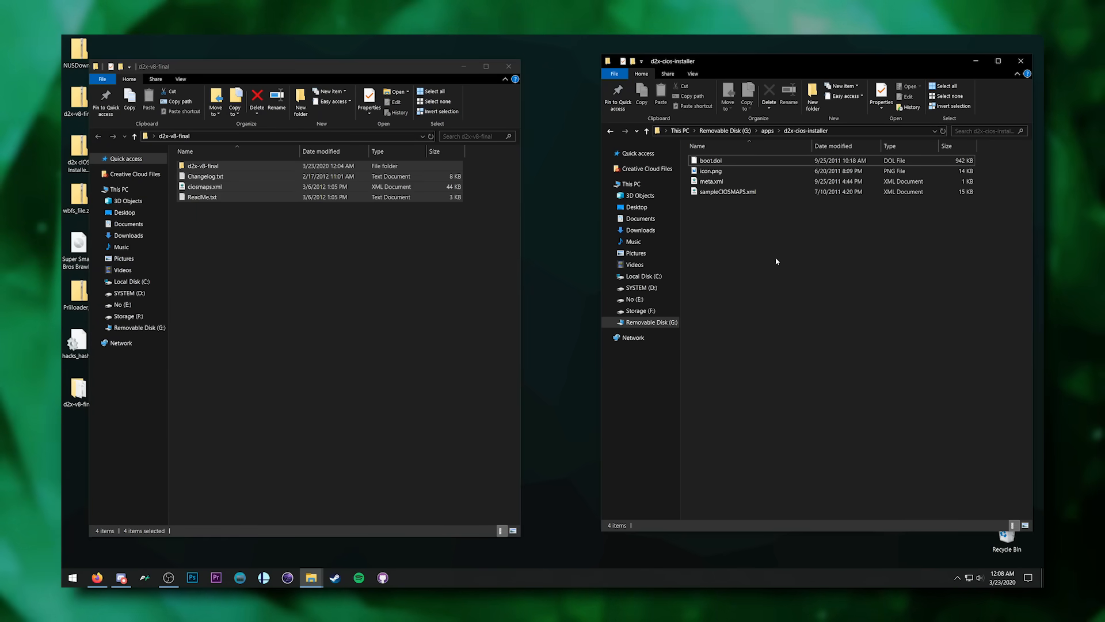
click(660, 94)
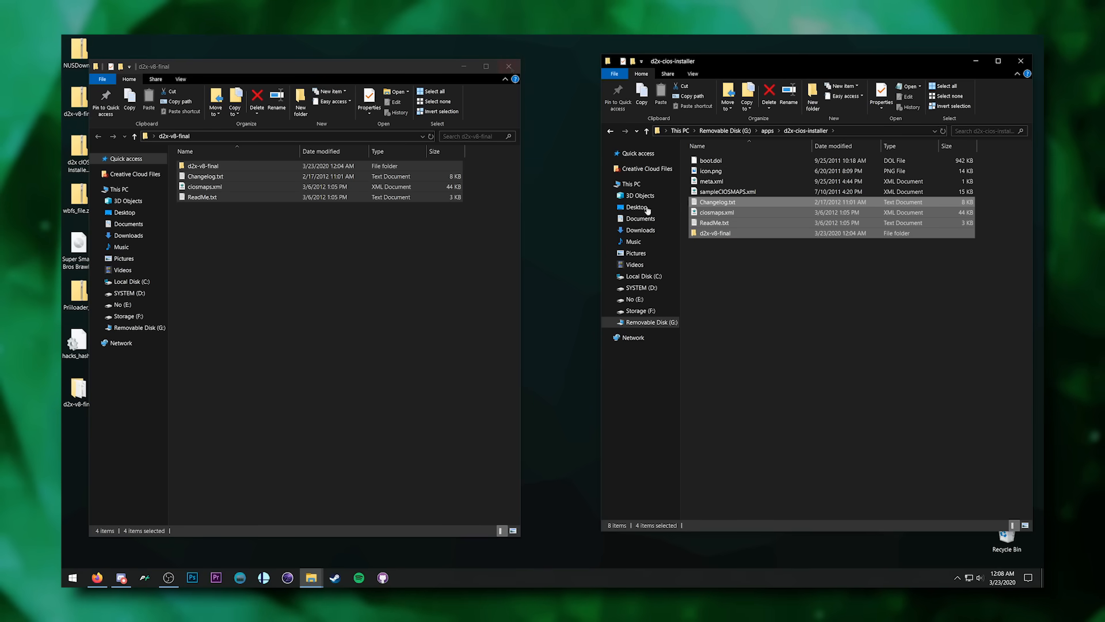
click(508, 66)
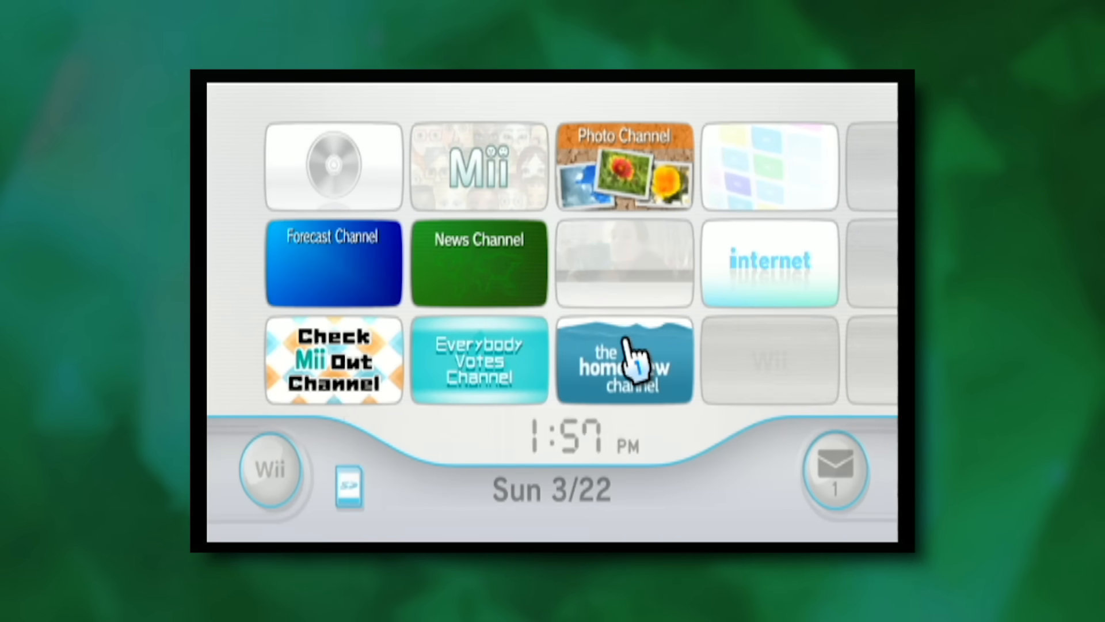
Step: From the Homebrew Channel, install d2x-v8-final on base 57 into slot 249, then exit
click(622, 360)
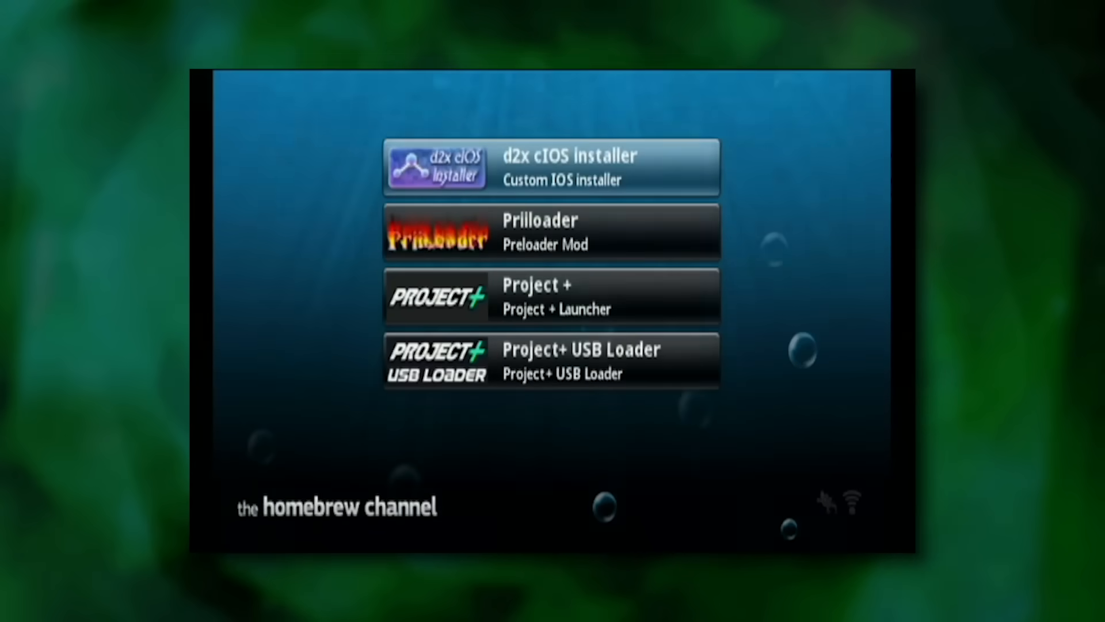
click(551, 166)
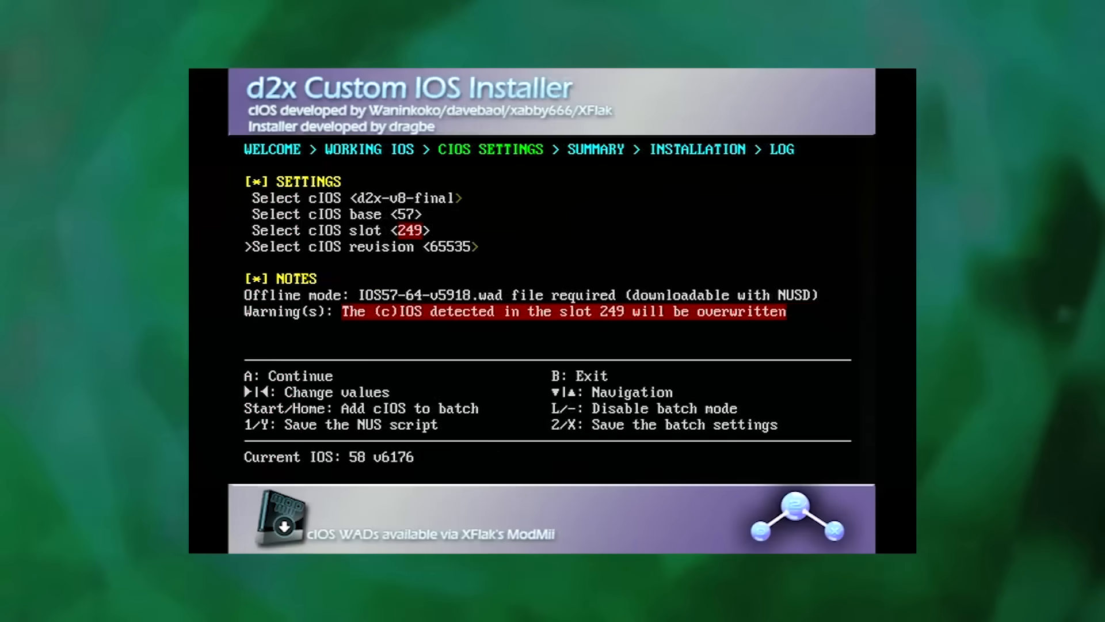
key(a)
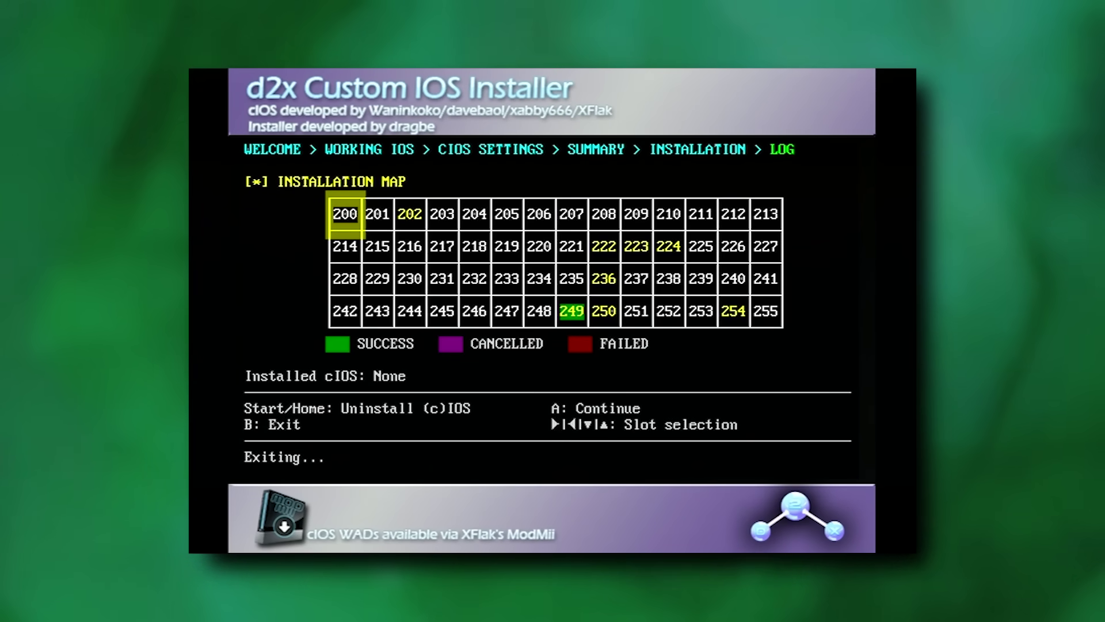
key(B)
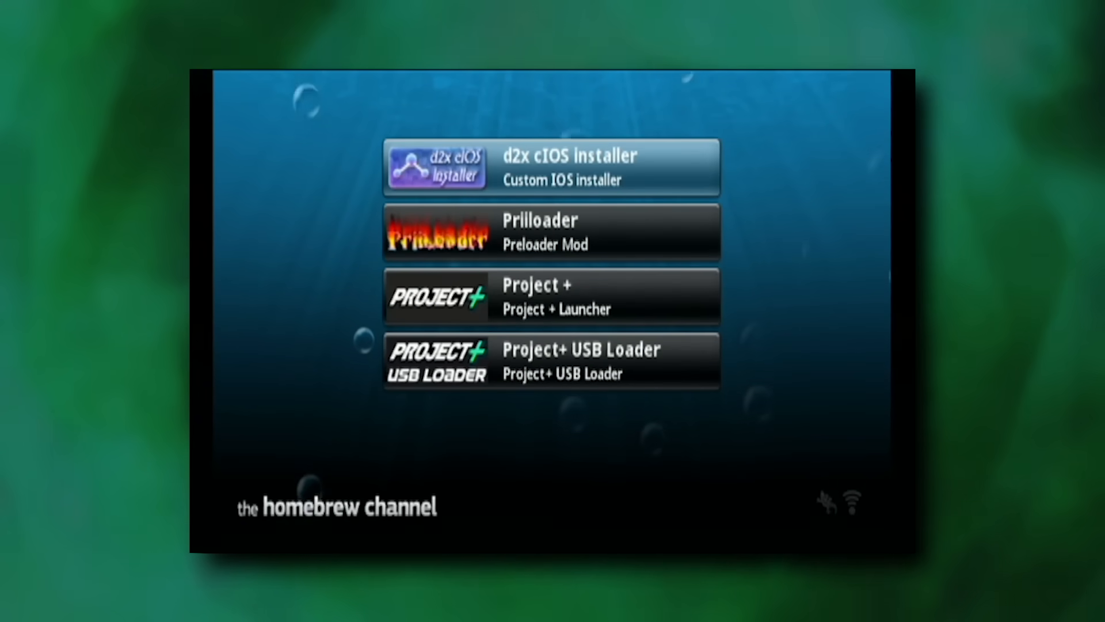
Step: Install Project+ as Priiloader's file, then load Project+ v2.0 from the Homebrew Channel
click(551, 359)
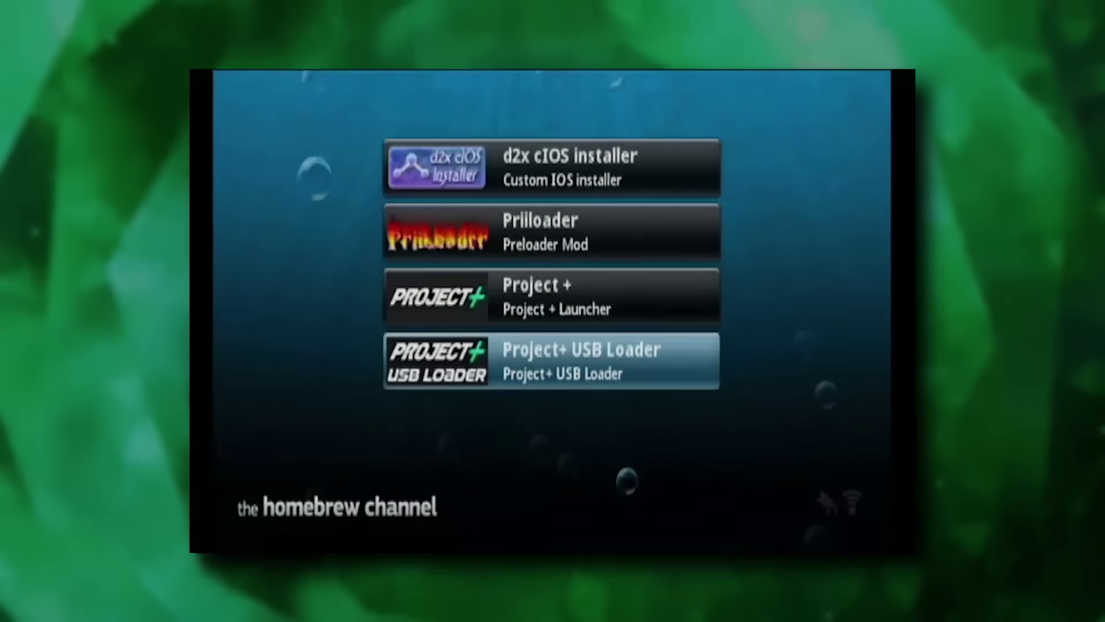
click(549, 231)
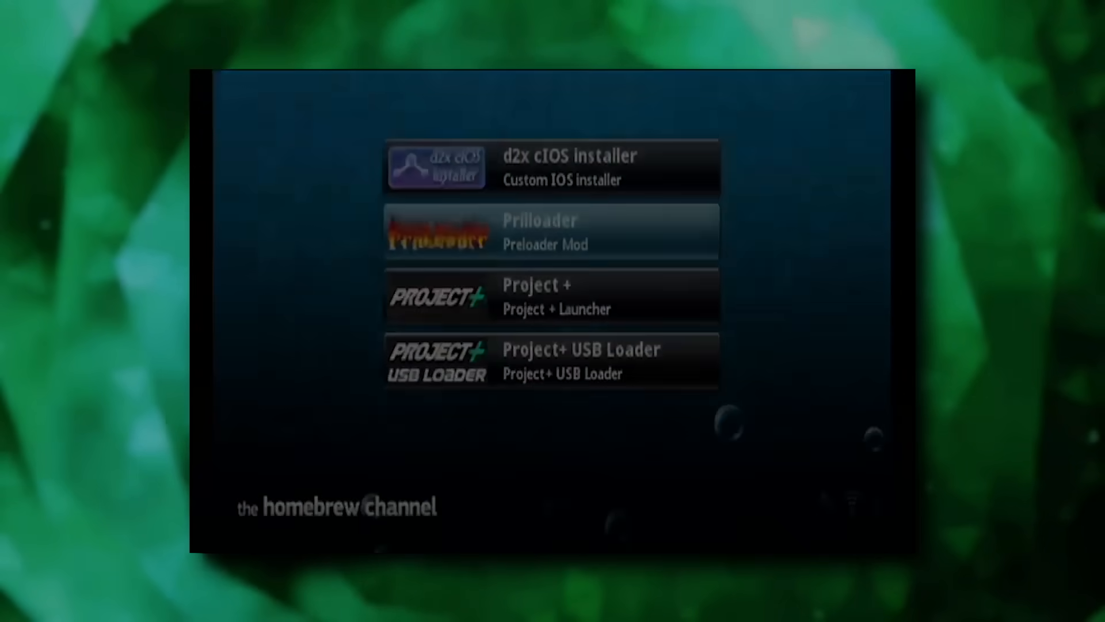
click(551, 232)
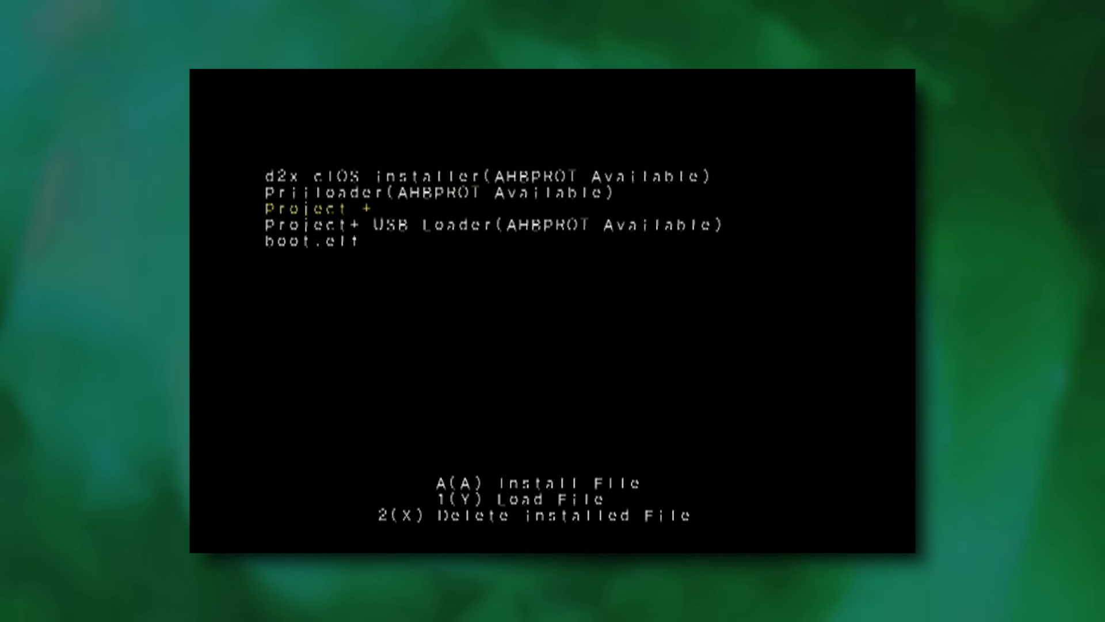
key(down)
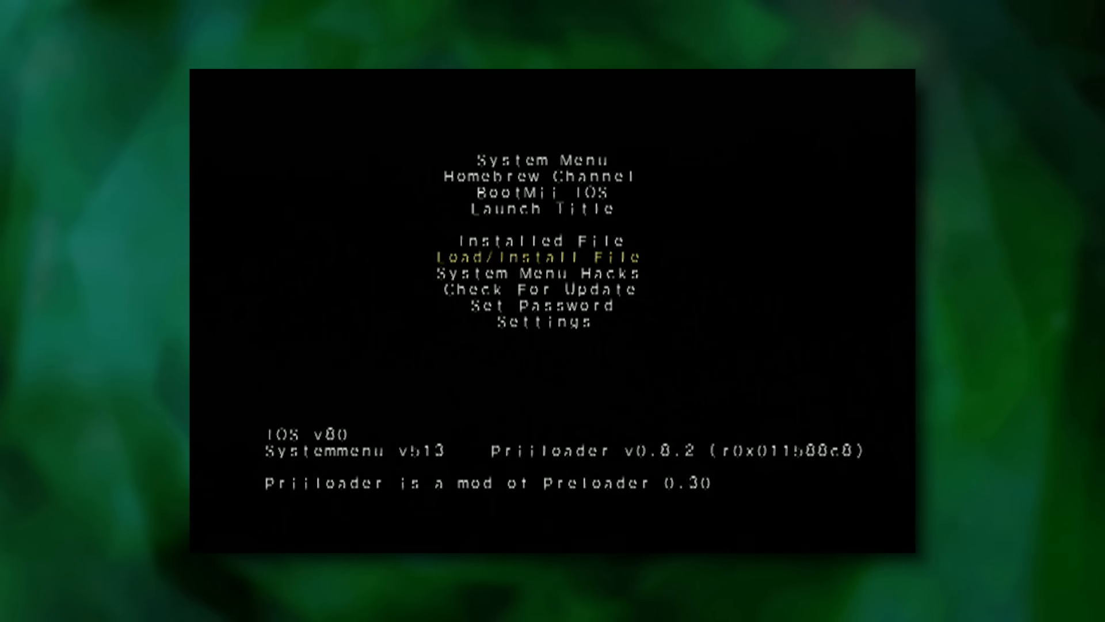
click(547, 322)
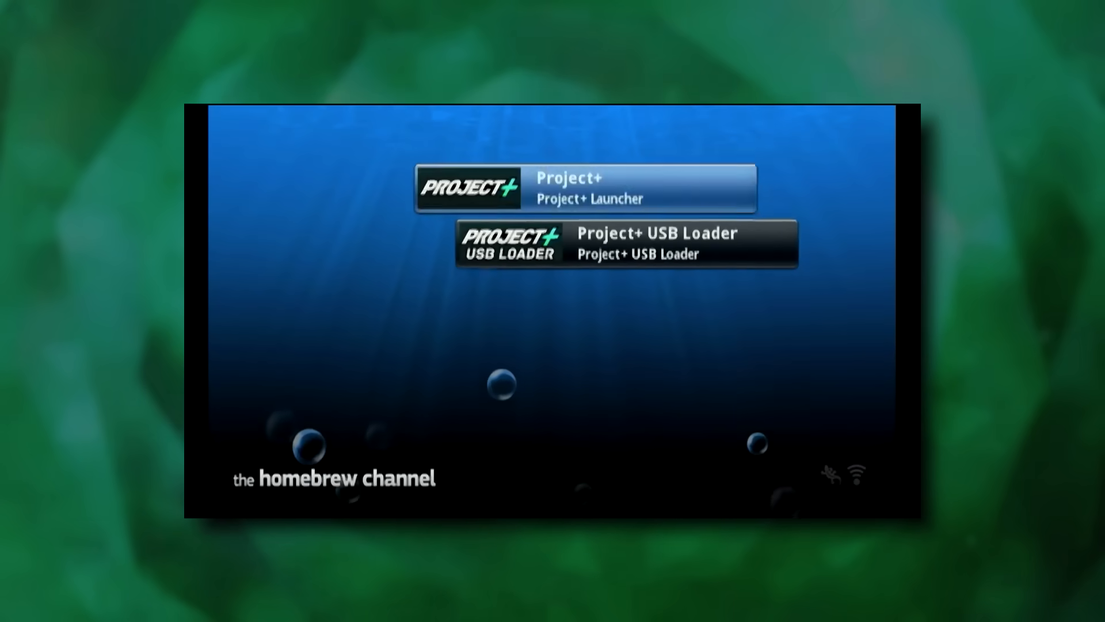
click(584, 187)
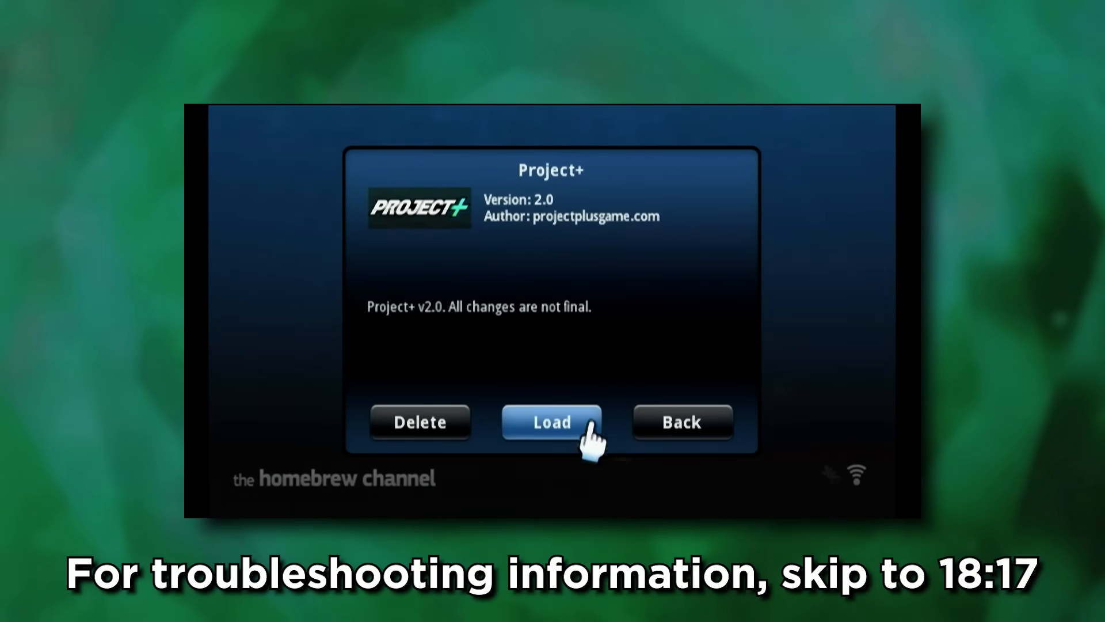
click(552, 421)
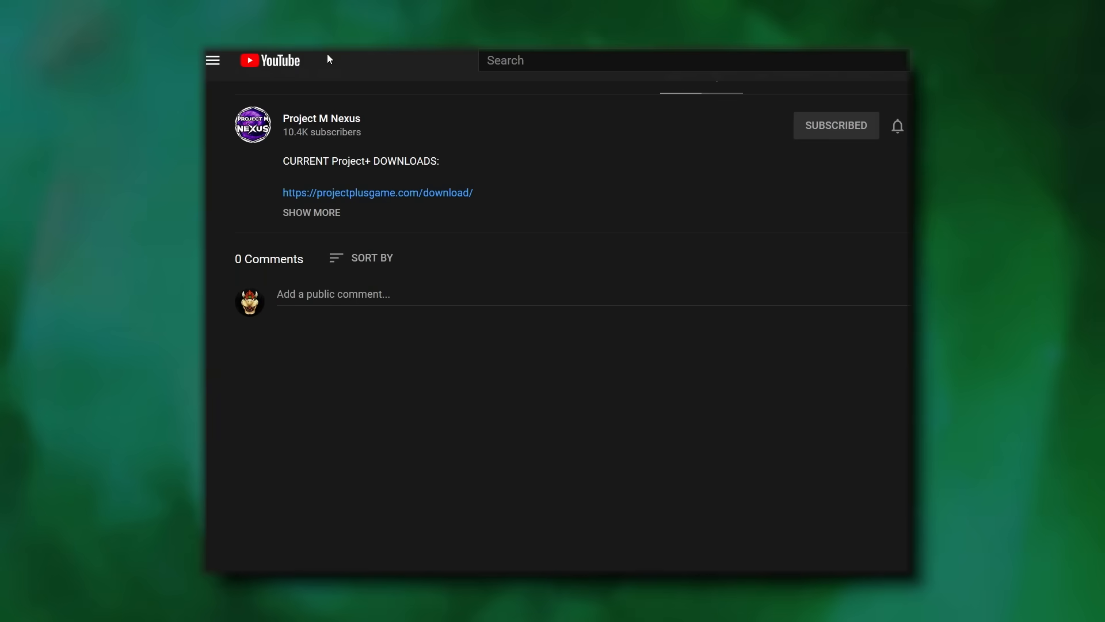
Step: Expand the YouTube description and open the written installation guide
click(311, 213)
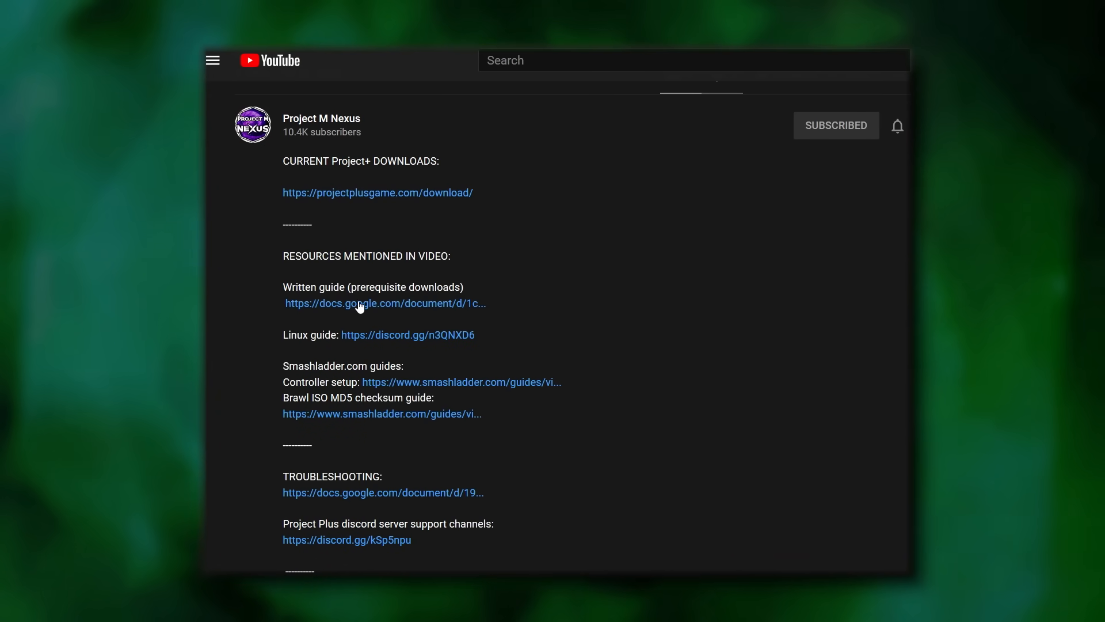
click(385, 302)
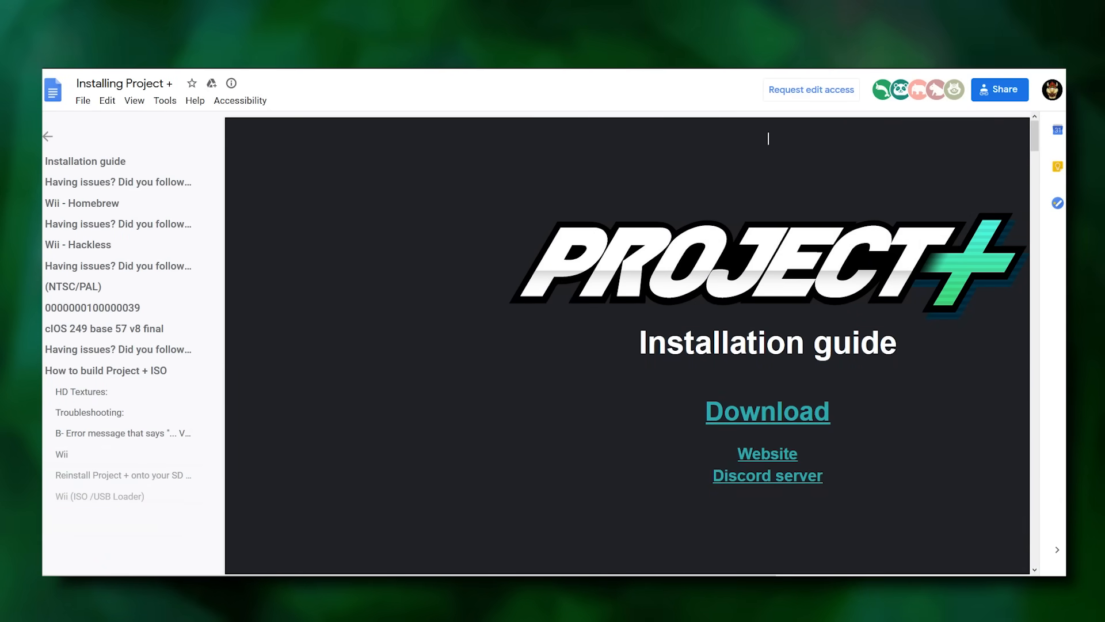
scroll(down, 3)
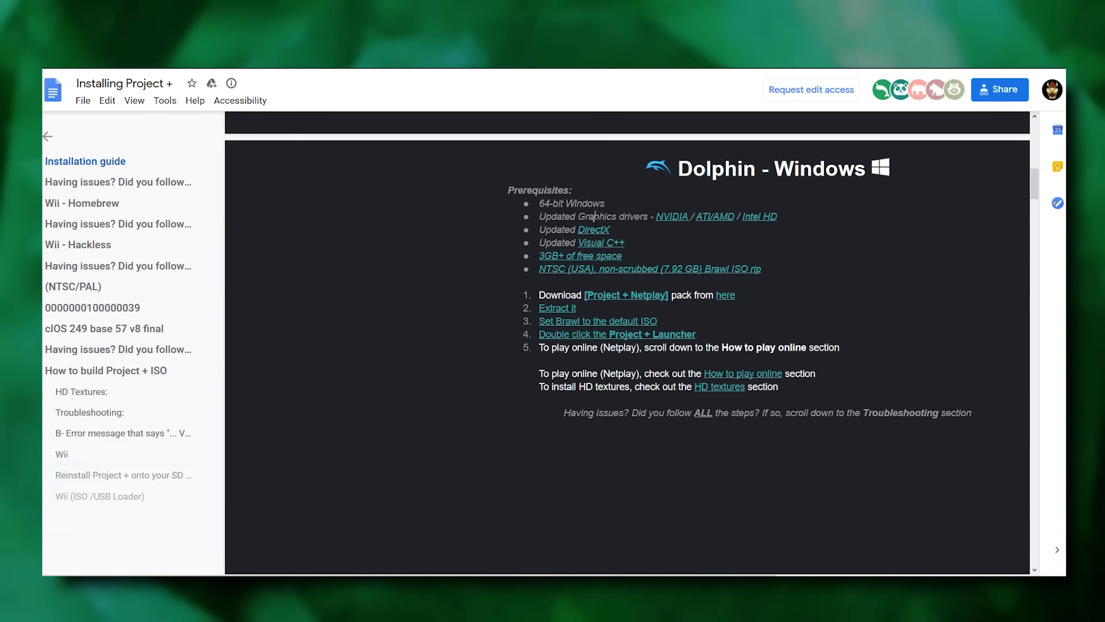
mouse_move(649, 268)
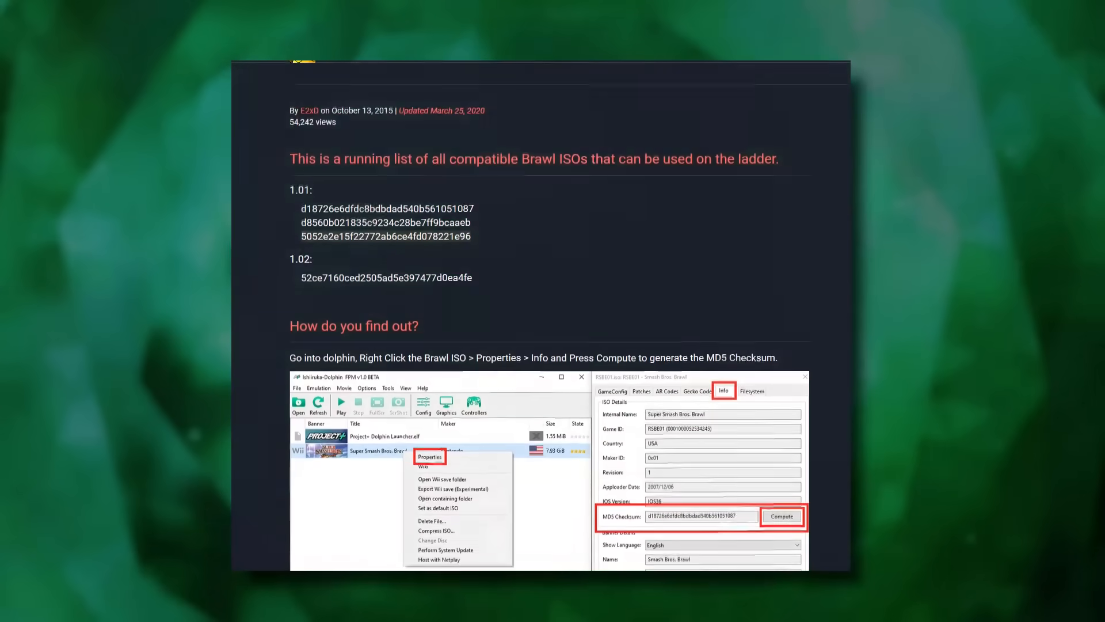
scroll(down, 3)
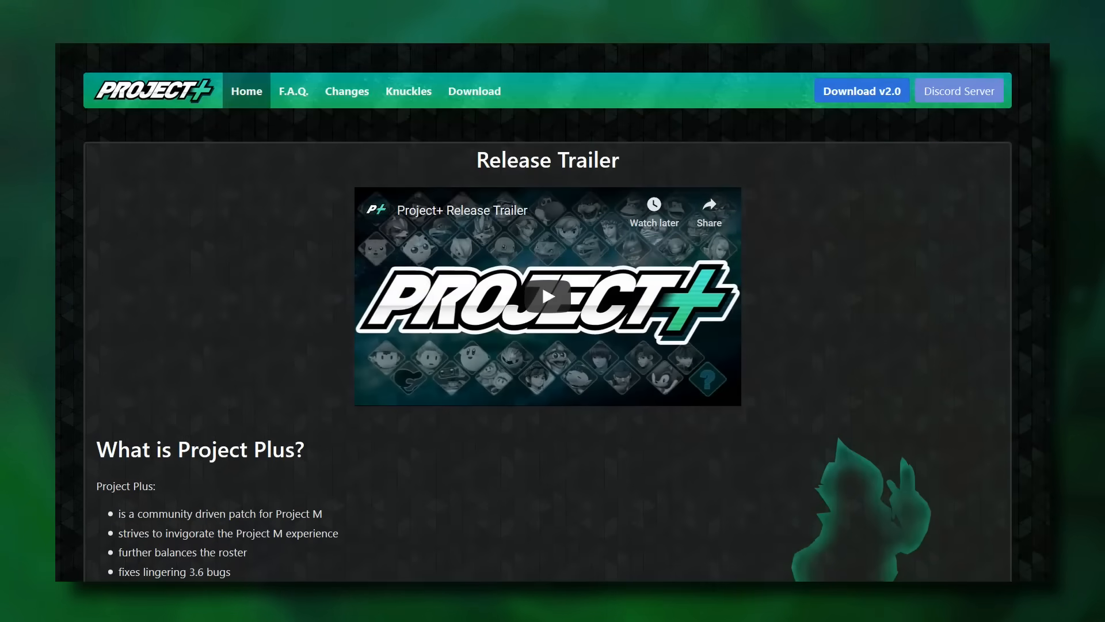
mouse_move(449, 121)
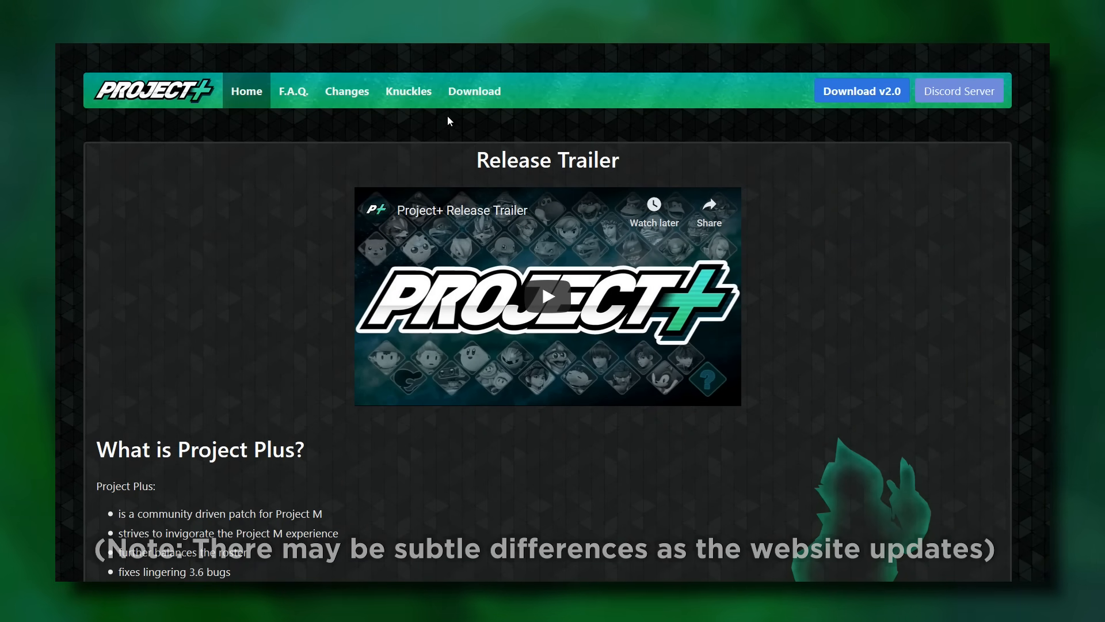
Step: Open projectplusgame.com/download and download the Netplay (Windows) package
click(474, 91)
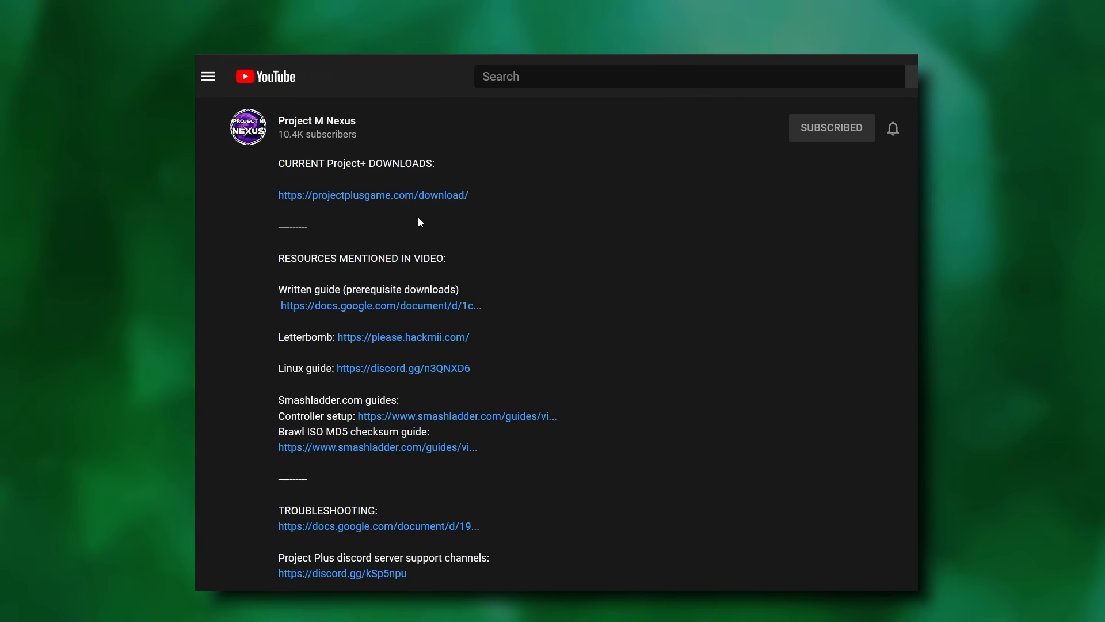
click(373, 195)
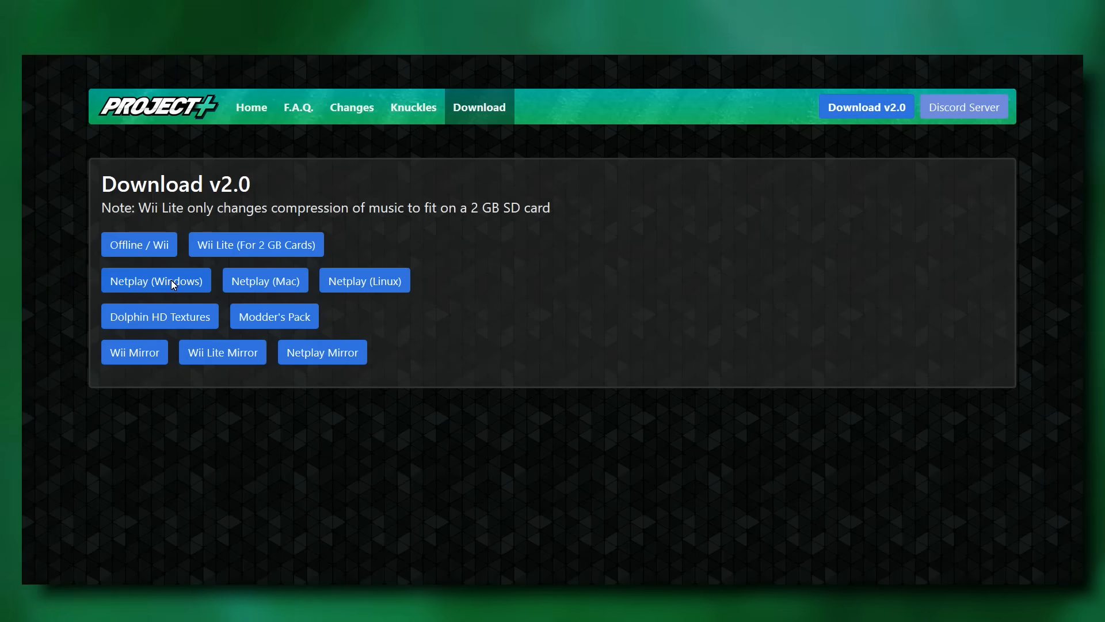
click(156, 280)
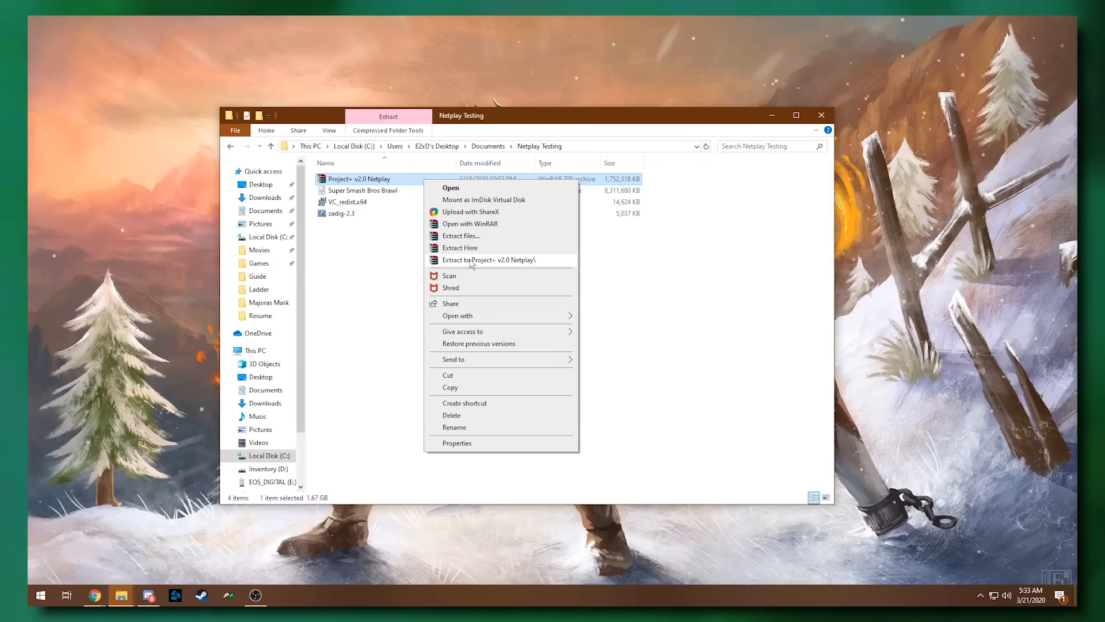
Step: Extract the Project+ v2.0 Netplay archive, launch its Dolphin, and allow usage statistics
click(490, 260)
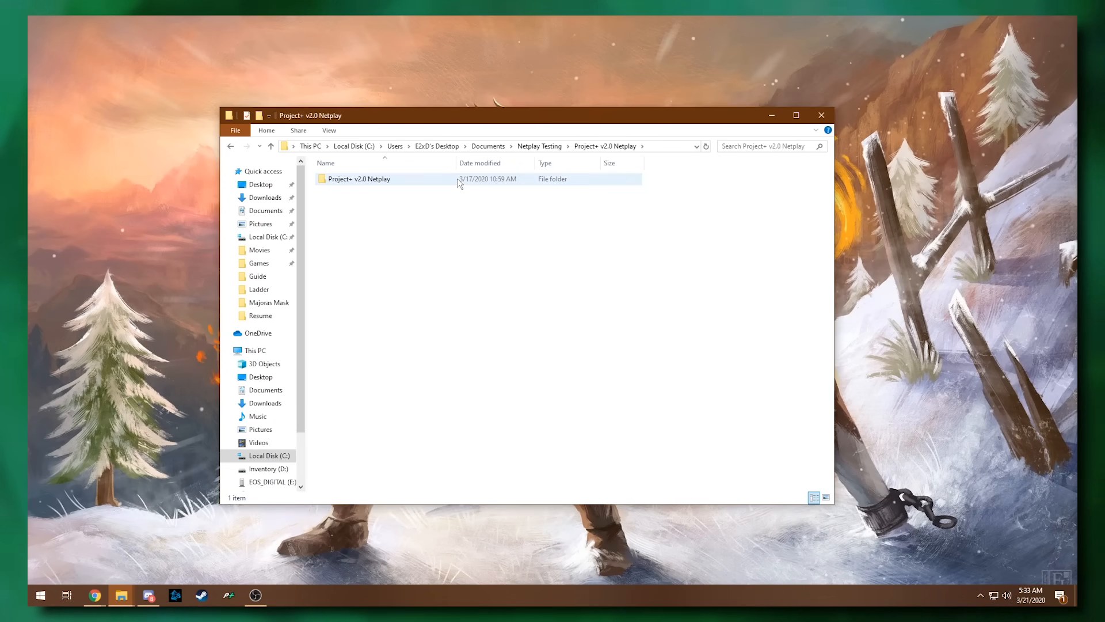
double_click(359, 178)
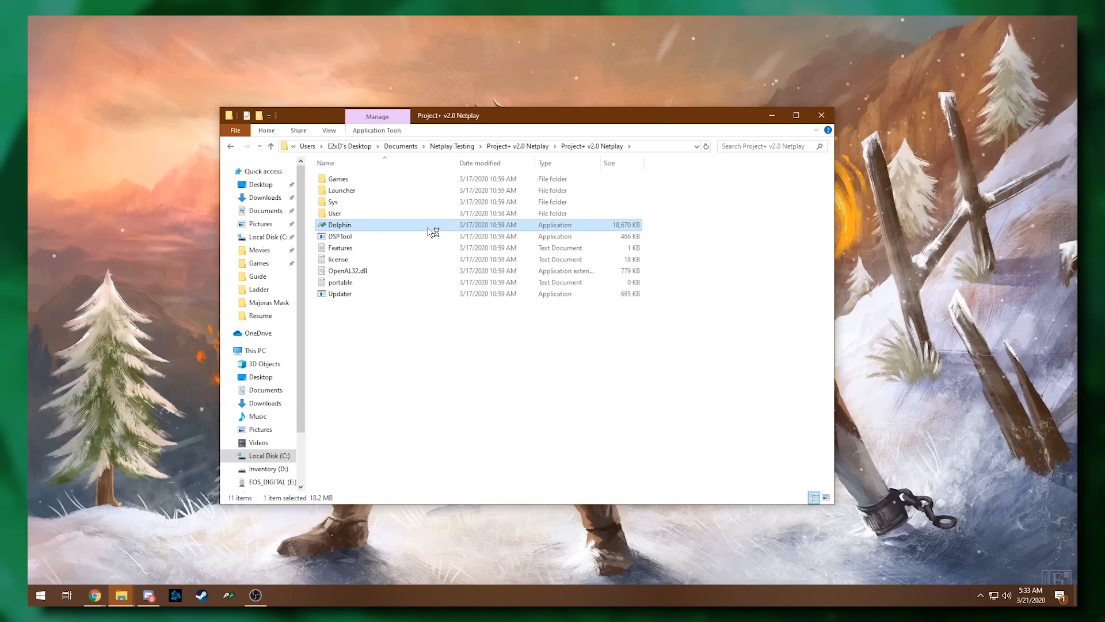
double_click(340, 224)
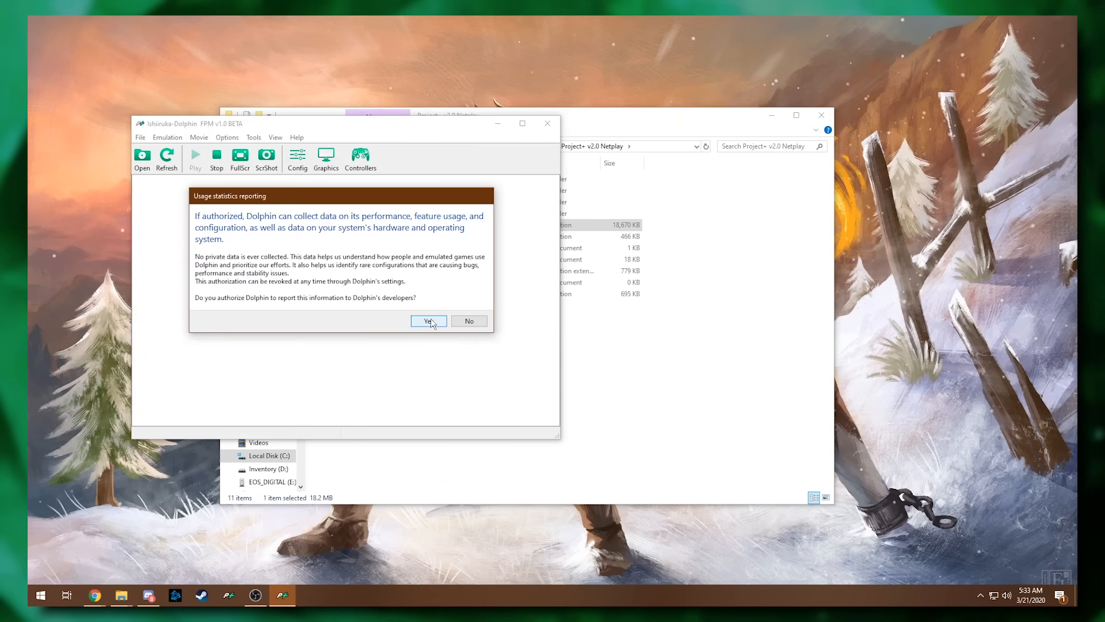
click(428, 321)
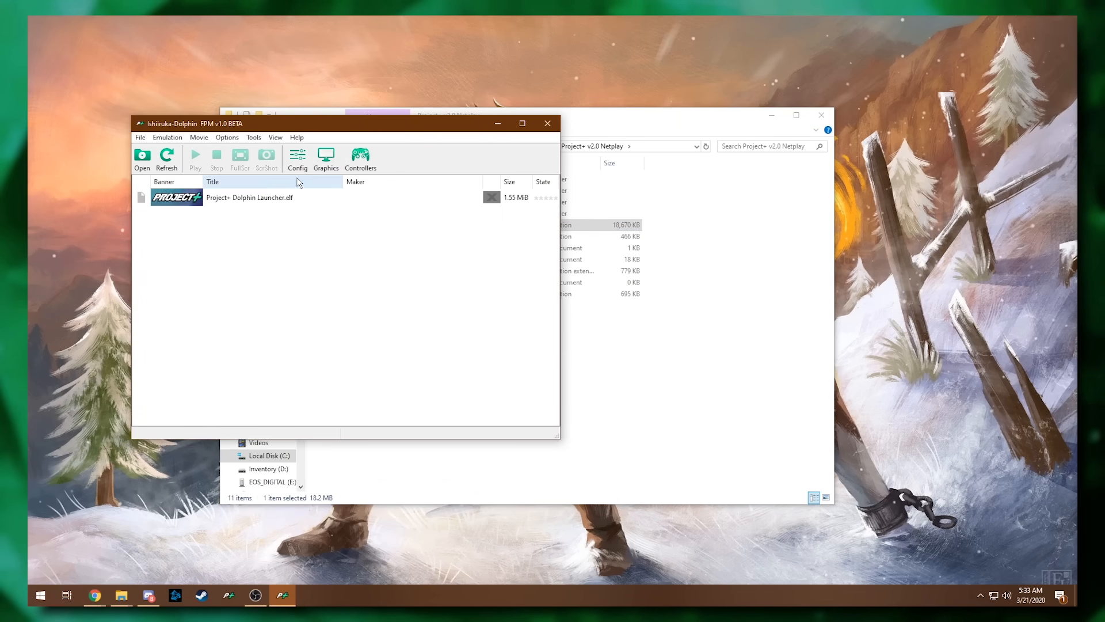
Step: Add C:\Dolphin\Games as a game folder under Config > Paths
click(297, 157)
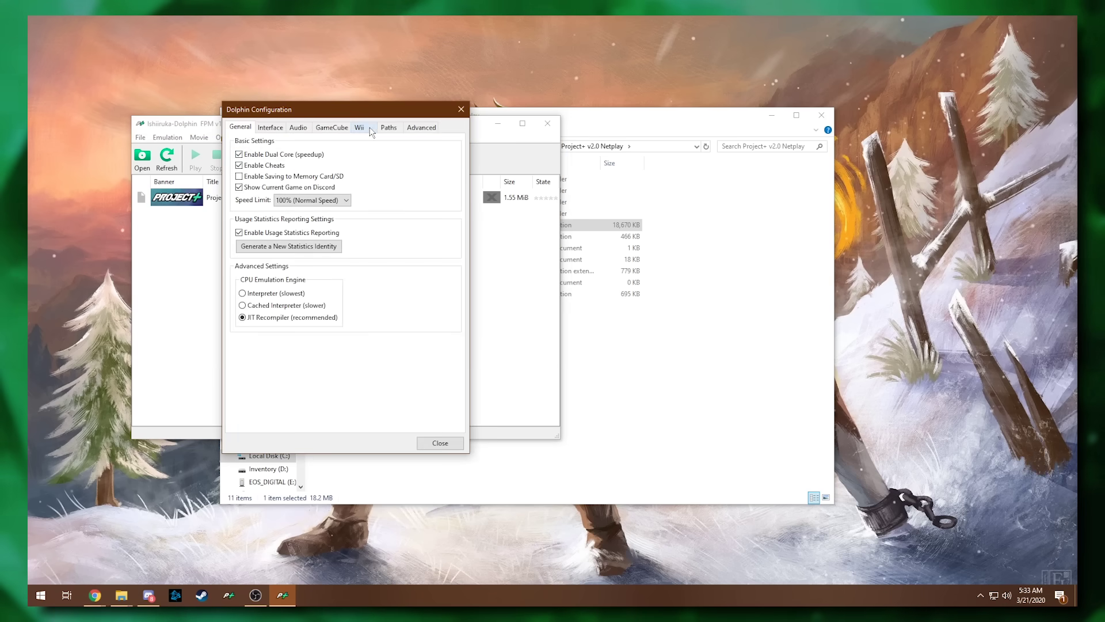
click(388, 128)
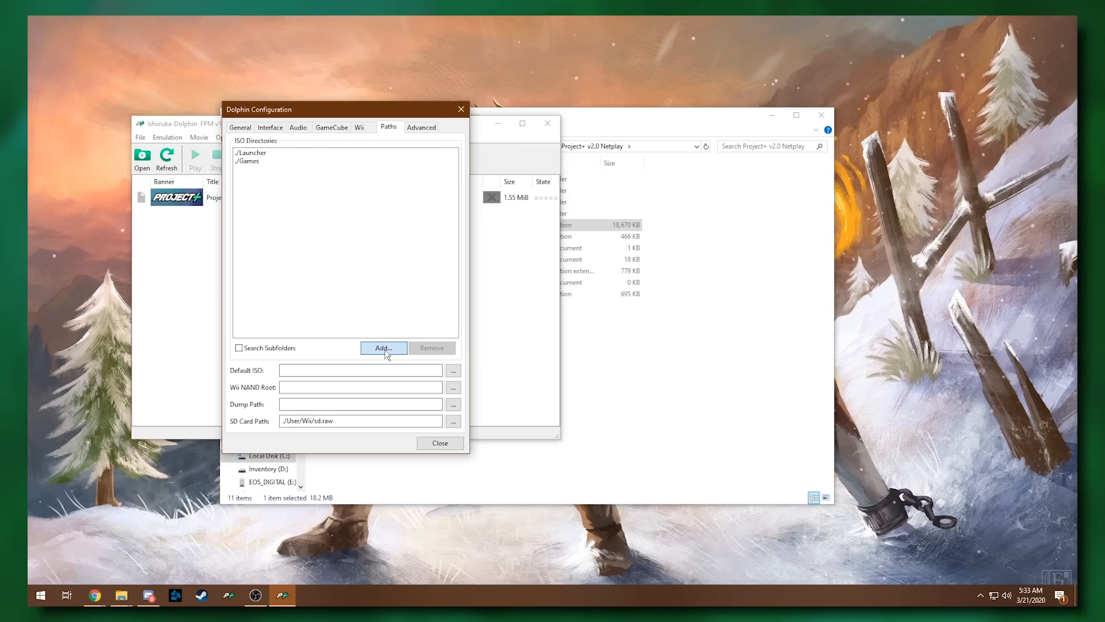
click(383, 348)
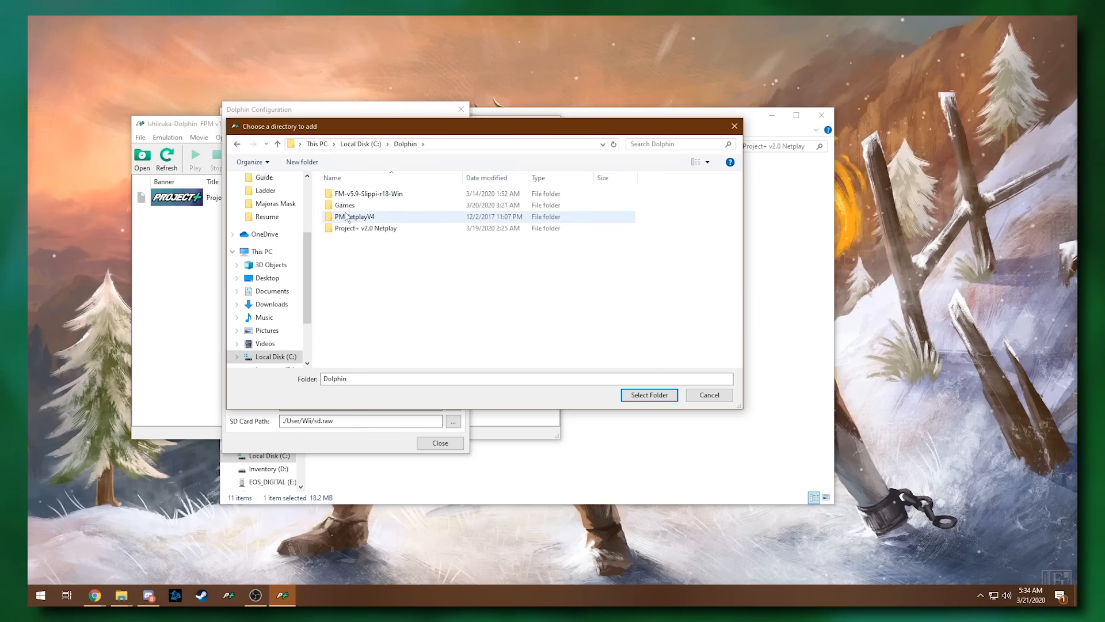
click(344, 205)
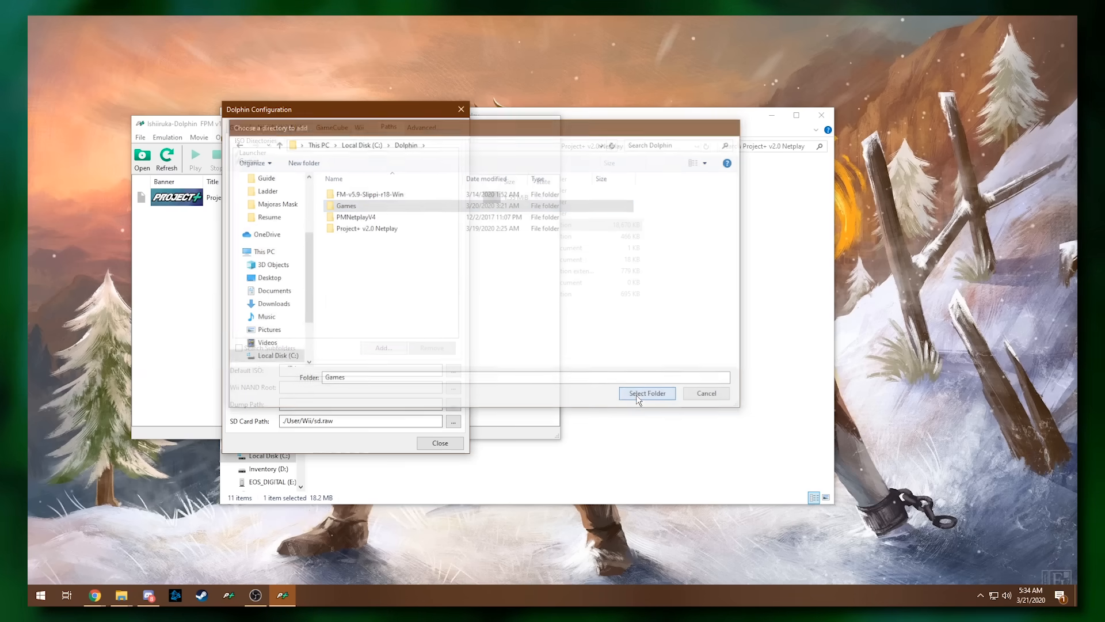
click(646, 394)
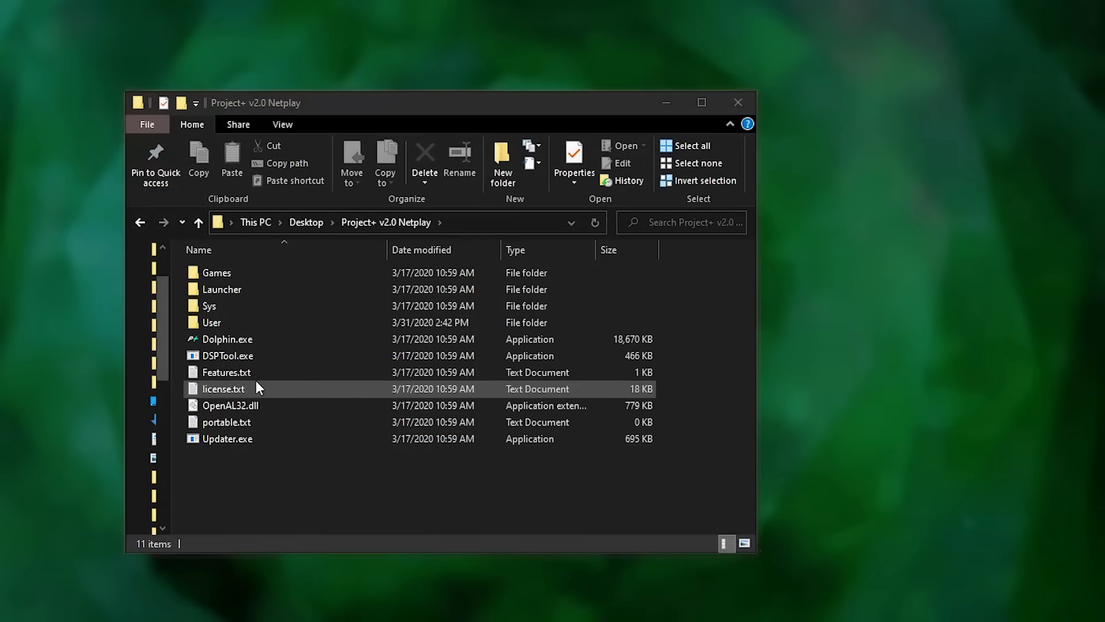
double_click(216, 272)
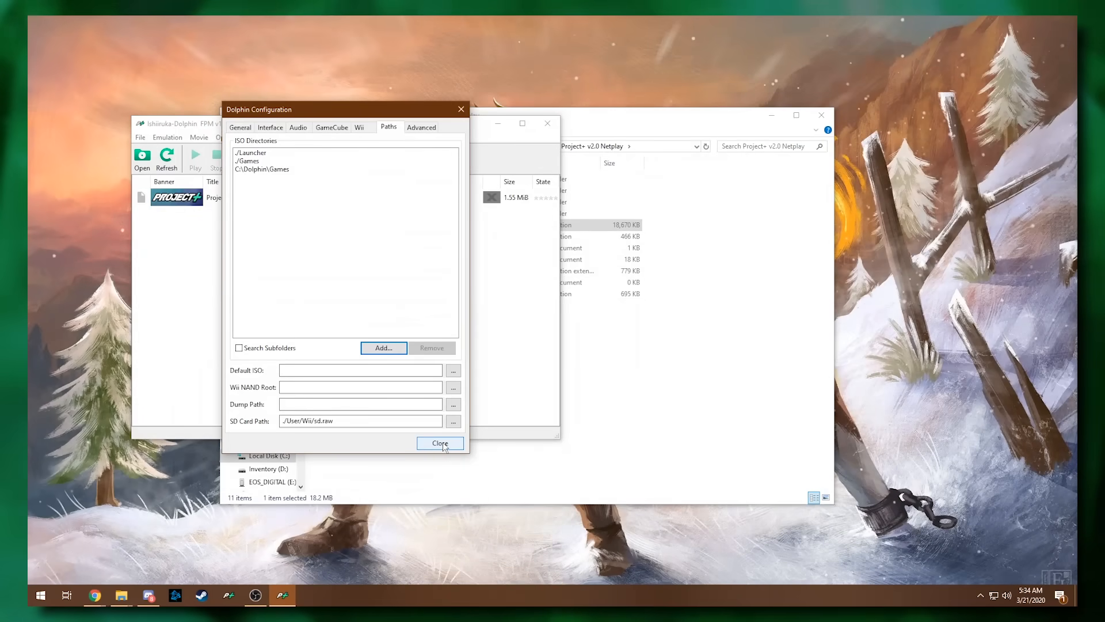
click(439, 443)
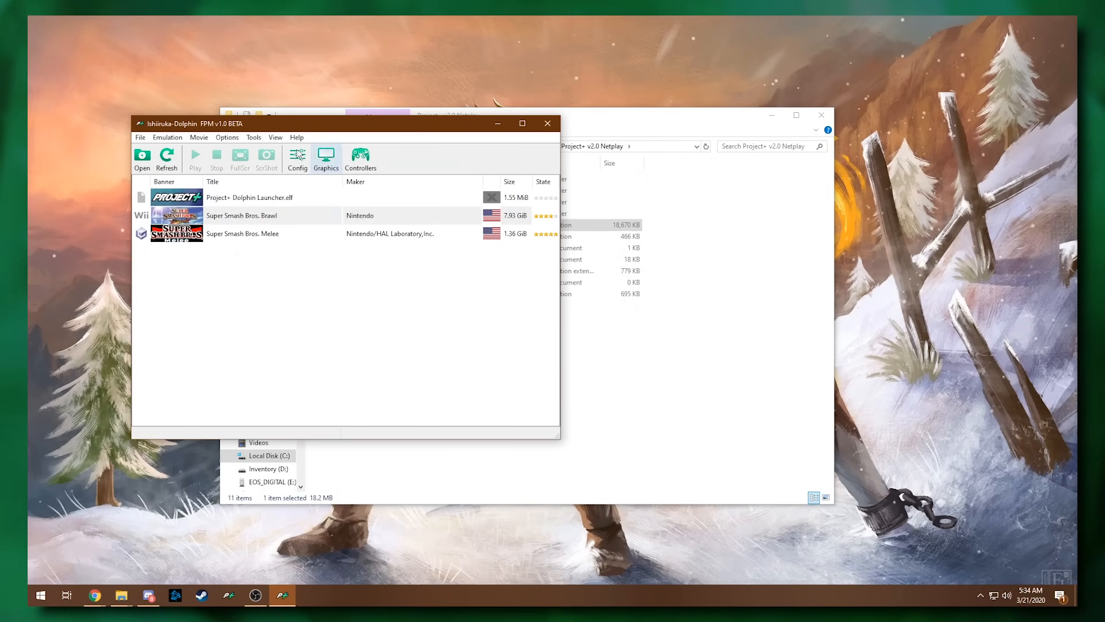
Step: Choose 'Set as default ISO' on Super Smash Bros. Brawl's right-click menu
right_click(242, 214)
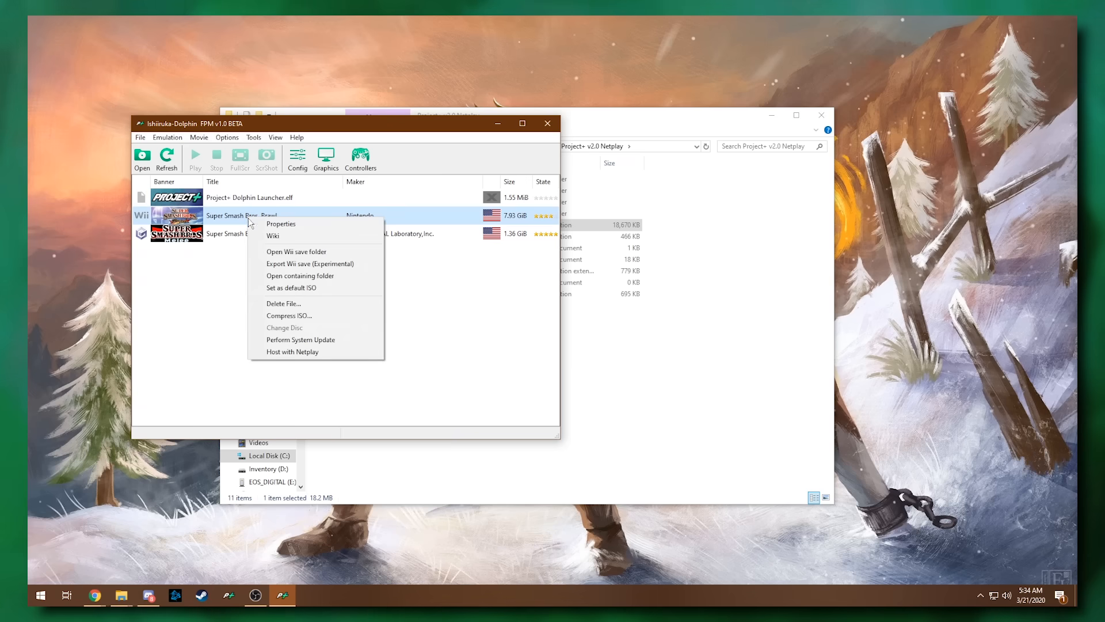
click(356, 207)
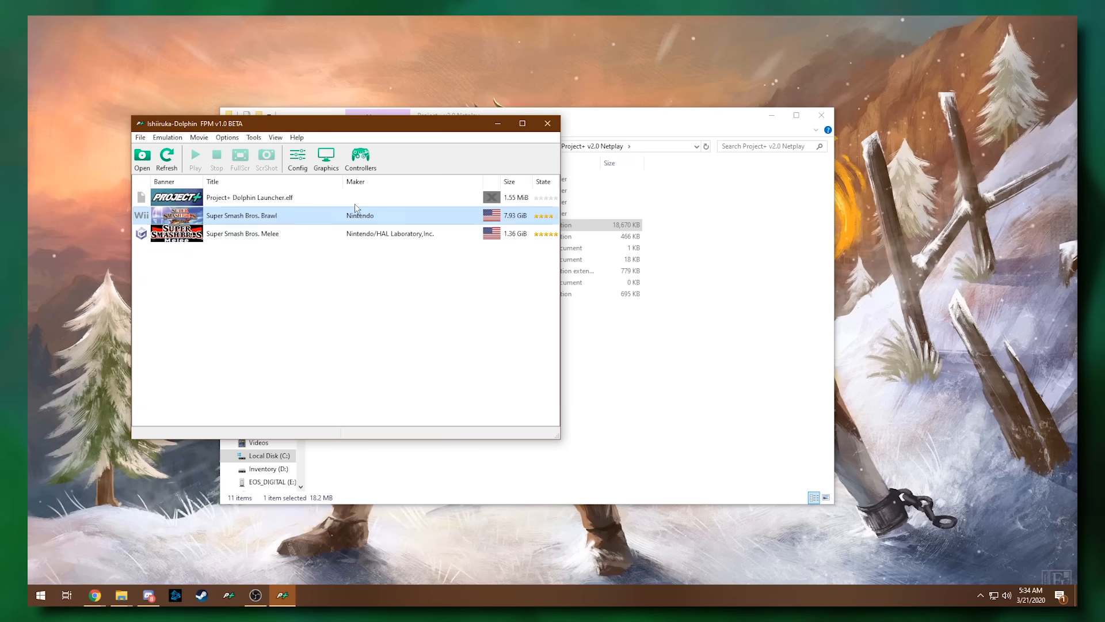
right_click(241, 215)
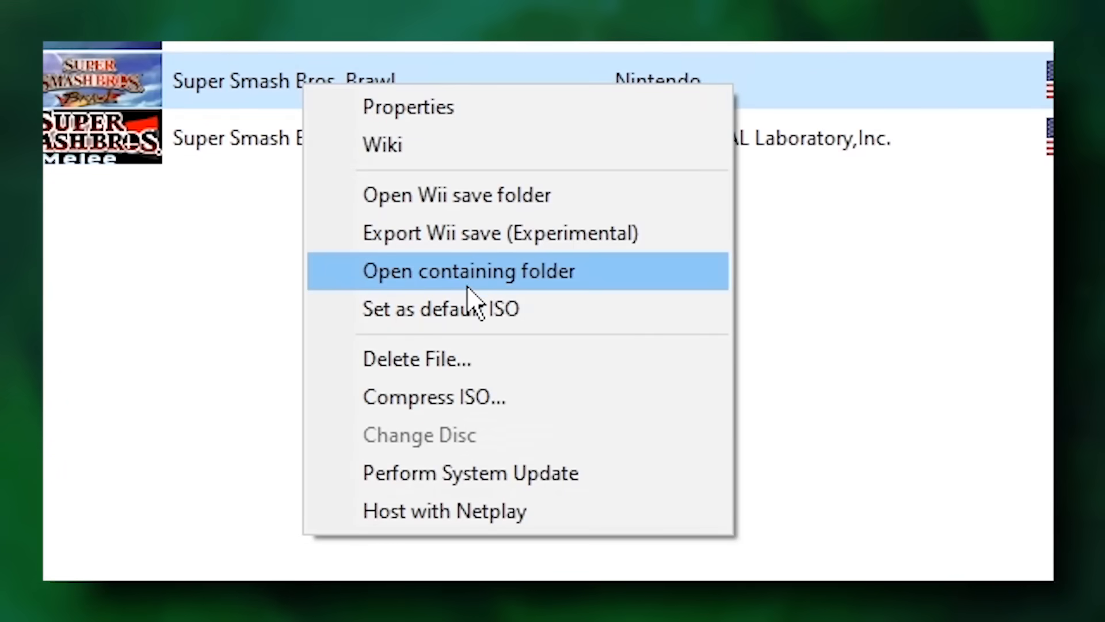
click(467, 271)
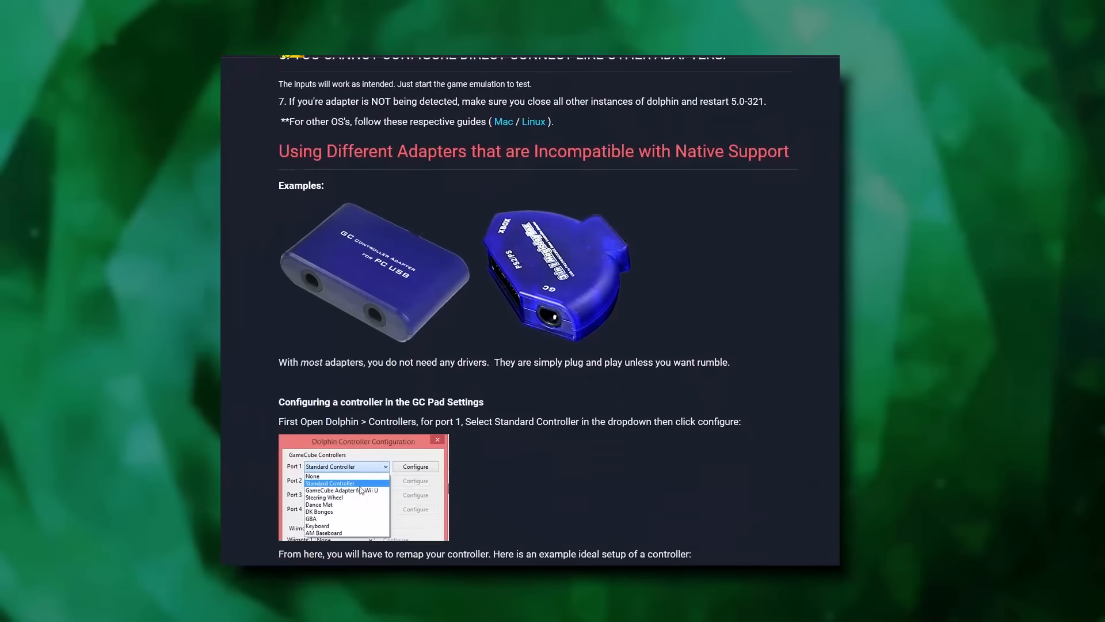
scroll(down, 3)
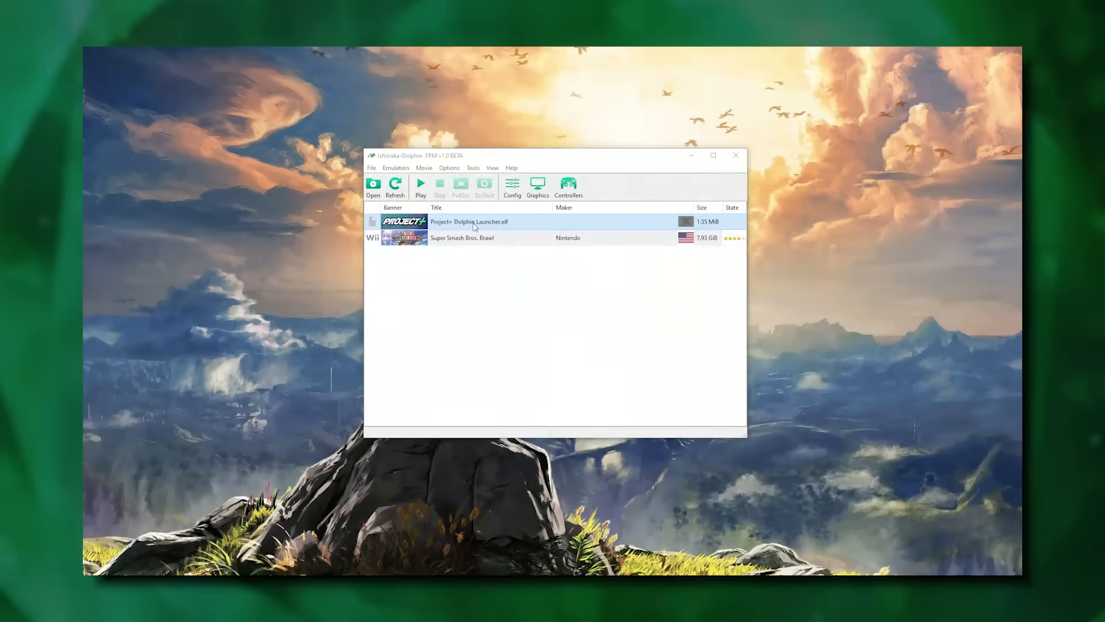
Step: In Hotkey Settings, capture a new key for the Toggle Fullscreen hotkey
double_click(462, 238)
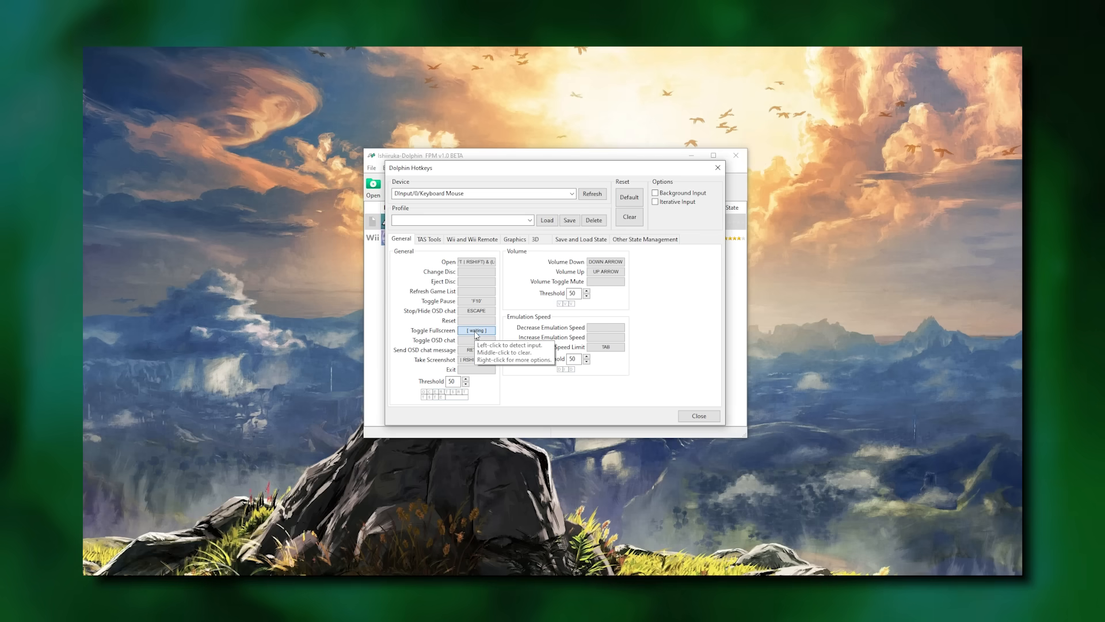
click(697, 415)
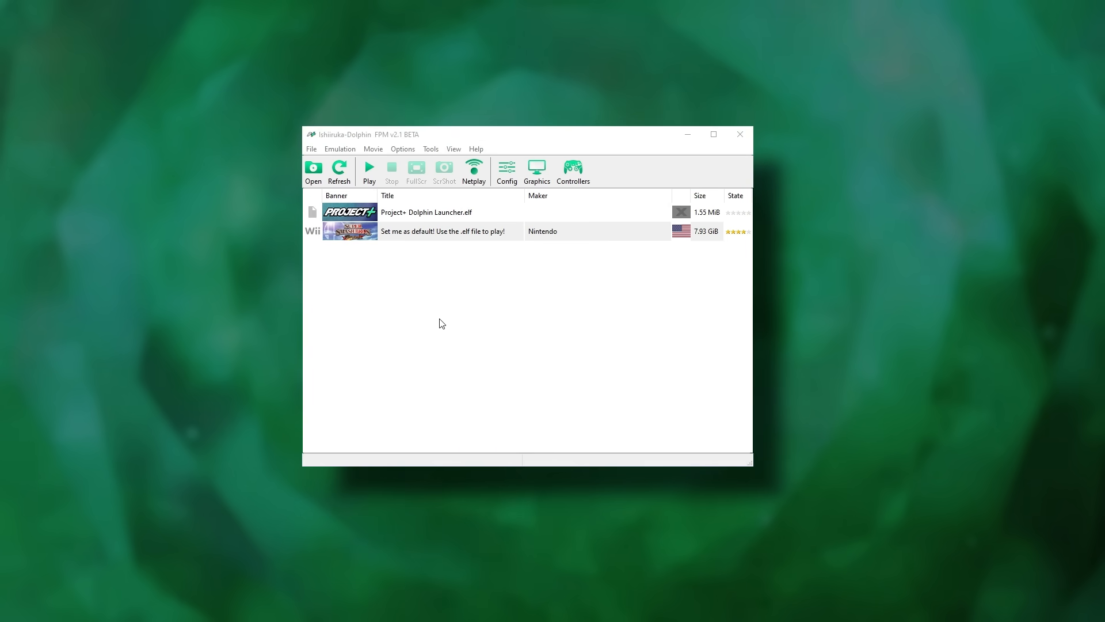
Step: Enter a Netplay nickname and select Project+ Dolphin Launcher.elf on the Host tab
click(473, 169)
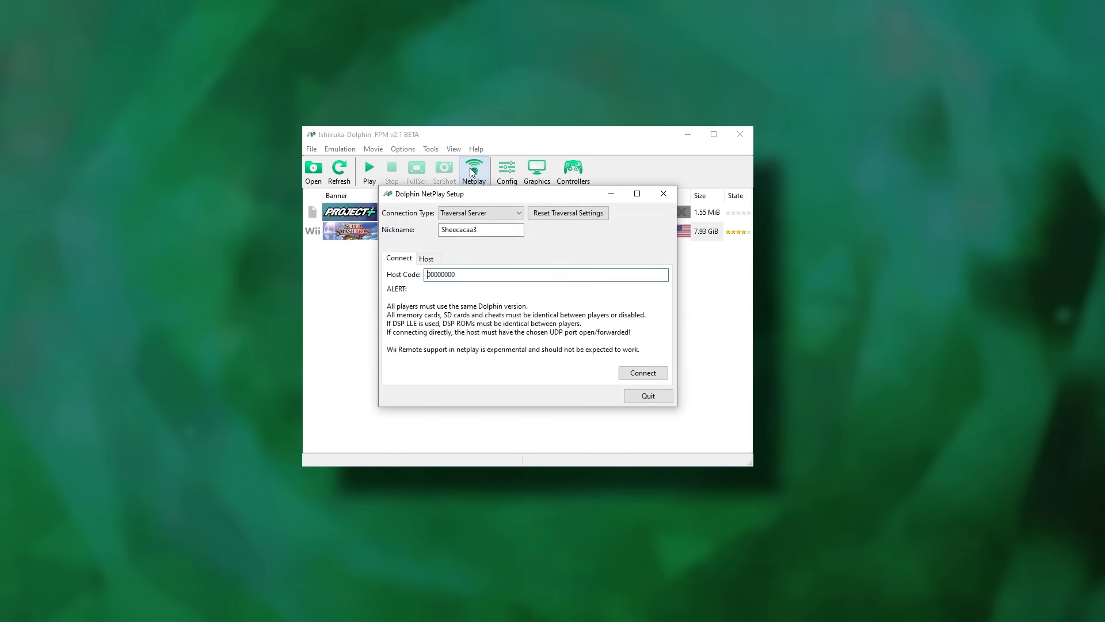
click(427, 258)
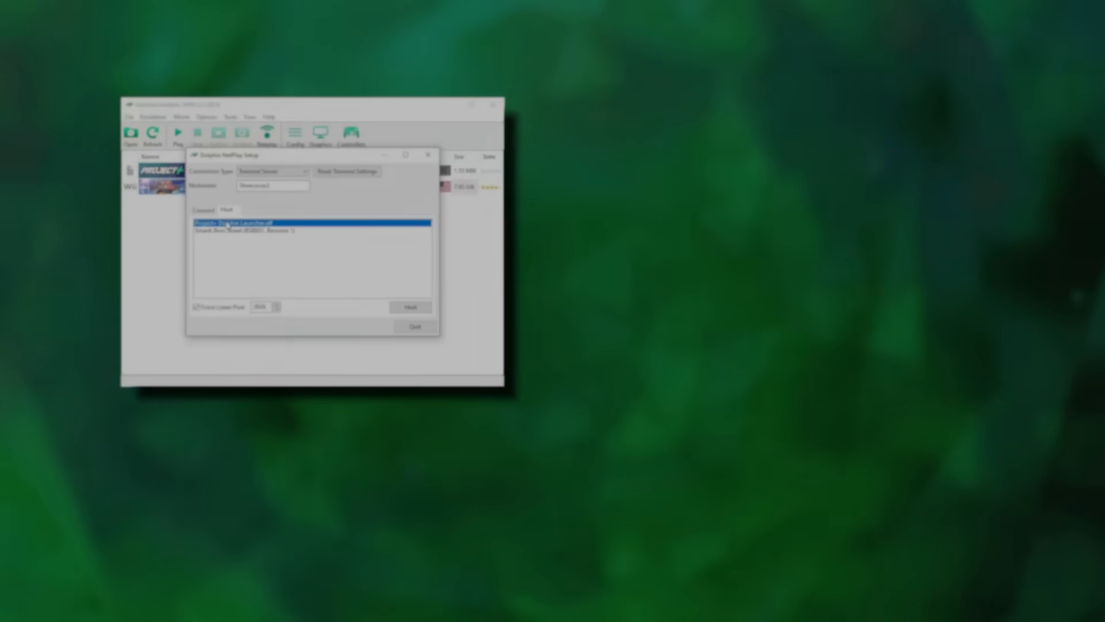
click(640, 243)
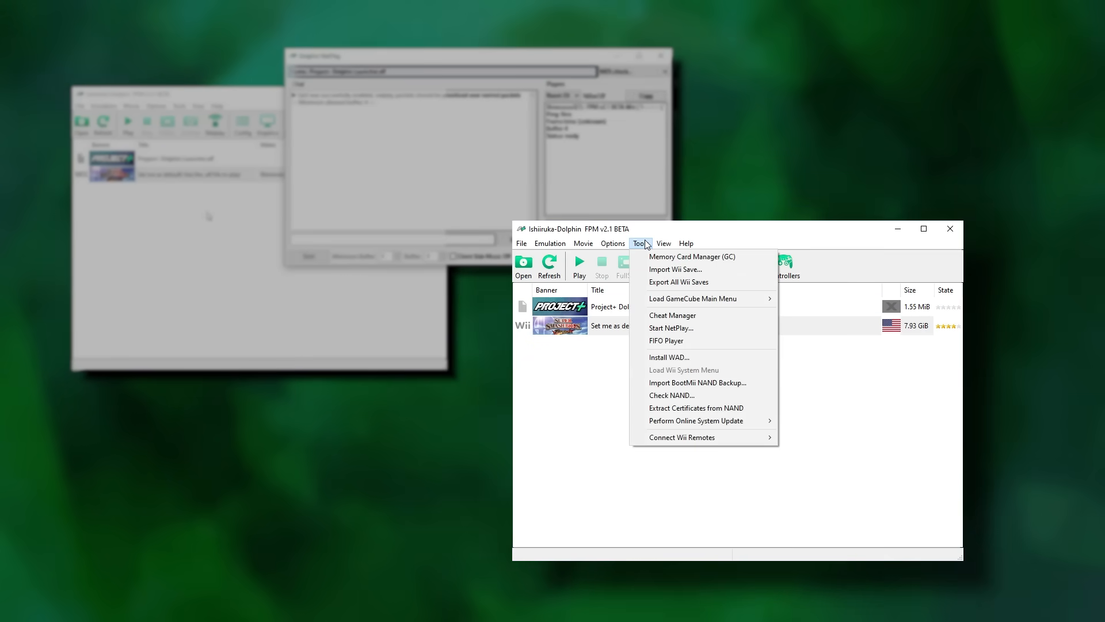
click(671, 328)
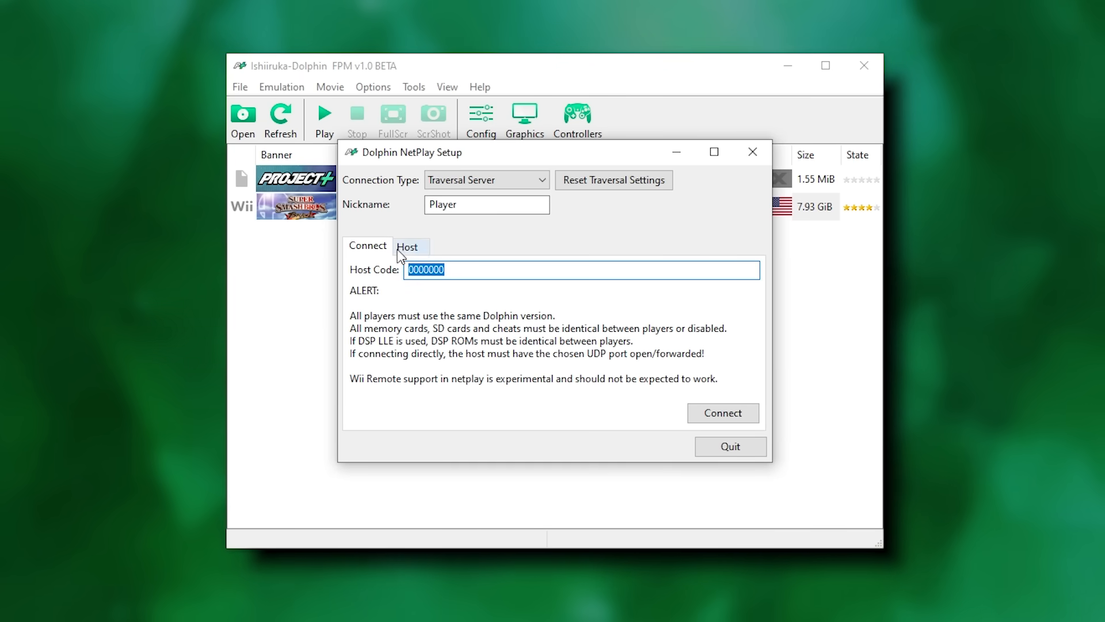
click(411, 246)
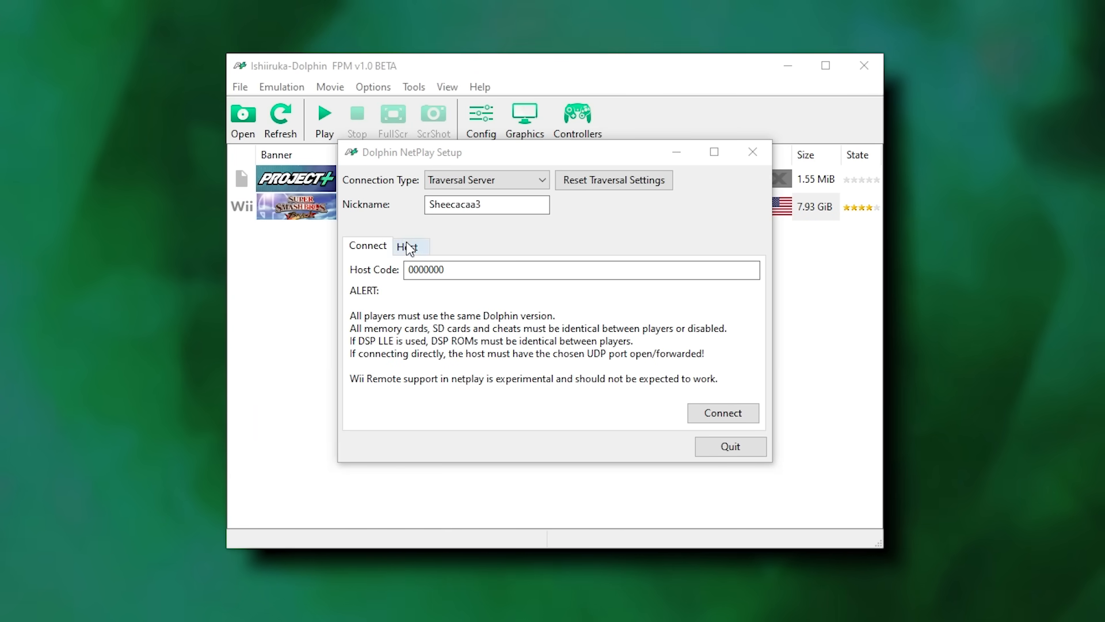
click(410, 246)
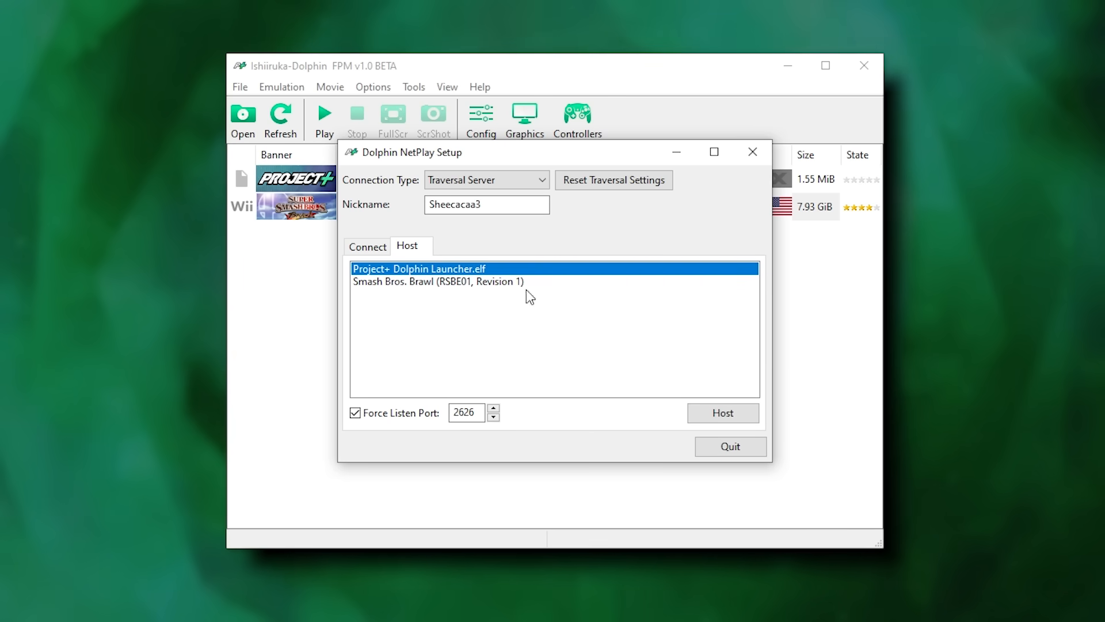
click(722, 412)
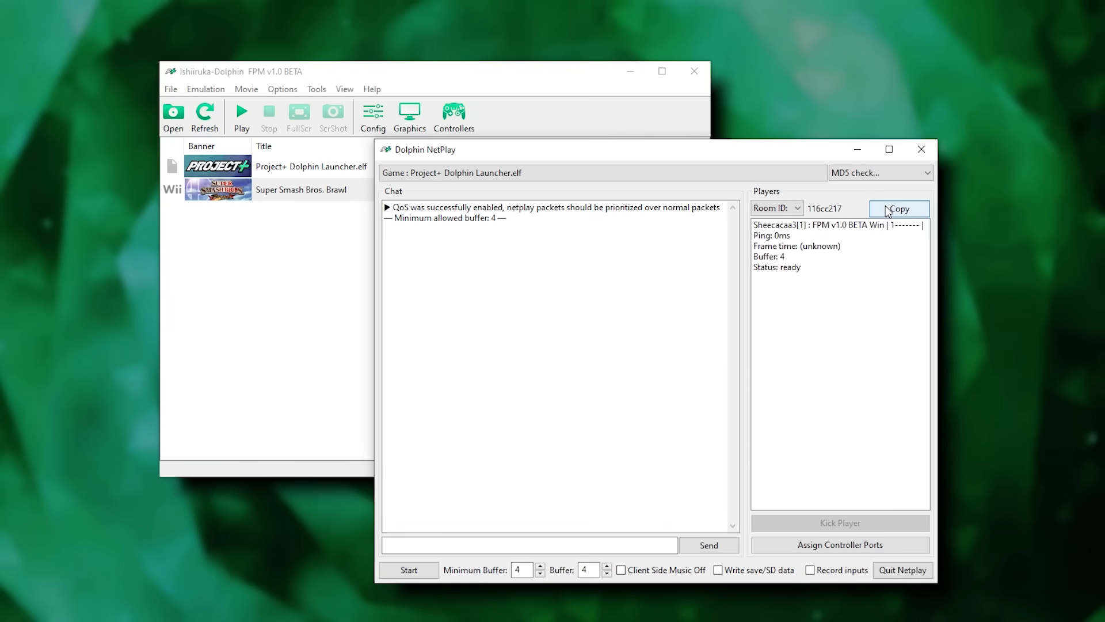
Step: Copy the room ID and tune the buffer, trying 5 before settling on 4
click(898, 208)
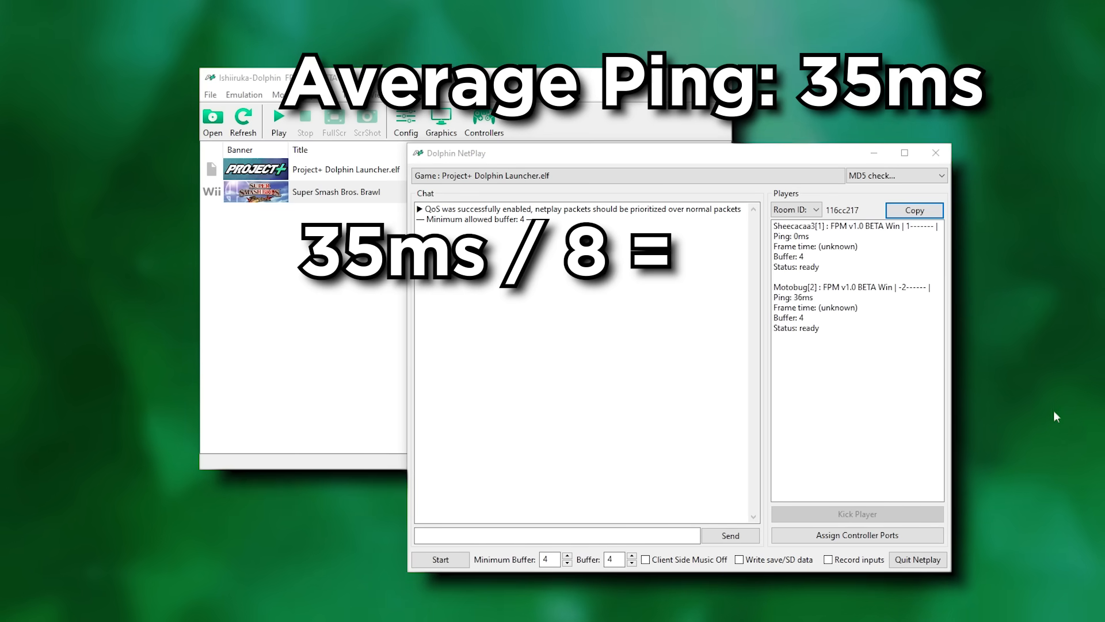
click(568, 555)
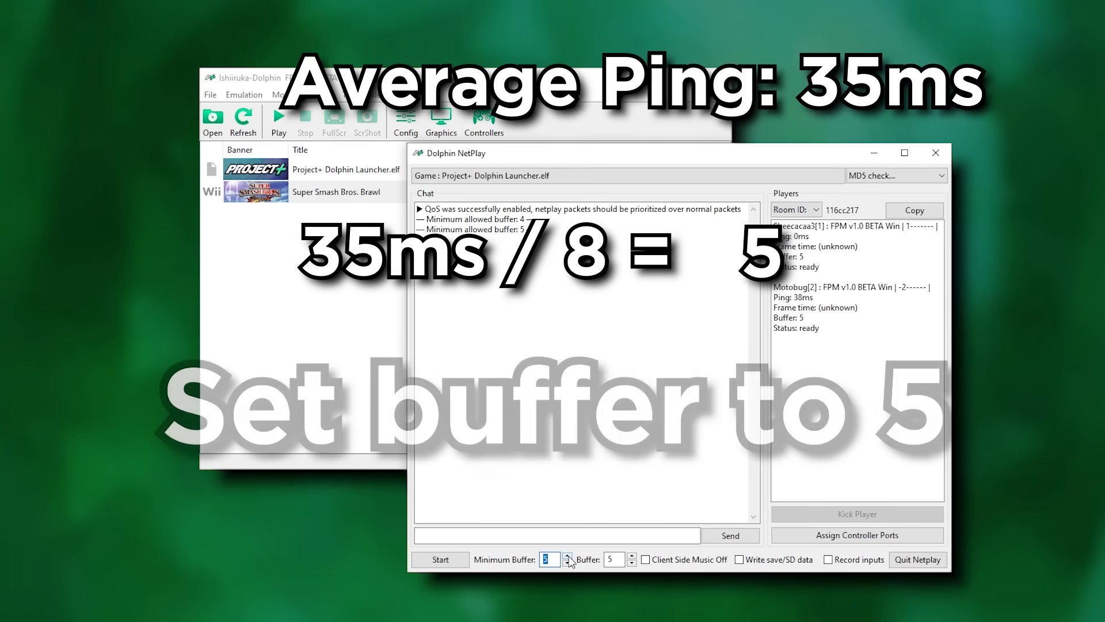
click(440, 559)
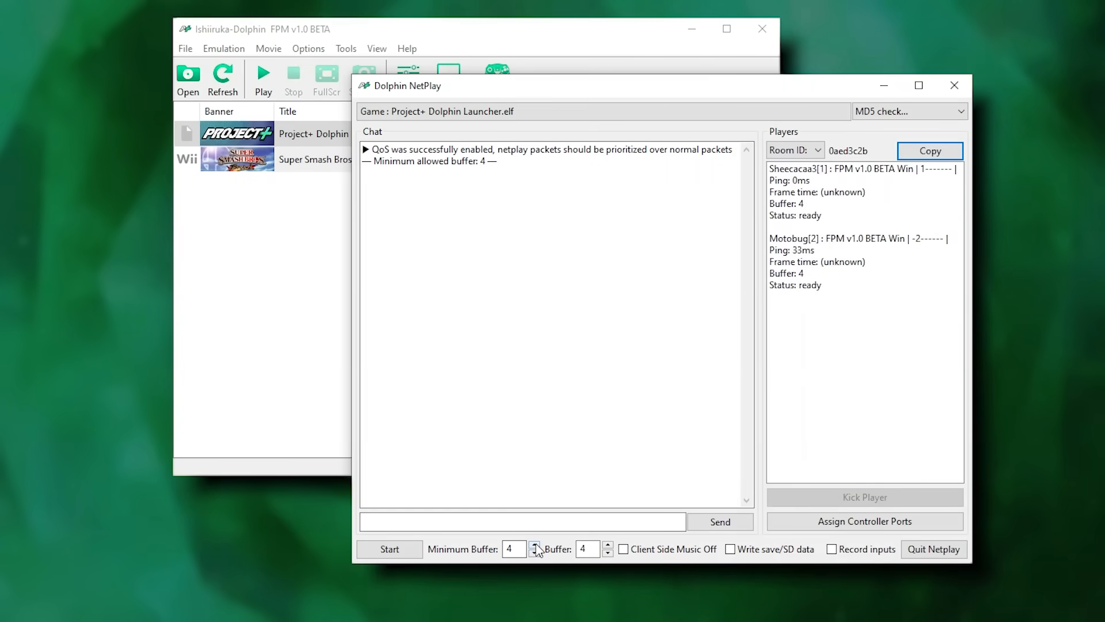
click(535, 545)
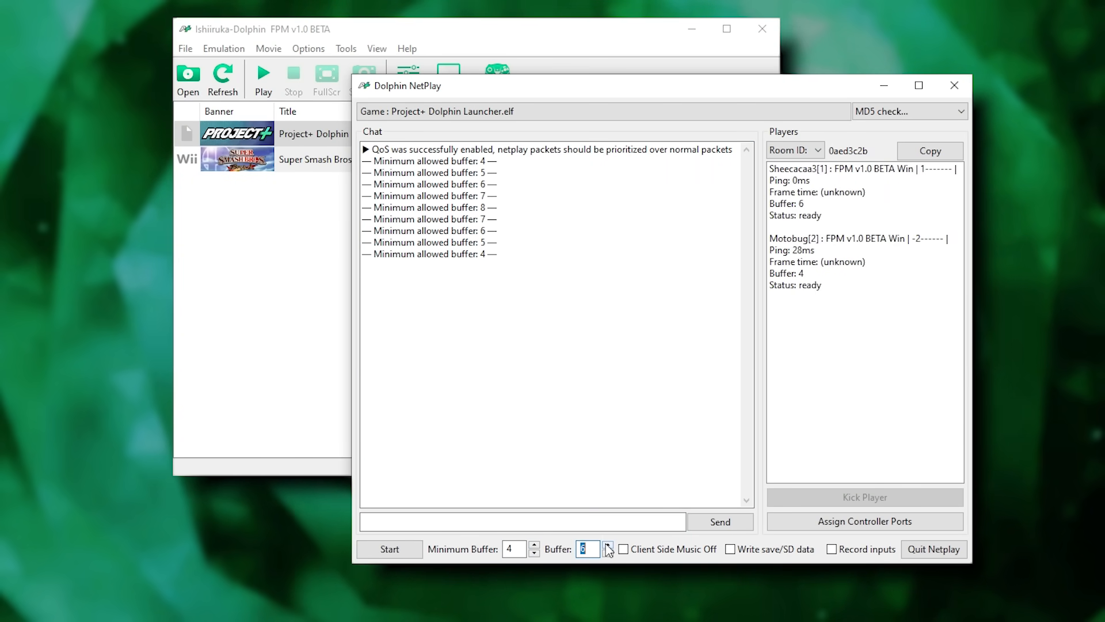
click(606, 545)
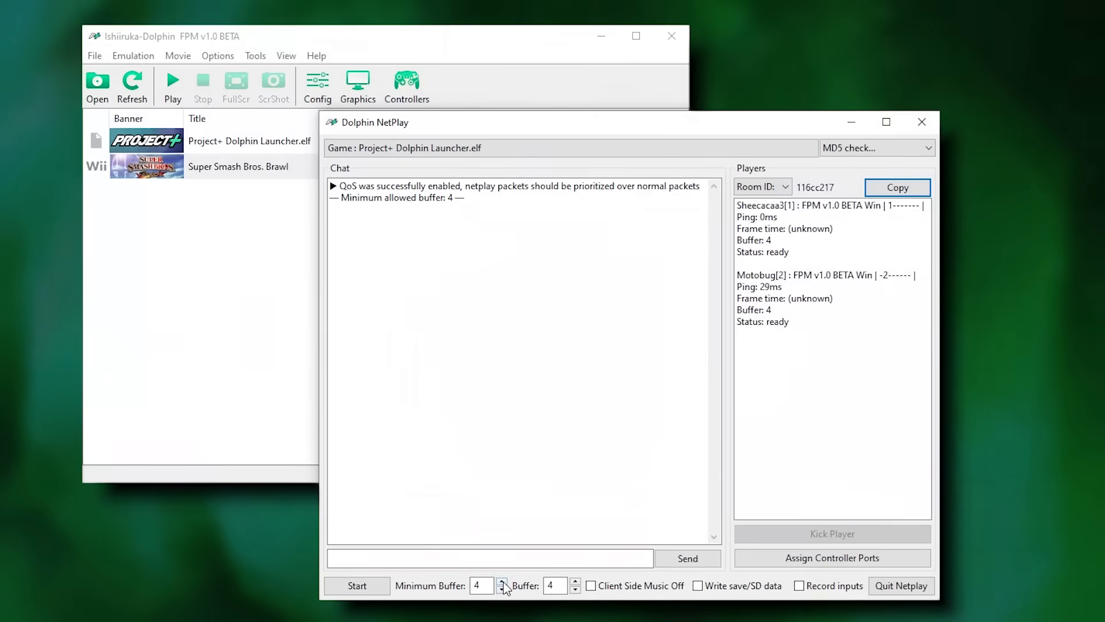
click(502, 580)
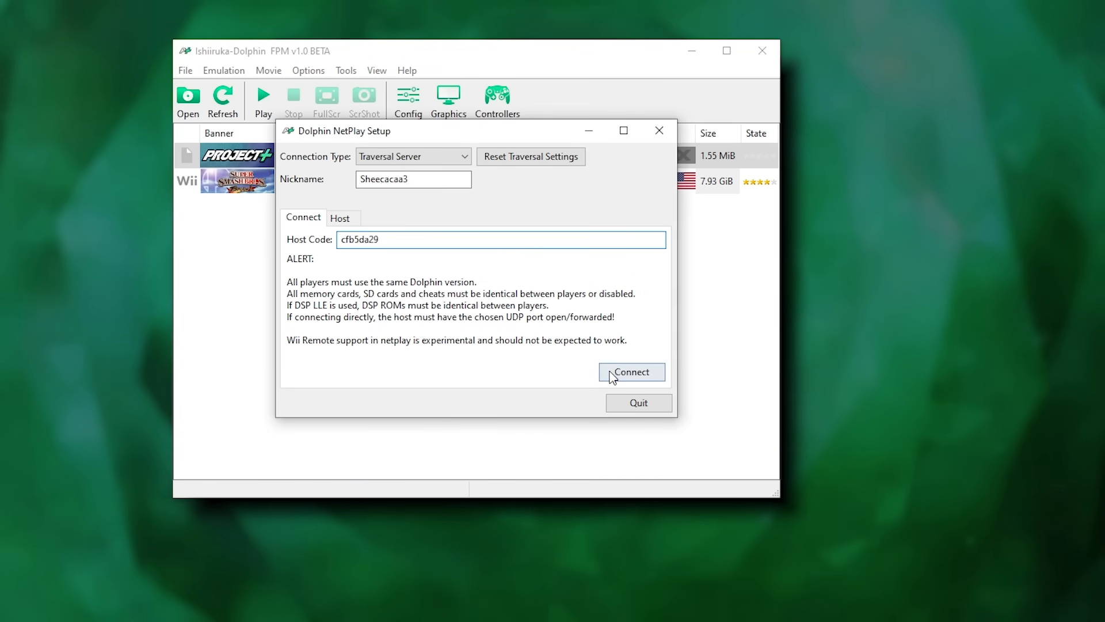
Step: Connect to the other player's room using the entered host code
click(631, 371)
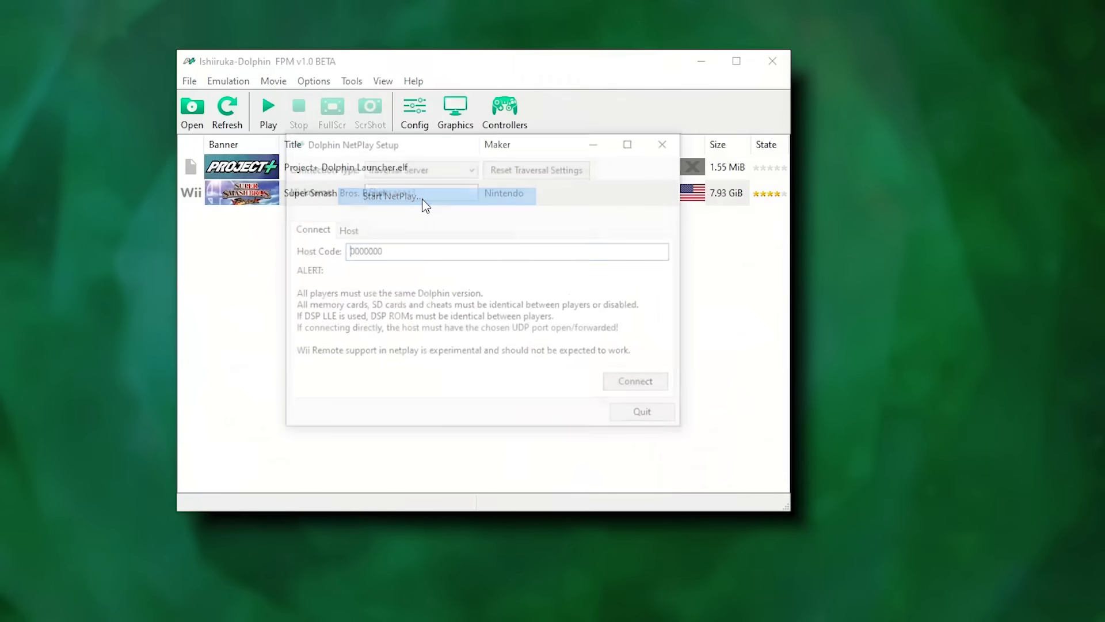
Step: Host the Project+ launcher lobby, assigning GC ports 1–2 to host, port 3 to player two
click(346, 229)
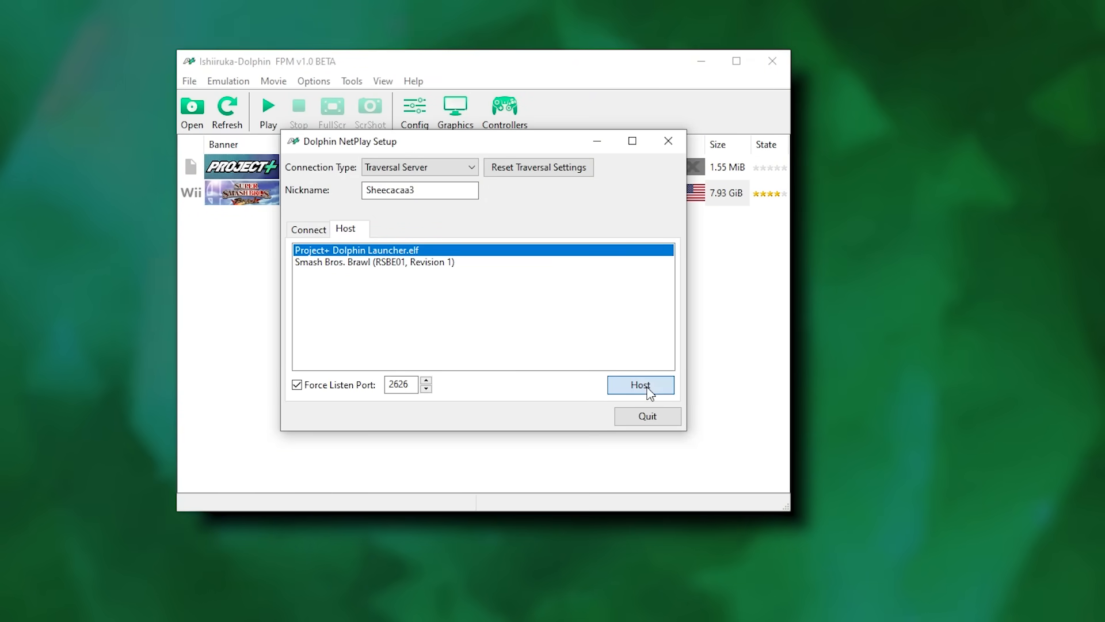
click(641, 385)
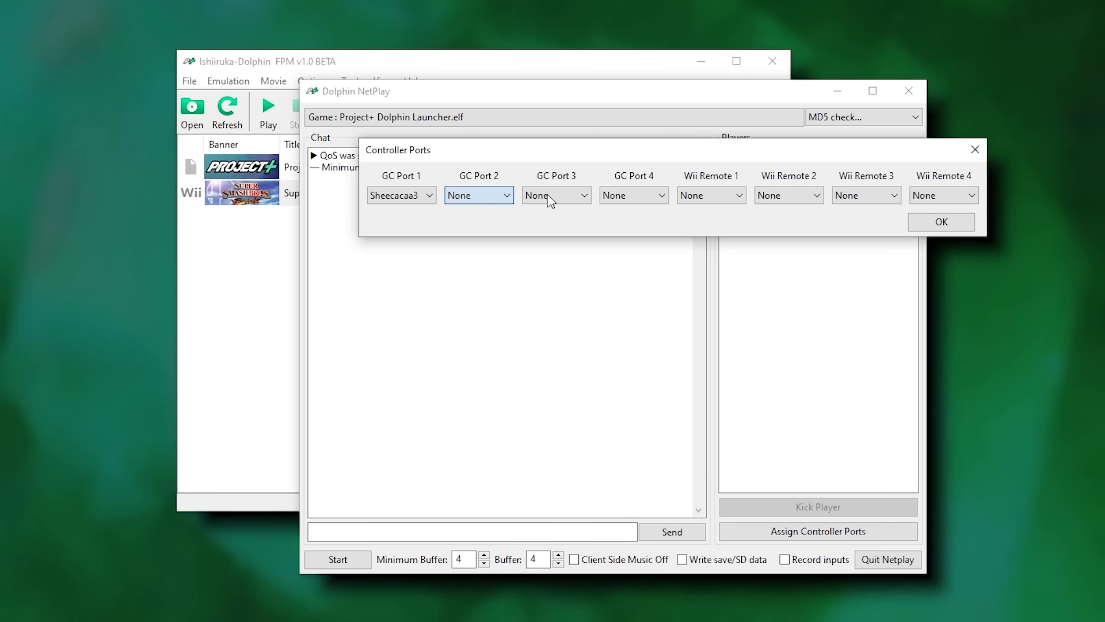
click(632, 195)
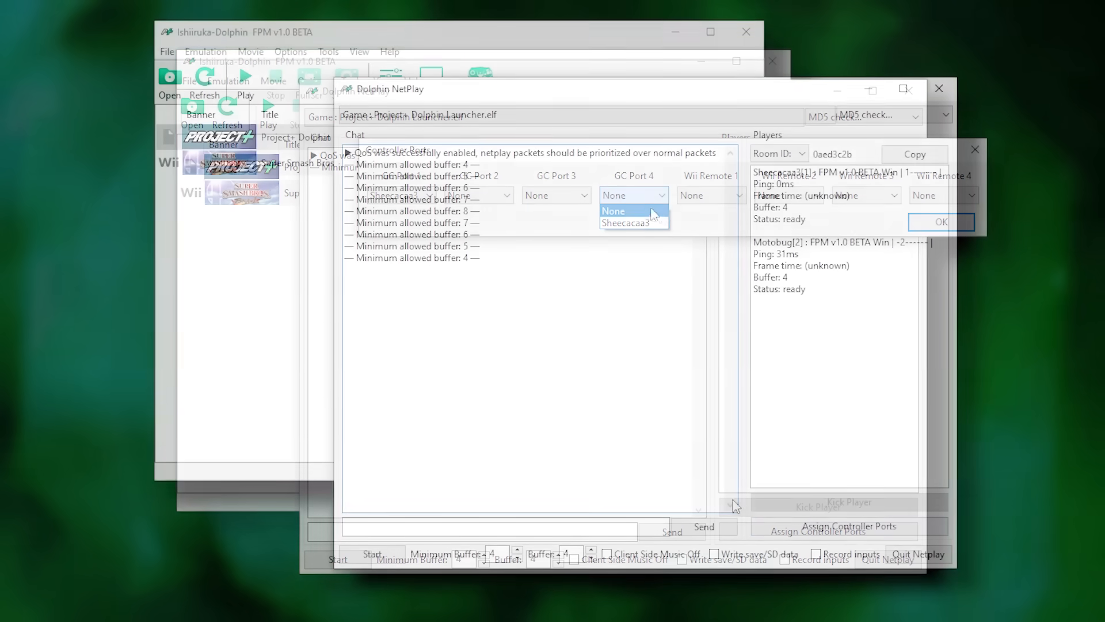
click(632, 222)
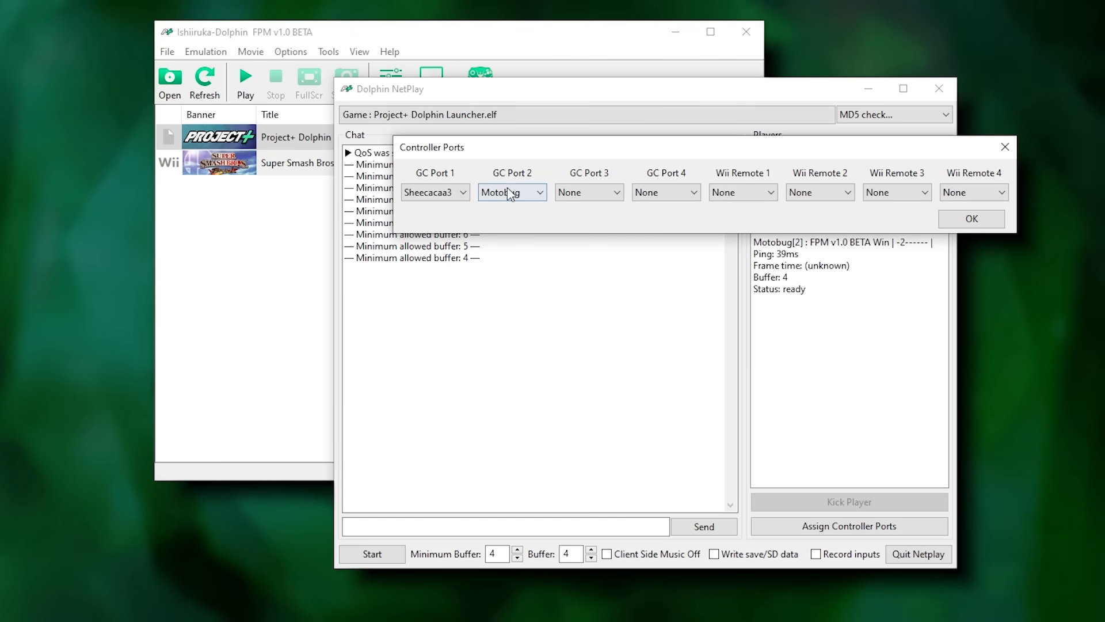
click(588, 192)
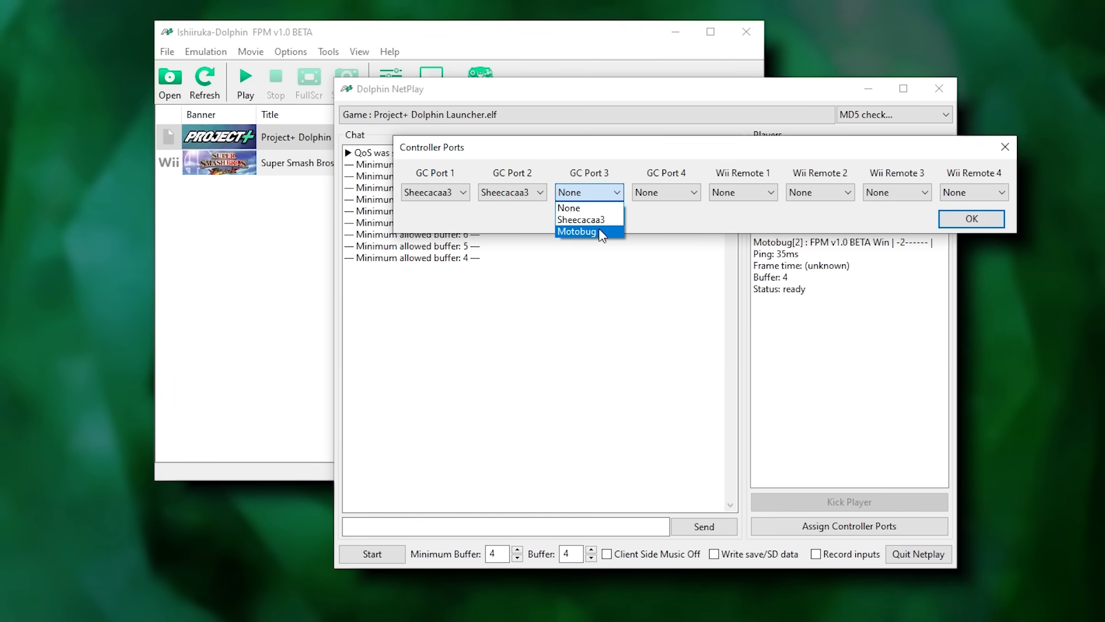
click(970, 219)
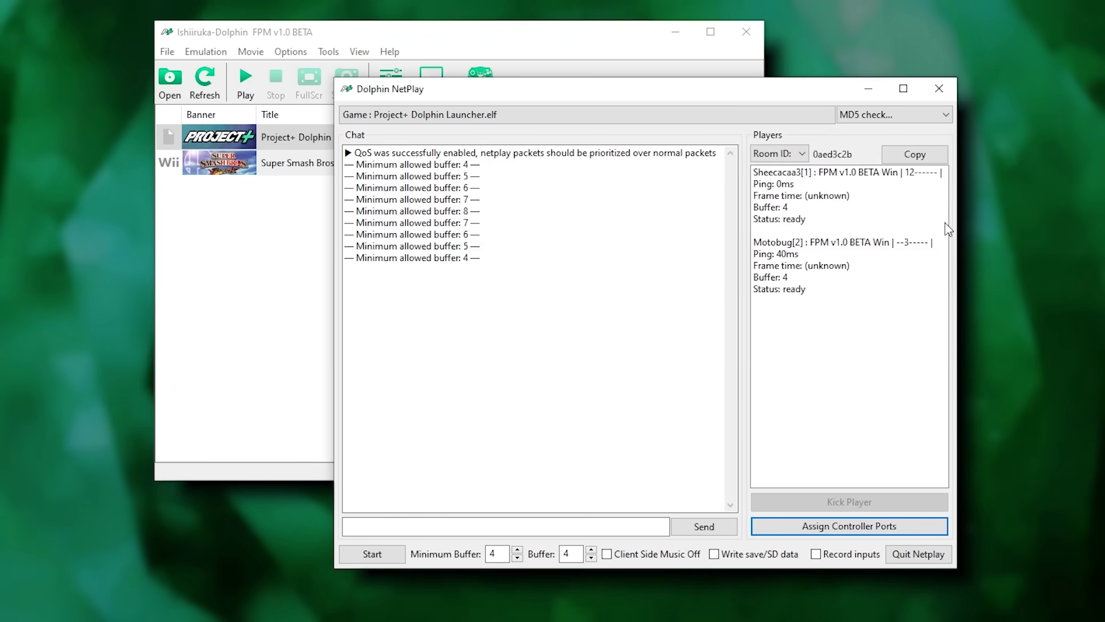
click(849, 525)
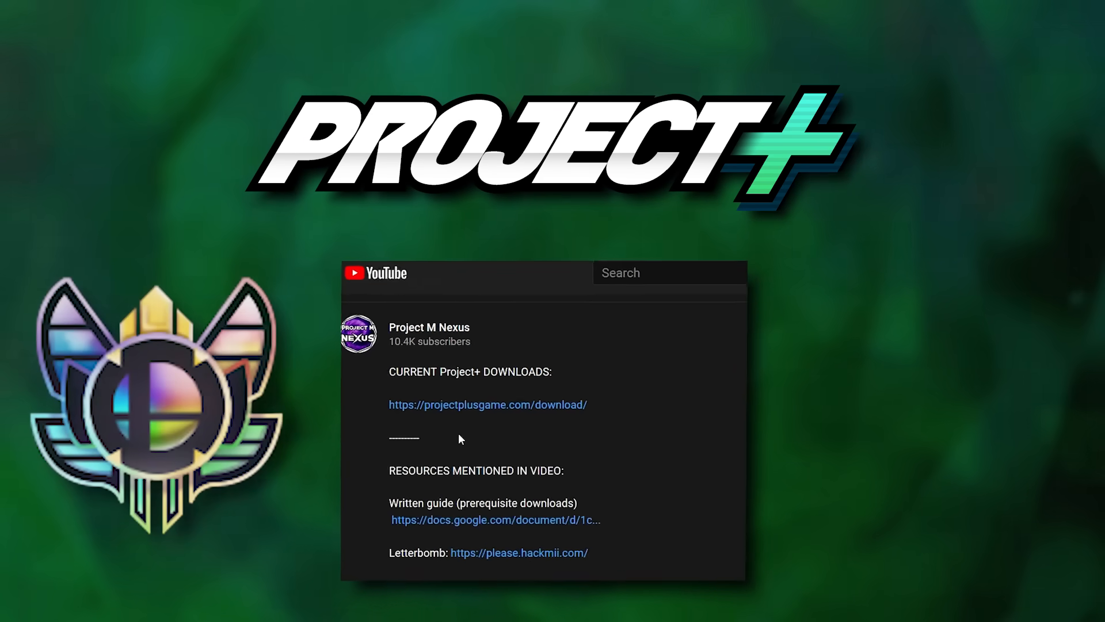
Step: Scroll to Find Online Players in the description and open the smashladder.com link
scroll(down, 3)
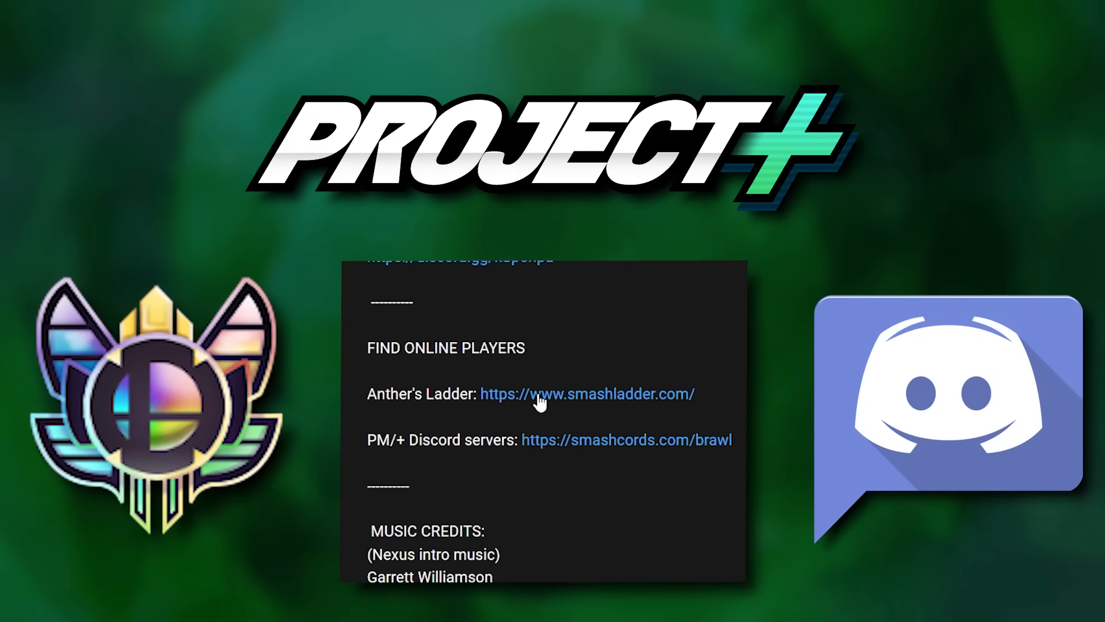
mouse_move(534, 466)
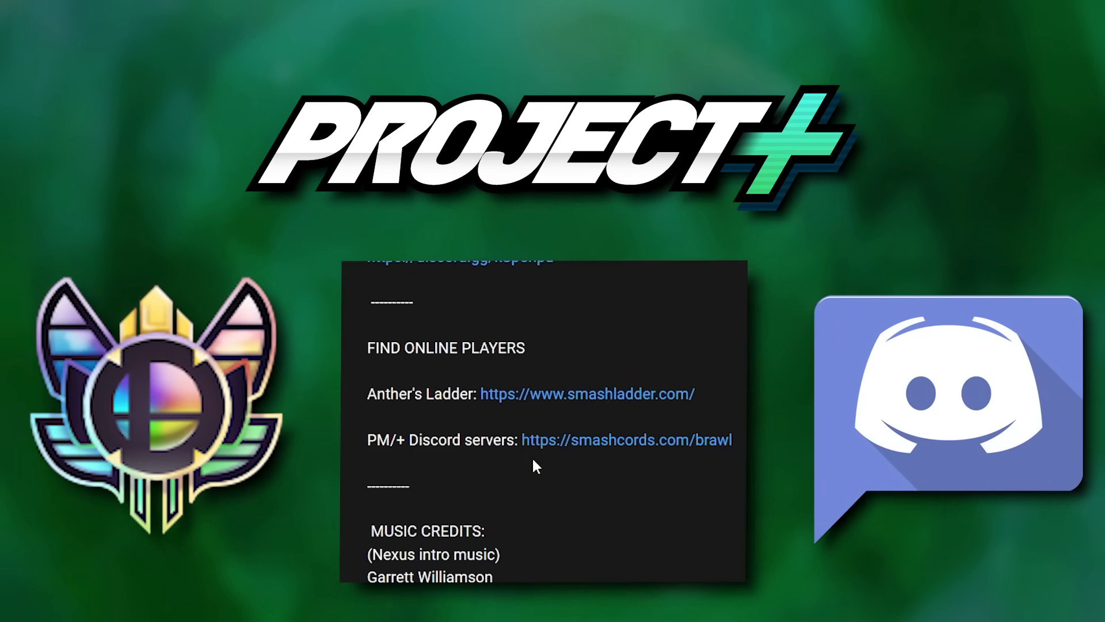
click(584, 393)
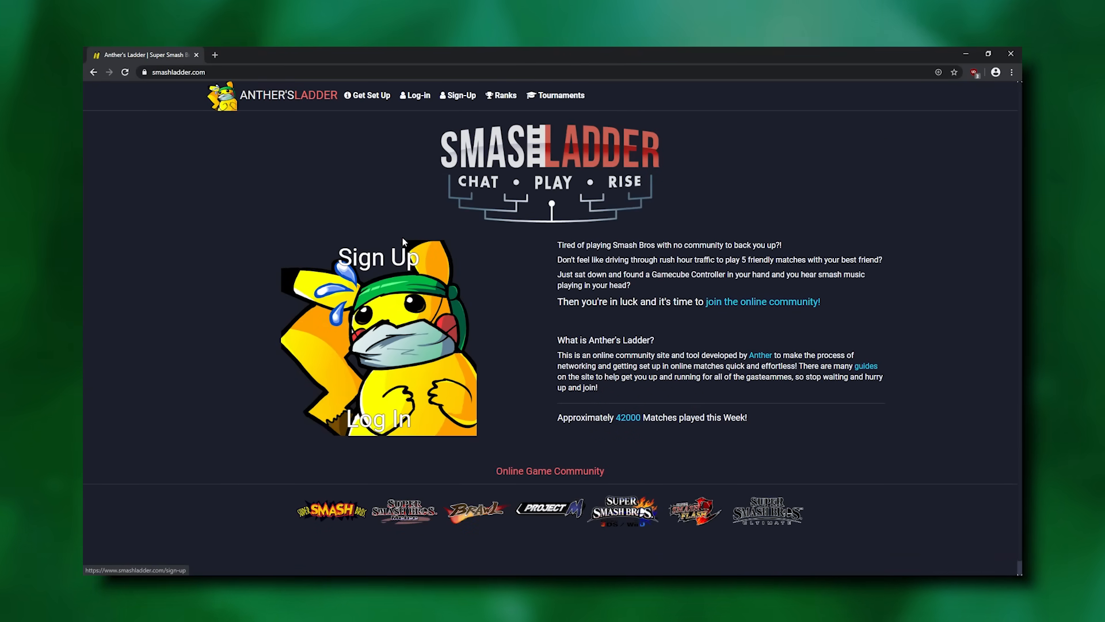
Step: Register a new Smashladder account through reCAPTCHA and save the preferred games selection
click(460, 95)
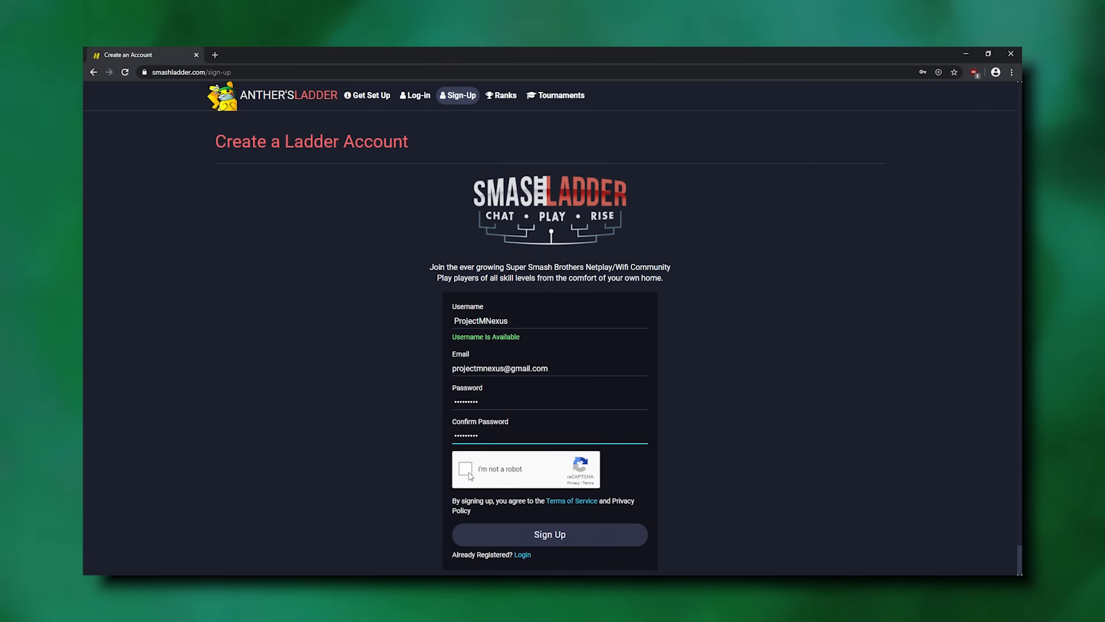
click(466, 469)
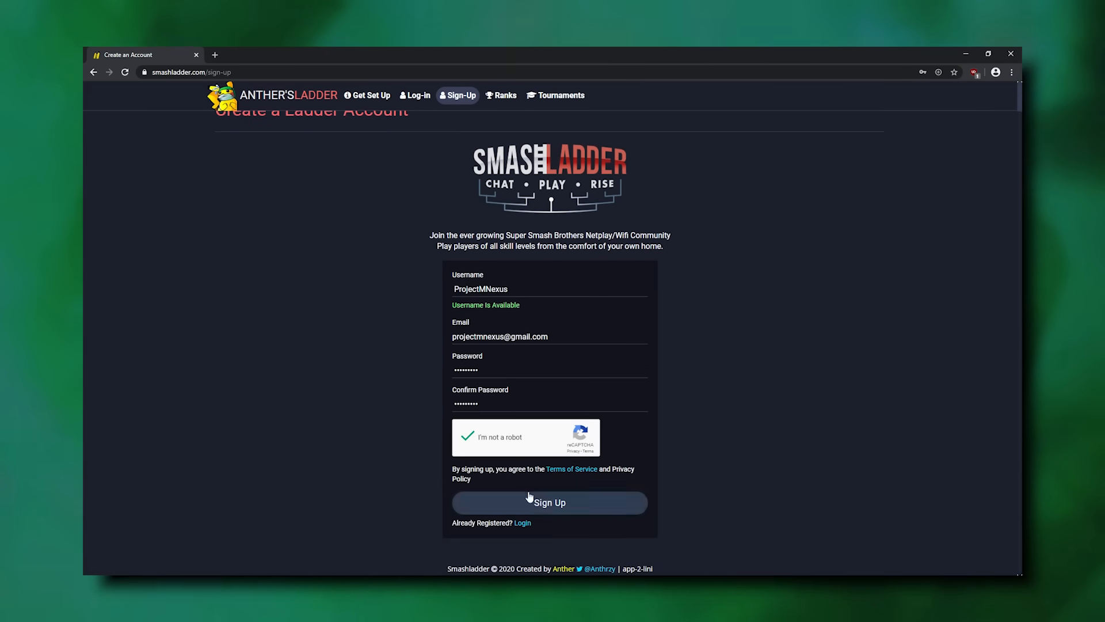
click(549, 502)
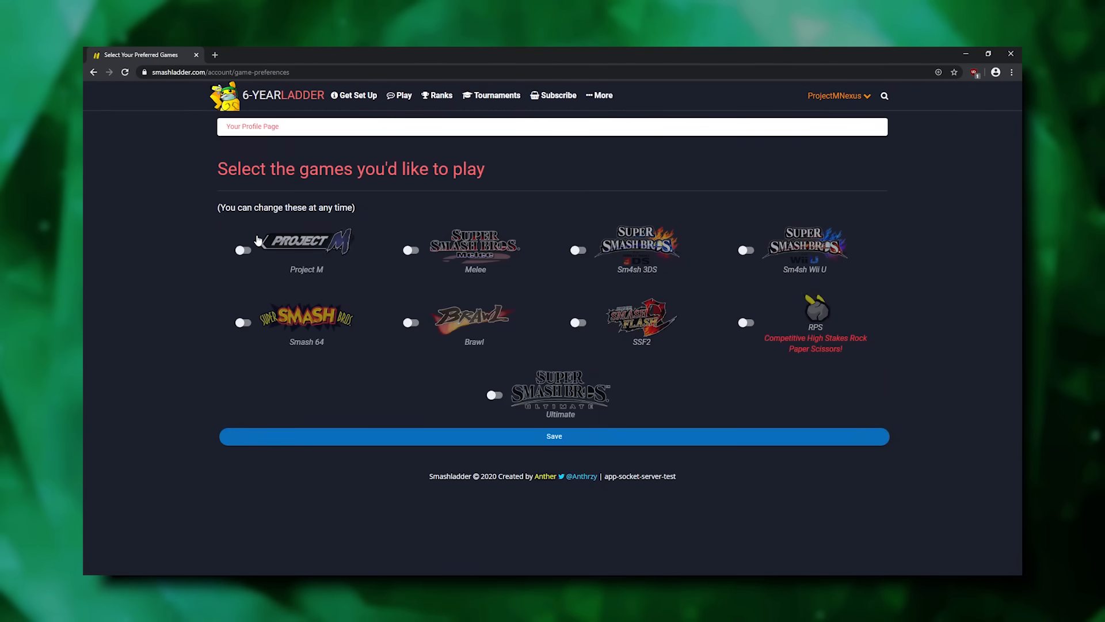
click(554, 436)
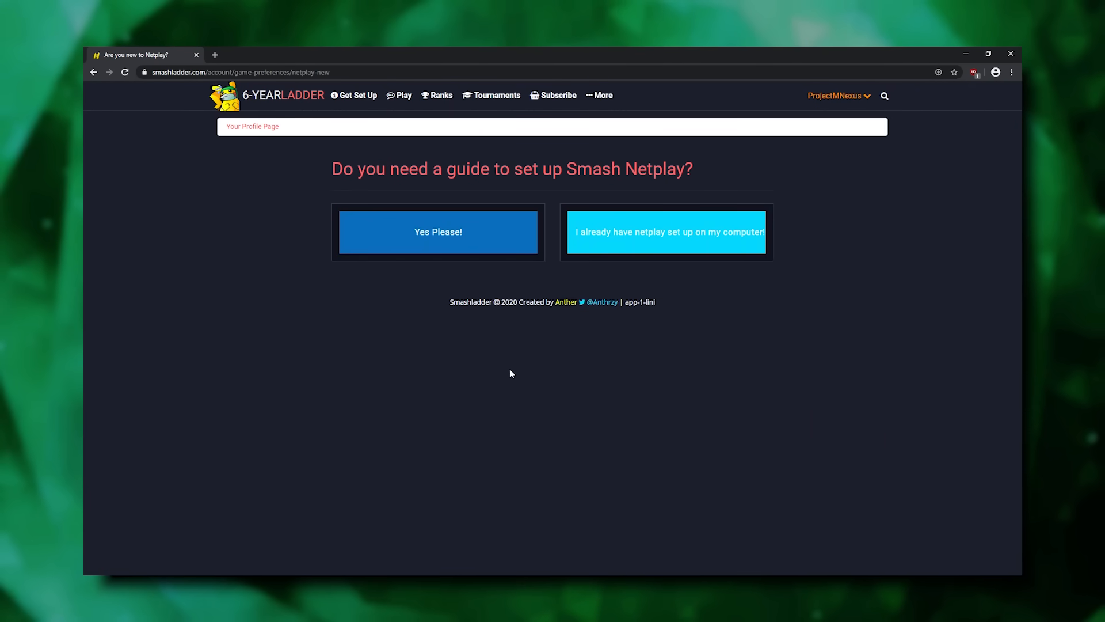
mouse_move(616, 251)
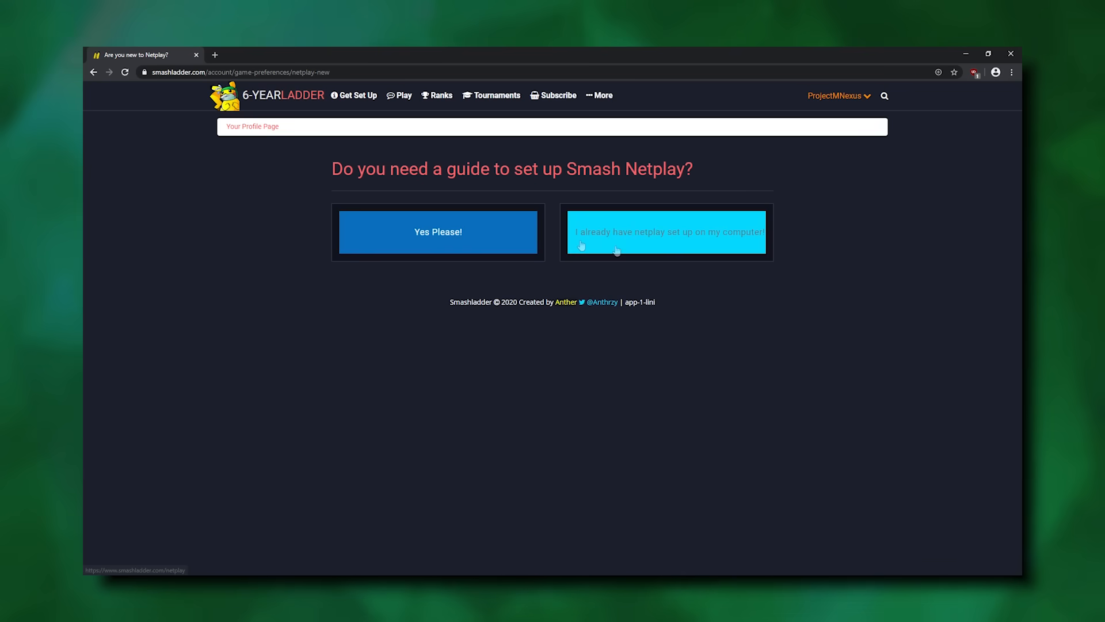
Step: Mark netplay as already set up and reach the Project M netplay chat page
click(665, 232)
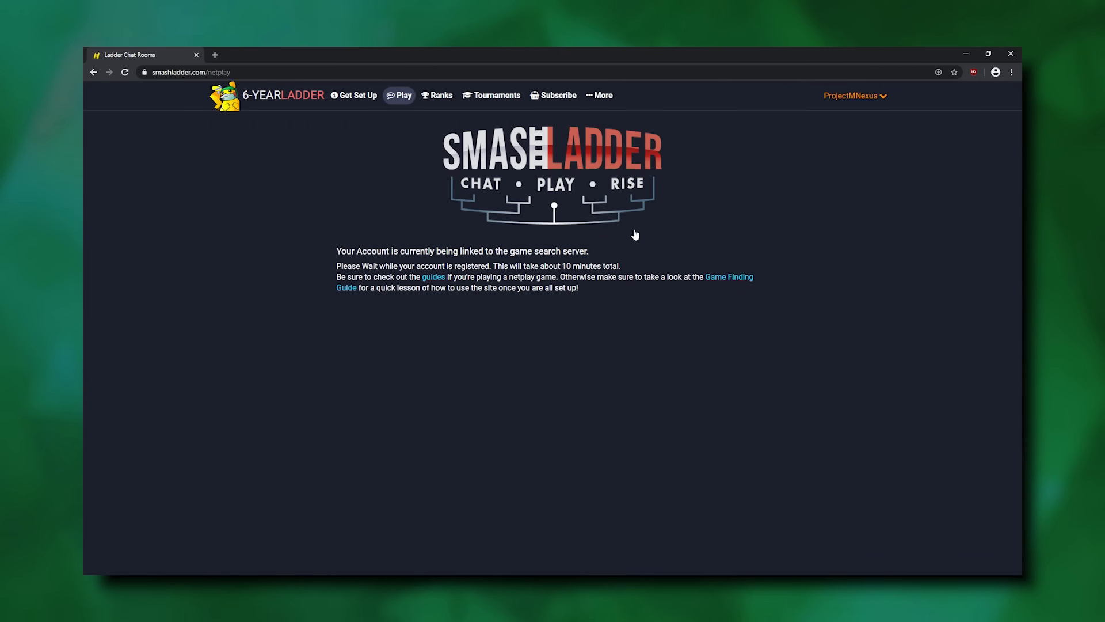
click(433, 277)
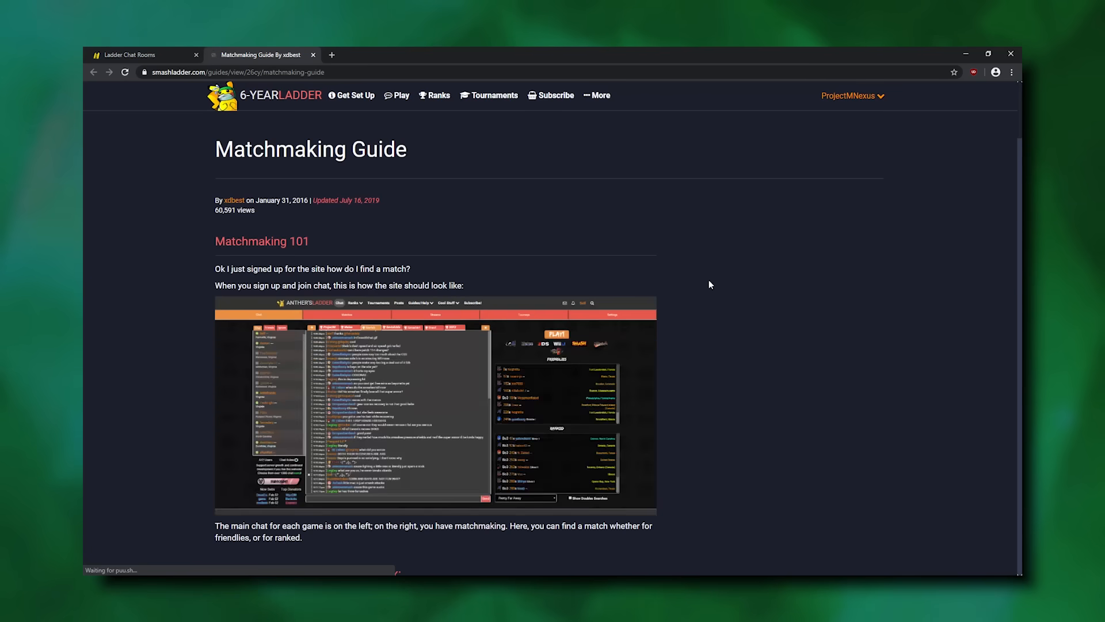
scroll(down, 3)
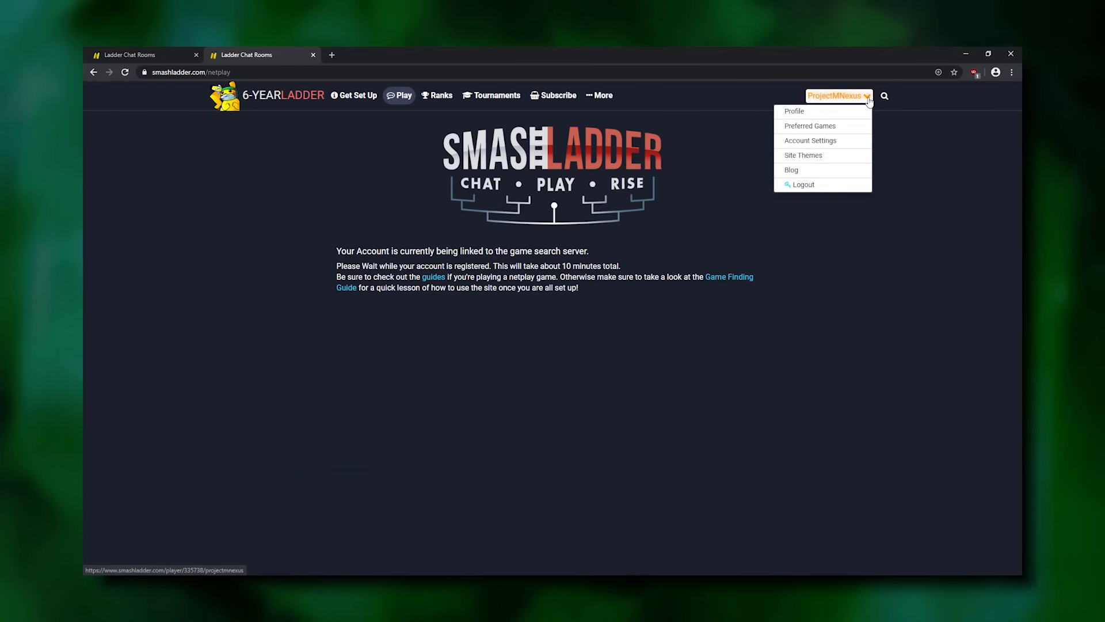
click(793, 110)
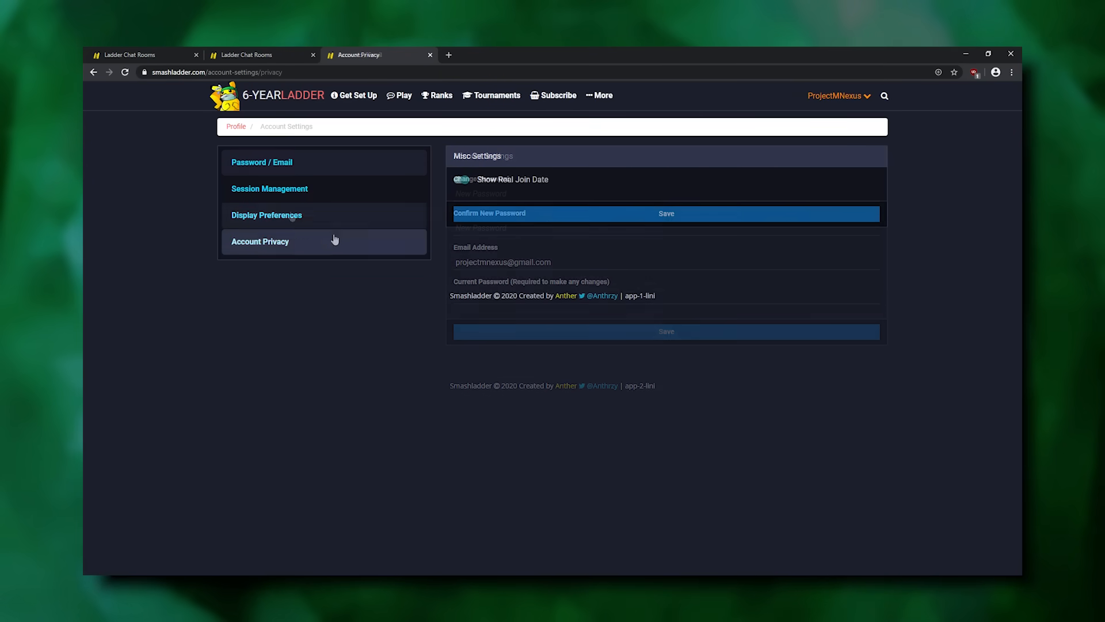
click(401, 95)
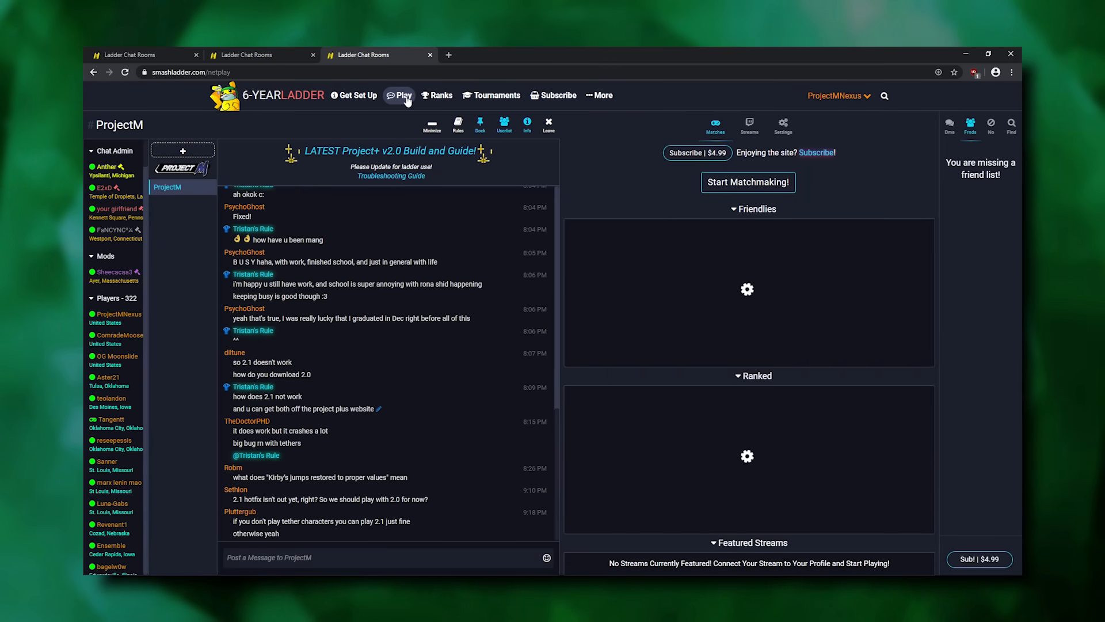
Step: Use Start Matchmaking! in the Matches panel to show singles and doubles friendlies criteria
click(748, 182)
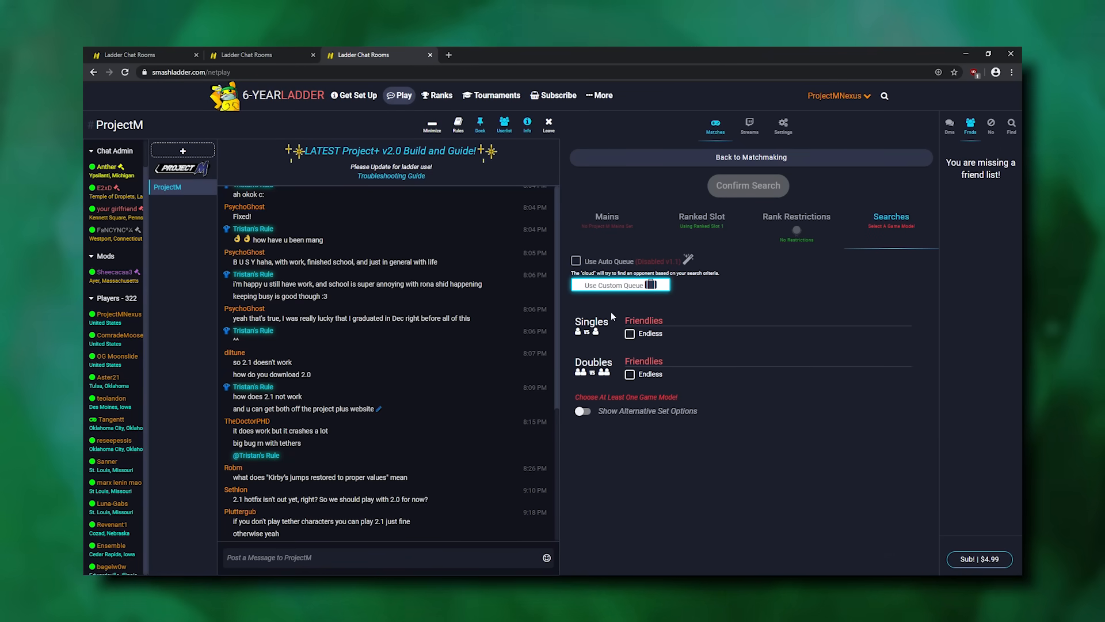
click(751, 157)
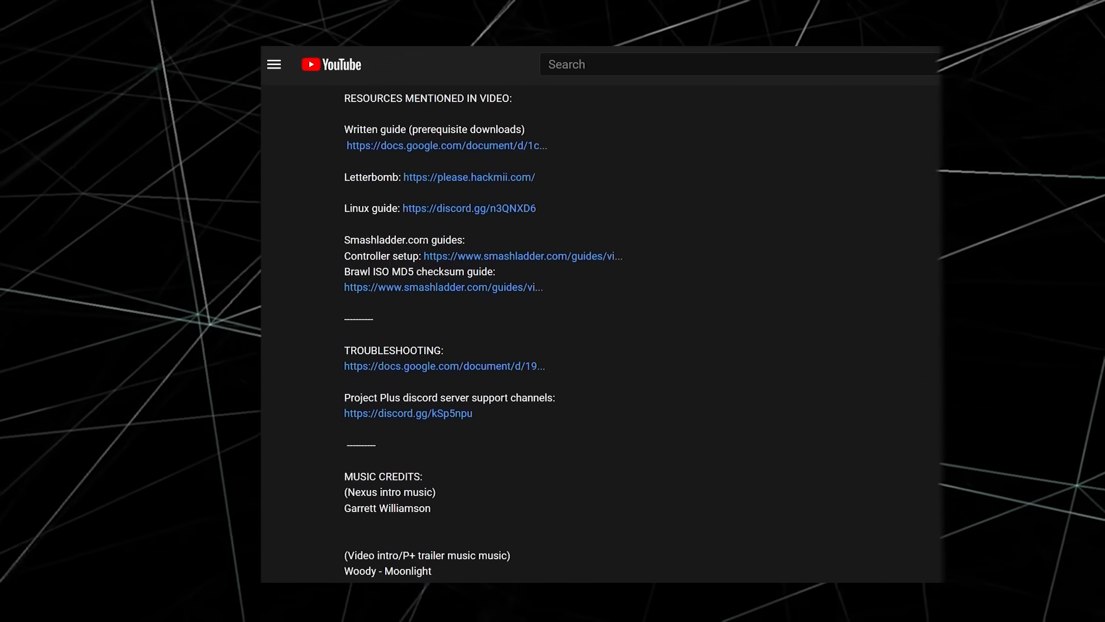
Step: Join Project+ Discord via invite and view #support-resources, #hackless-setup-troubleshoot, then #support-dolphin
click(444, 365)
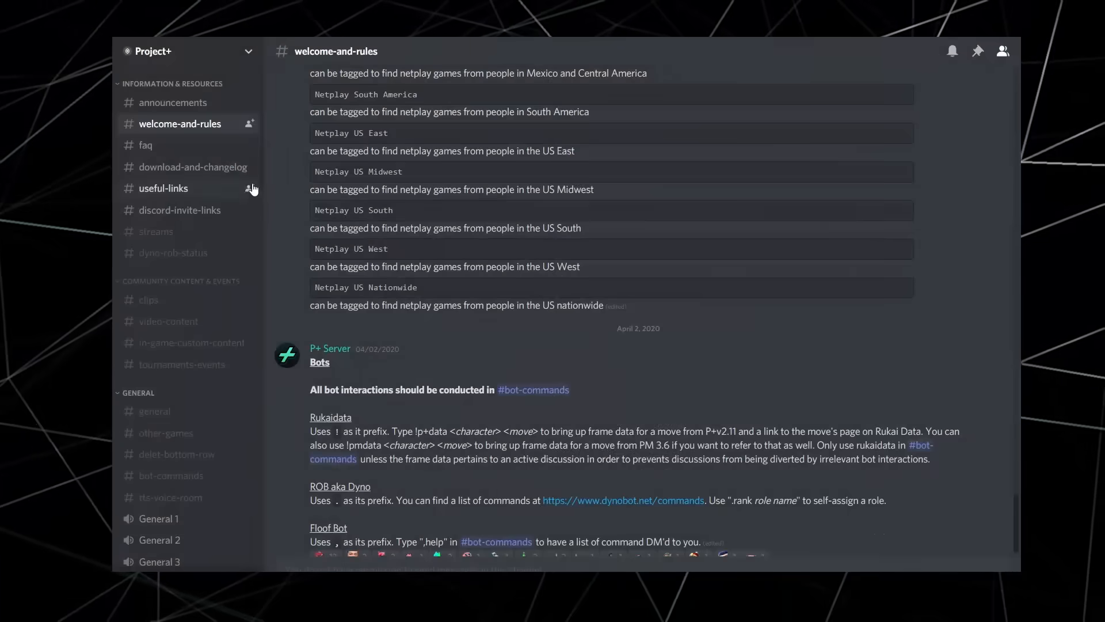
click(178, 252)
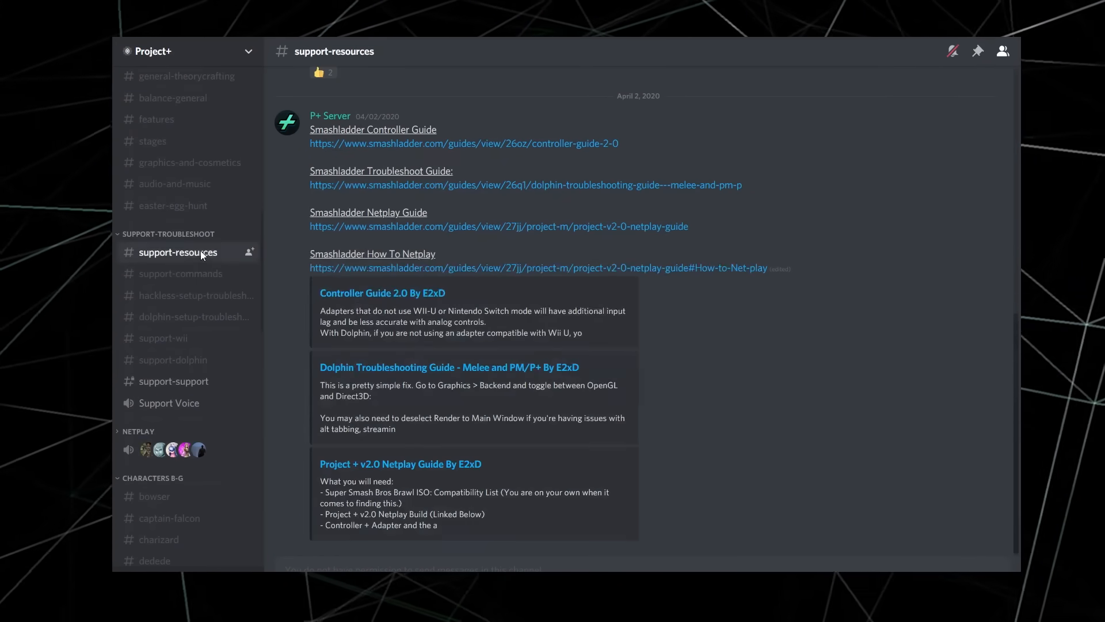
click(195, 295)
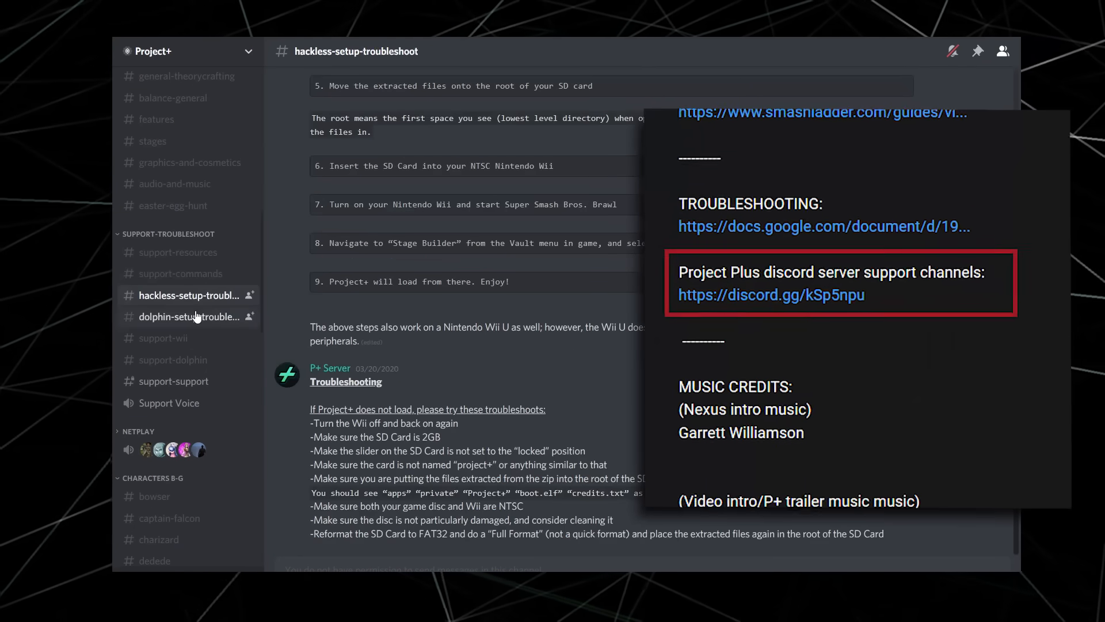
click(172, 360)
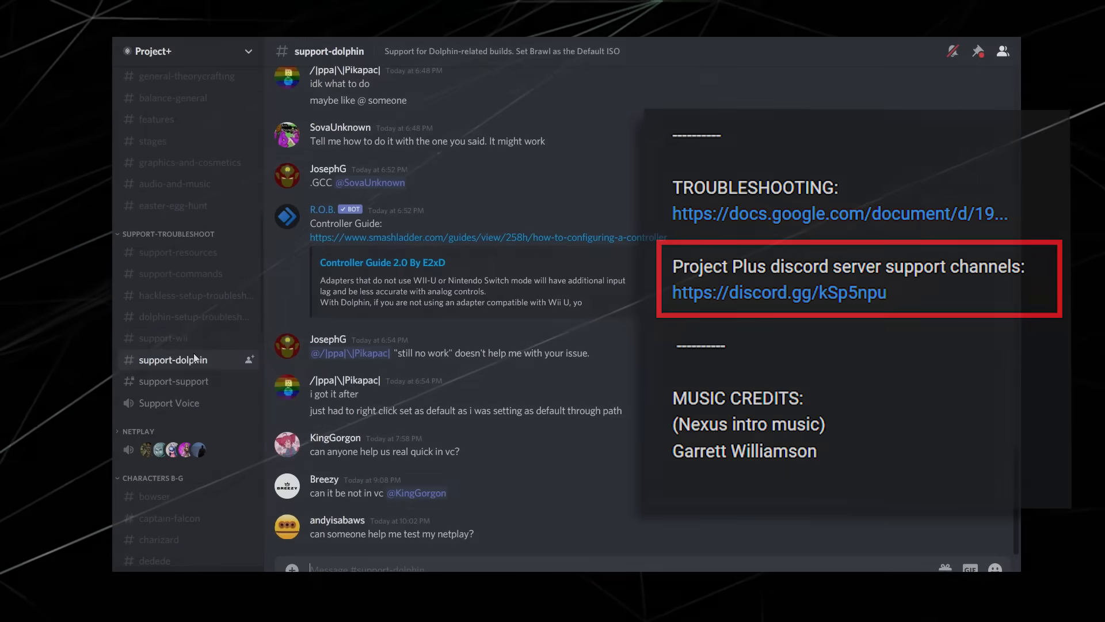